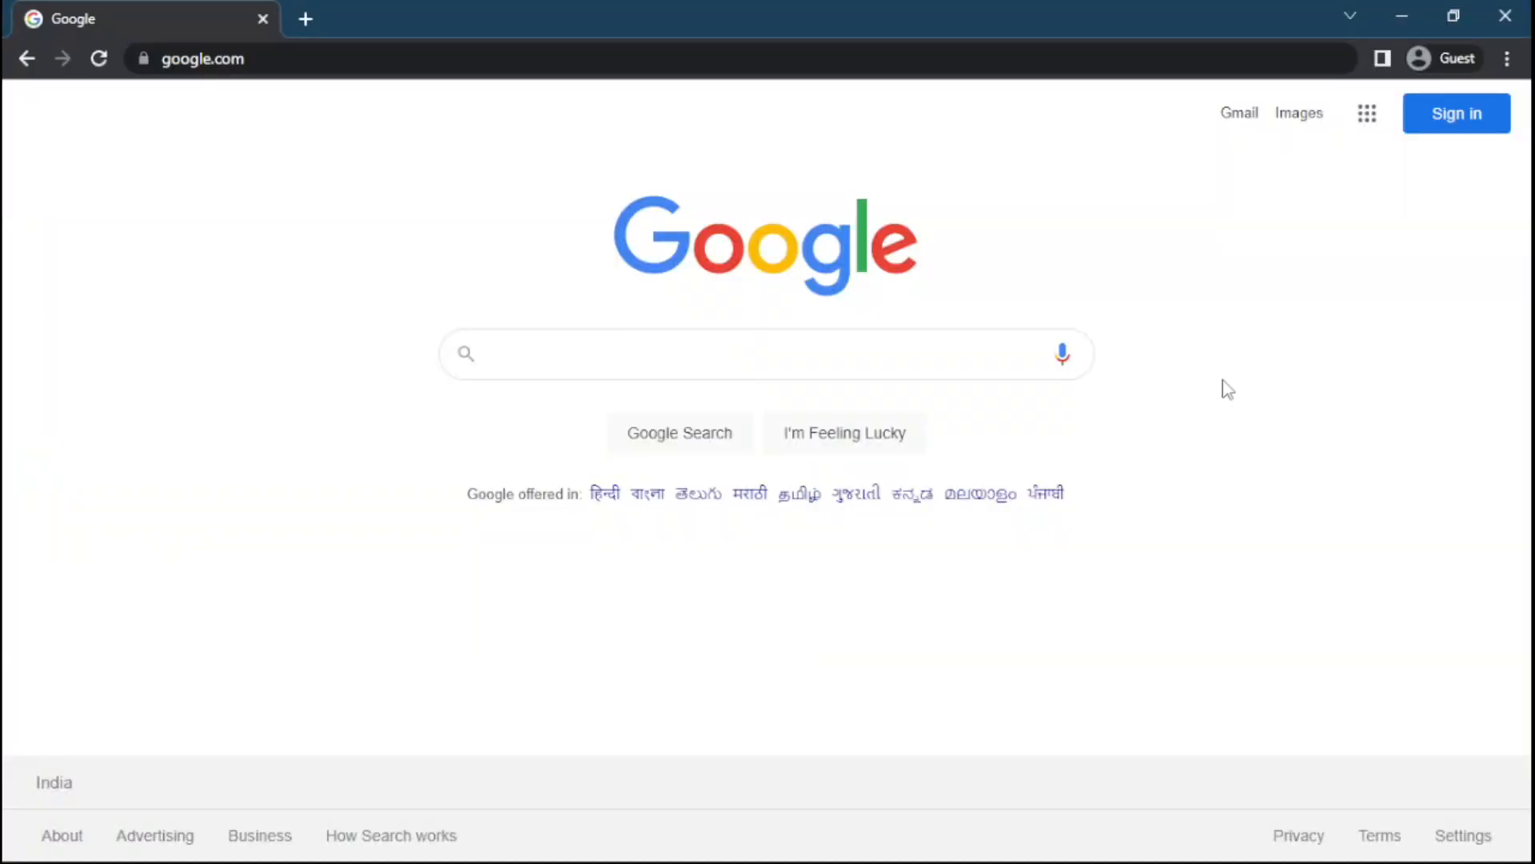
Search Google for msi afterburner, reach MSI's official page and download the Afterburner installer.
{"action": "type", "text": "msi aft"}
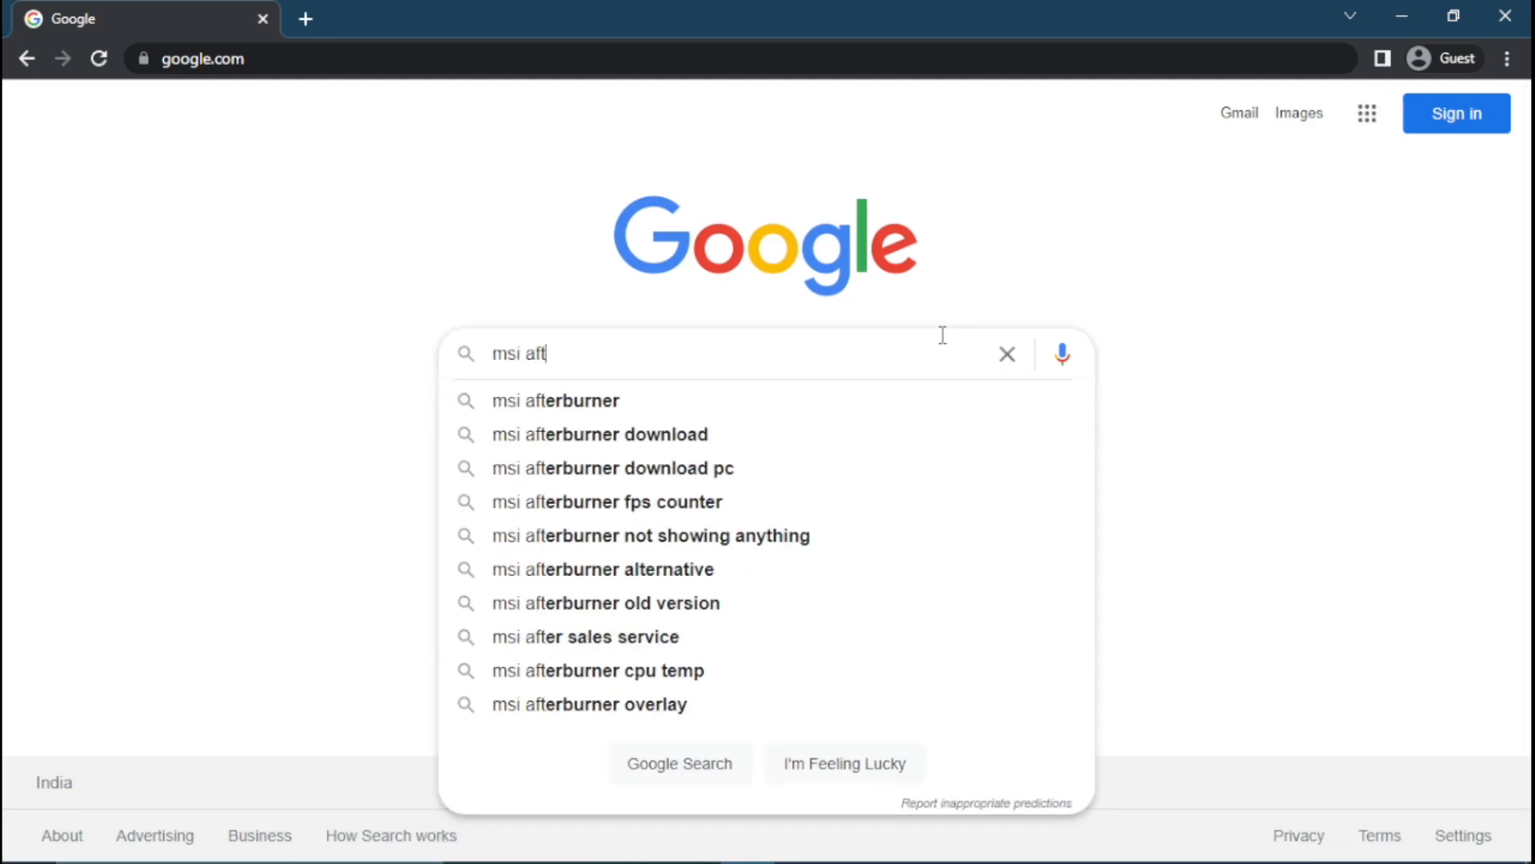
{"action": "left_click", "coordinate": [555, 400]}
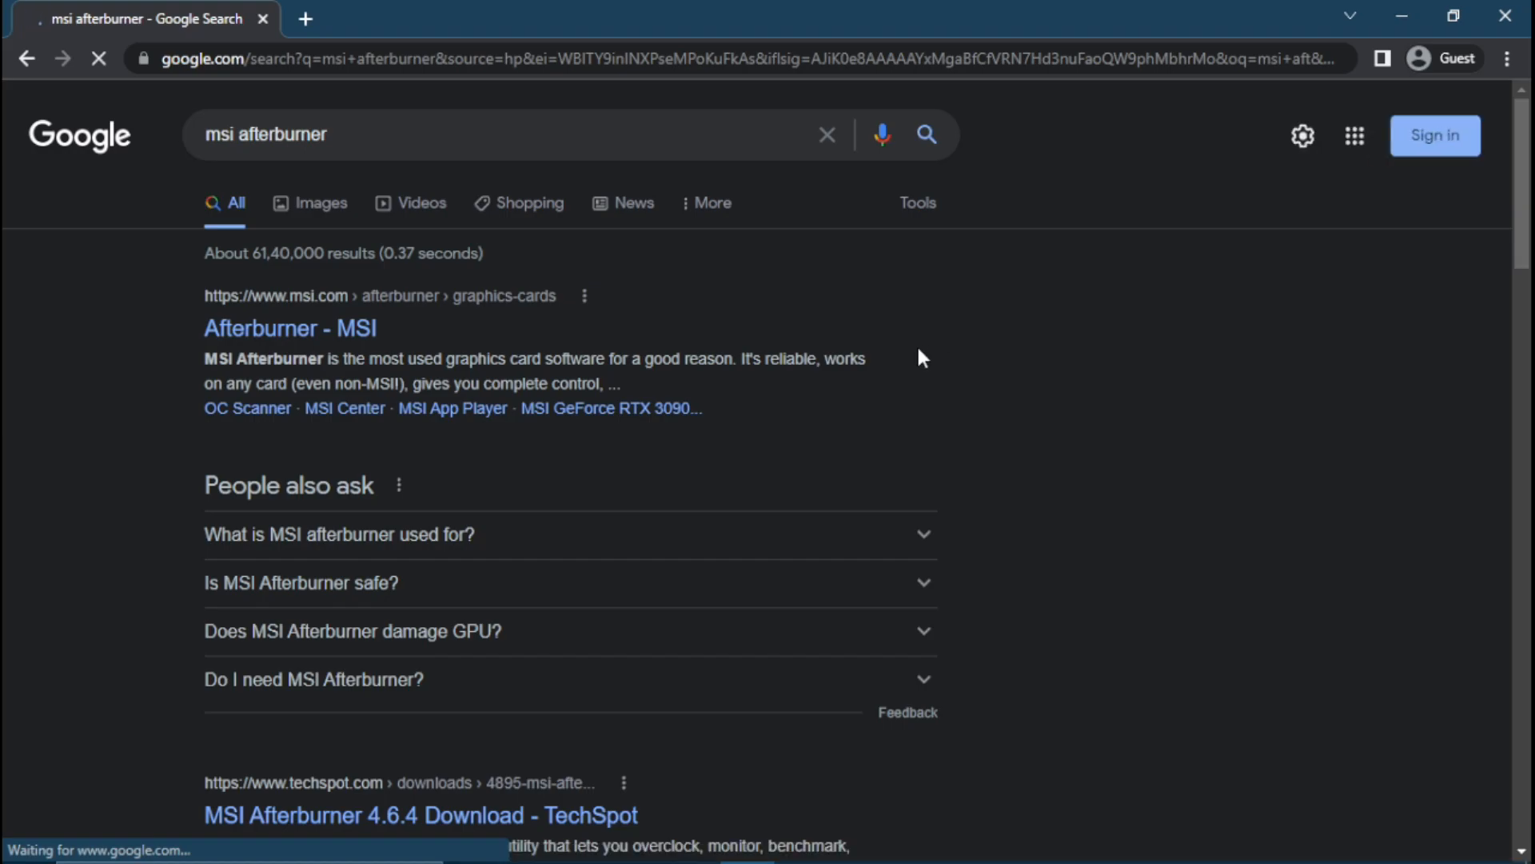
{"action": "left_click", "coordinate": [289, 328]}
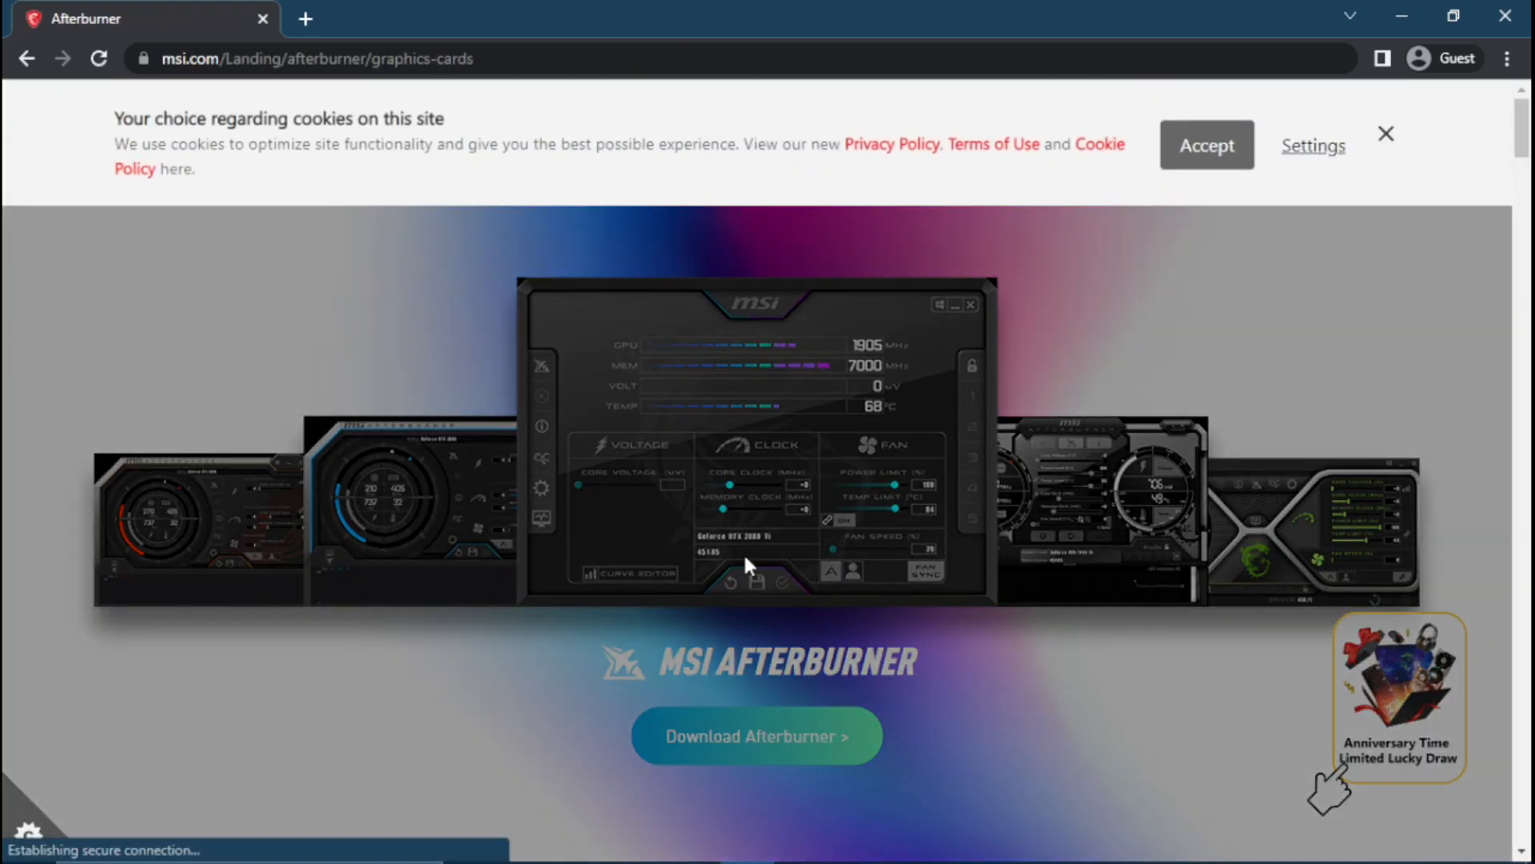
{"action": "left_click", "coordinate": [1206, 144]}
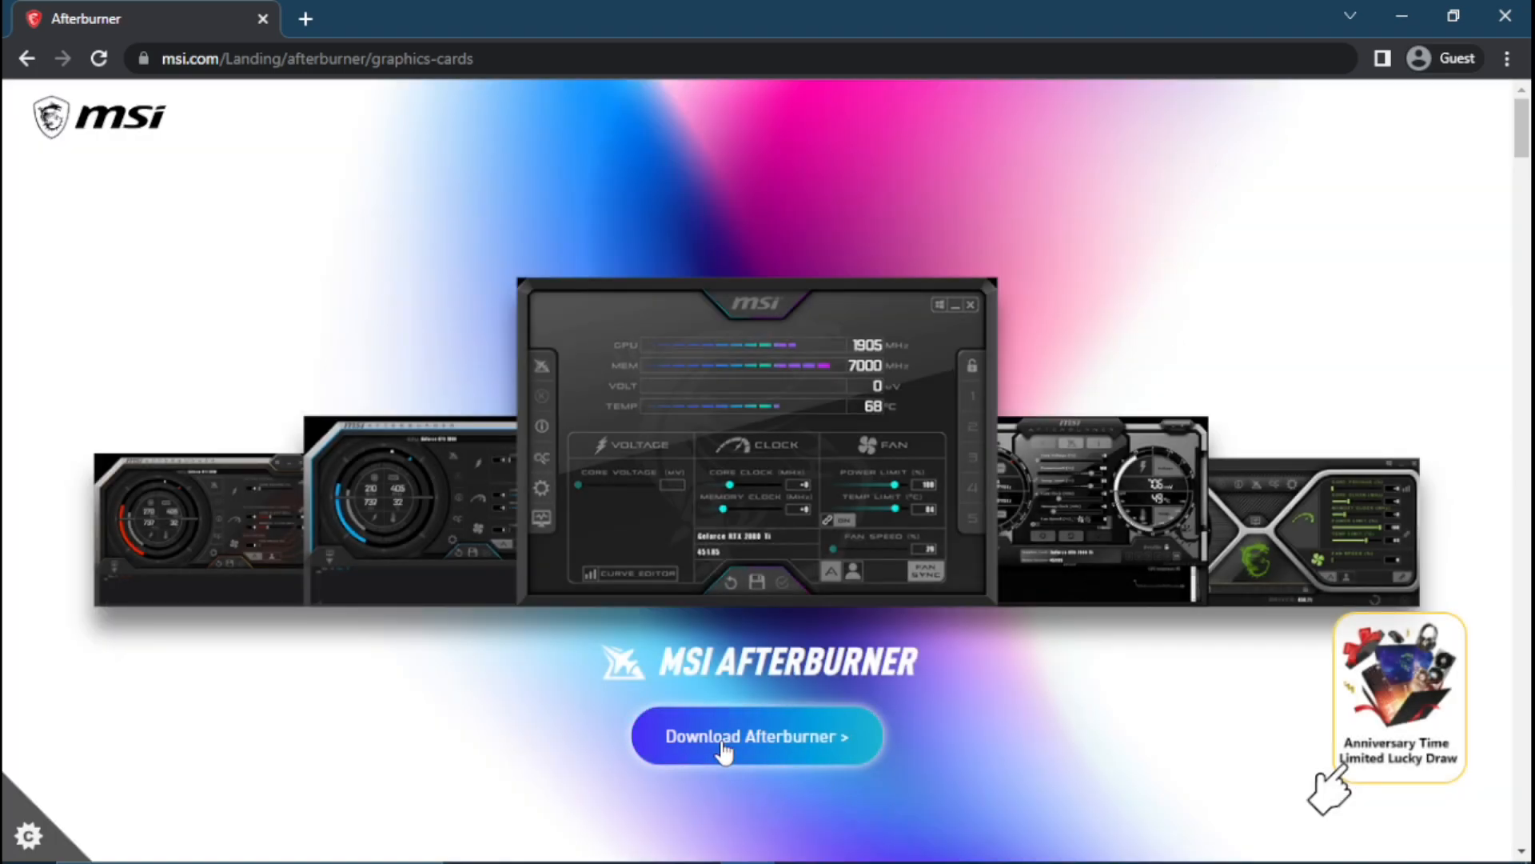
{"action": "left_click", "coordinate": [755, 736]}
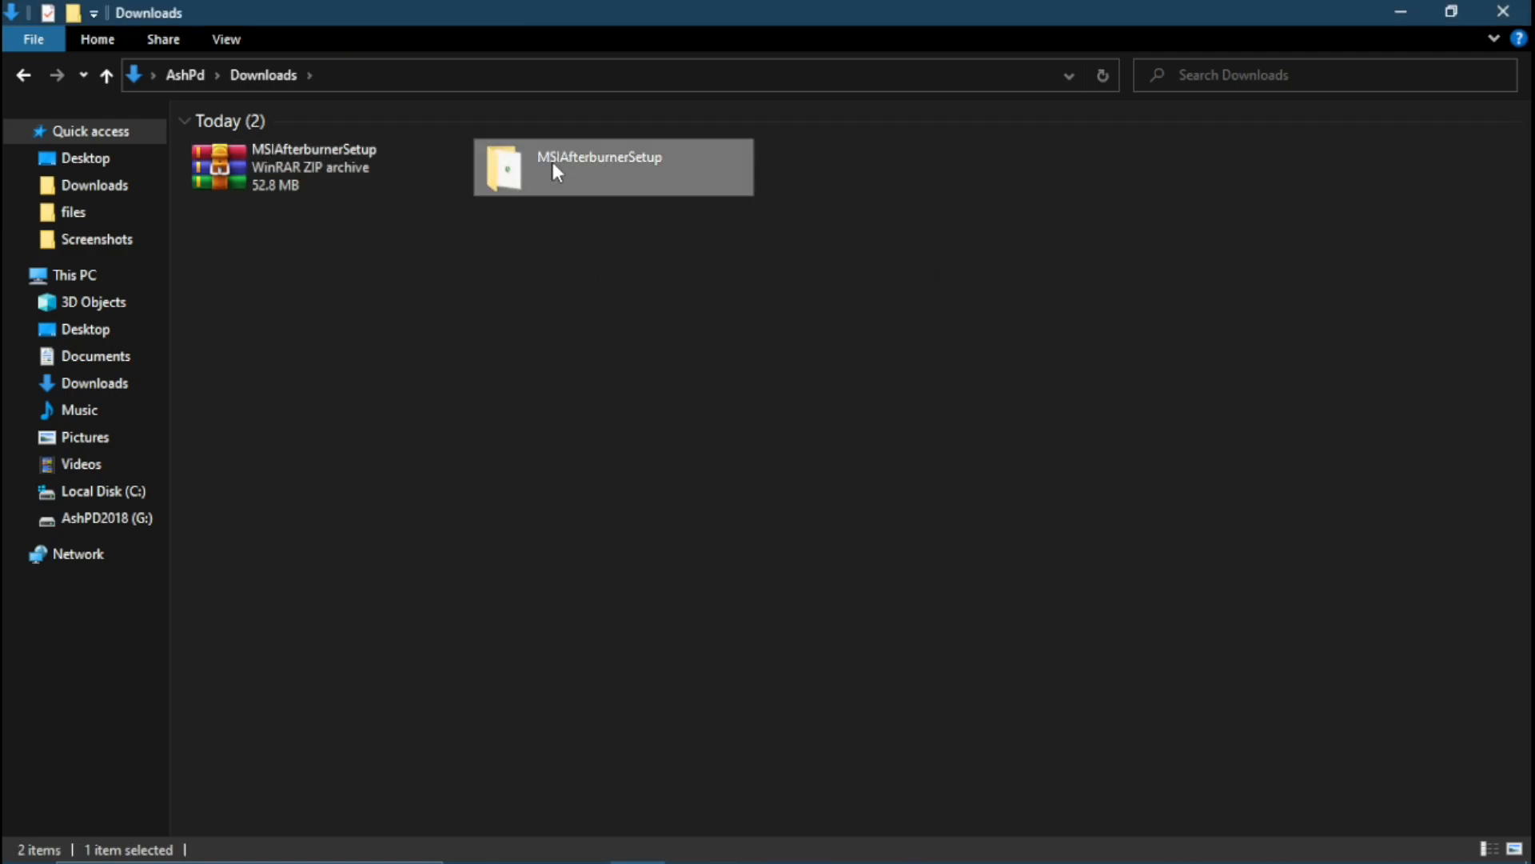
Run MSIAfterburnerSetup464 from Downloads, accept the license and install both components without shortcuts.
{"action": "double_click", "coordinate": [612, 166]}
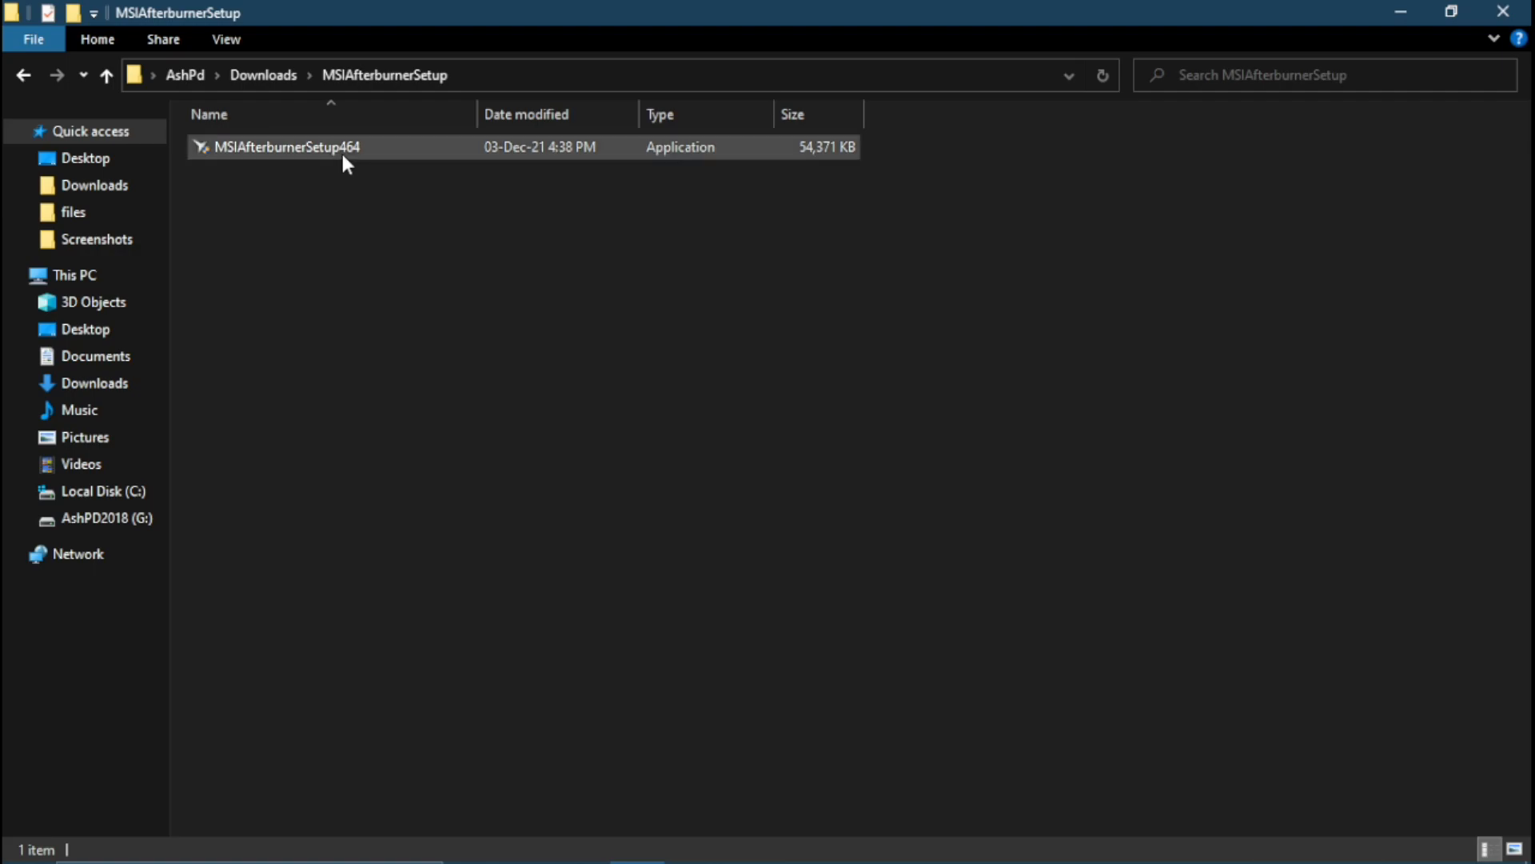
{"action": "double_click", "coordinate": [285, 147]}
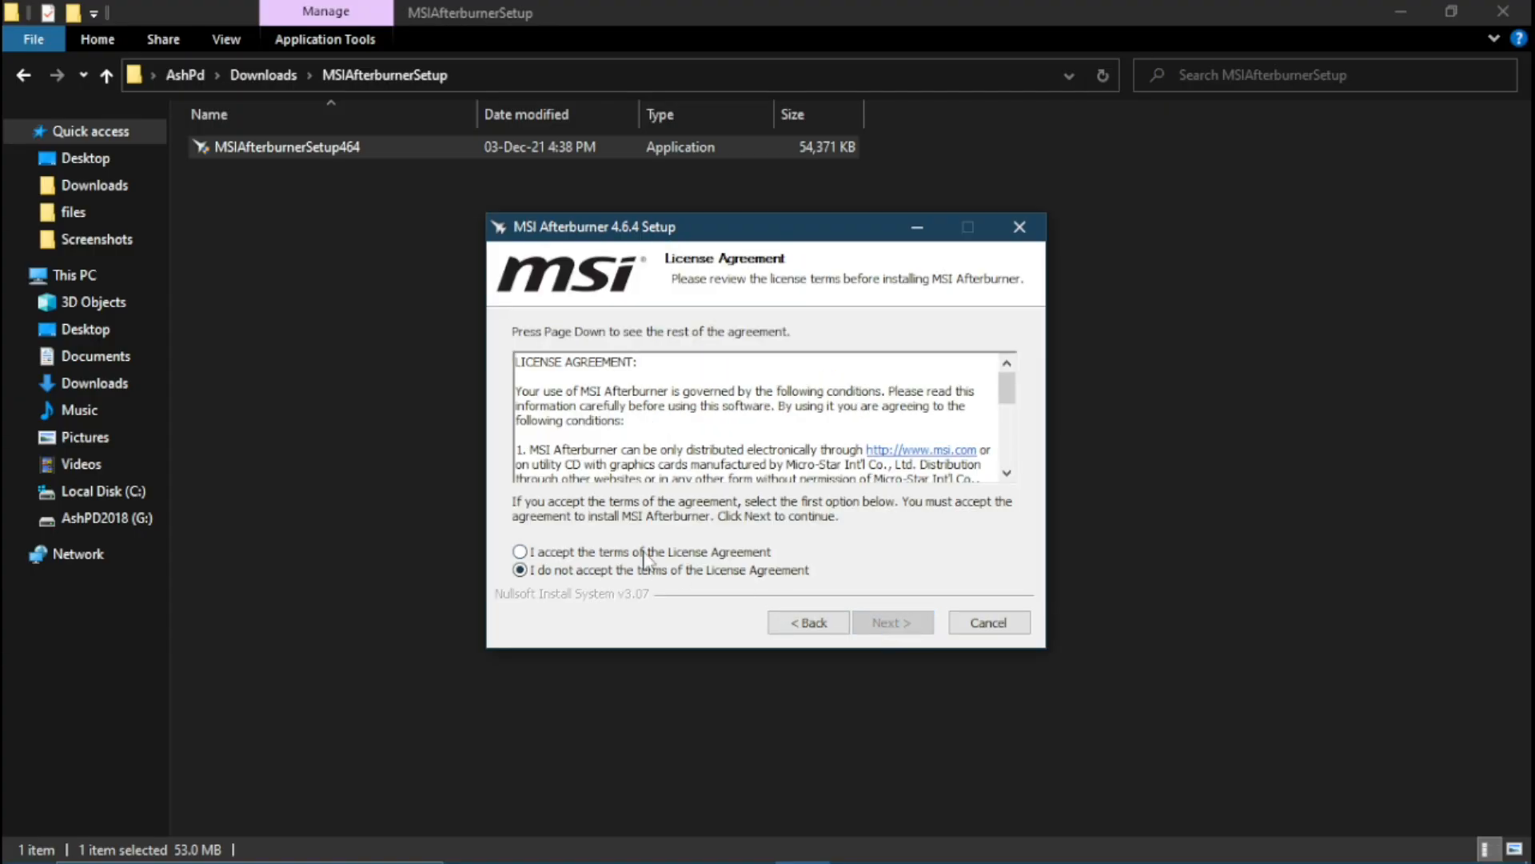
{"action": "left_click", "coordinate": [891, 623]}
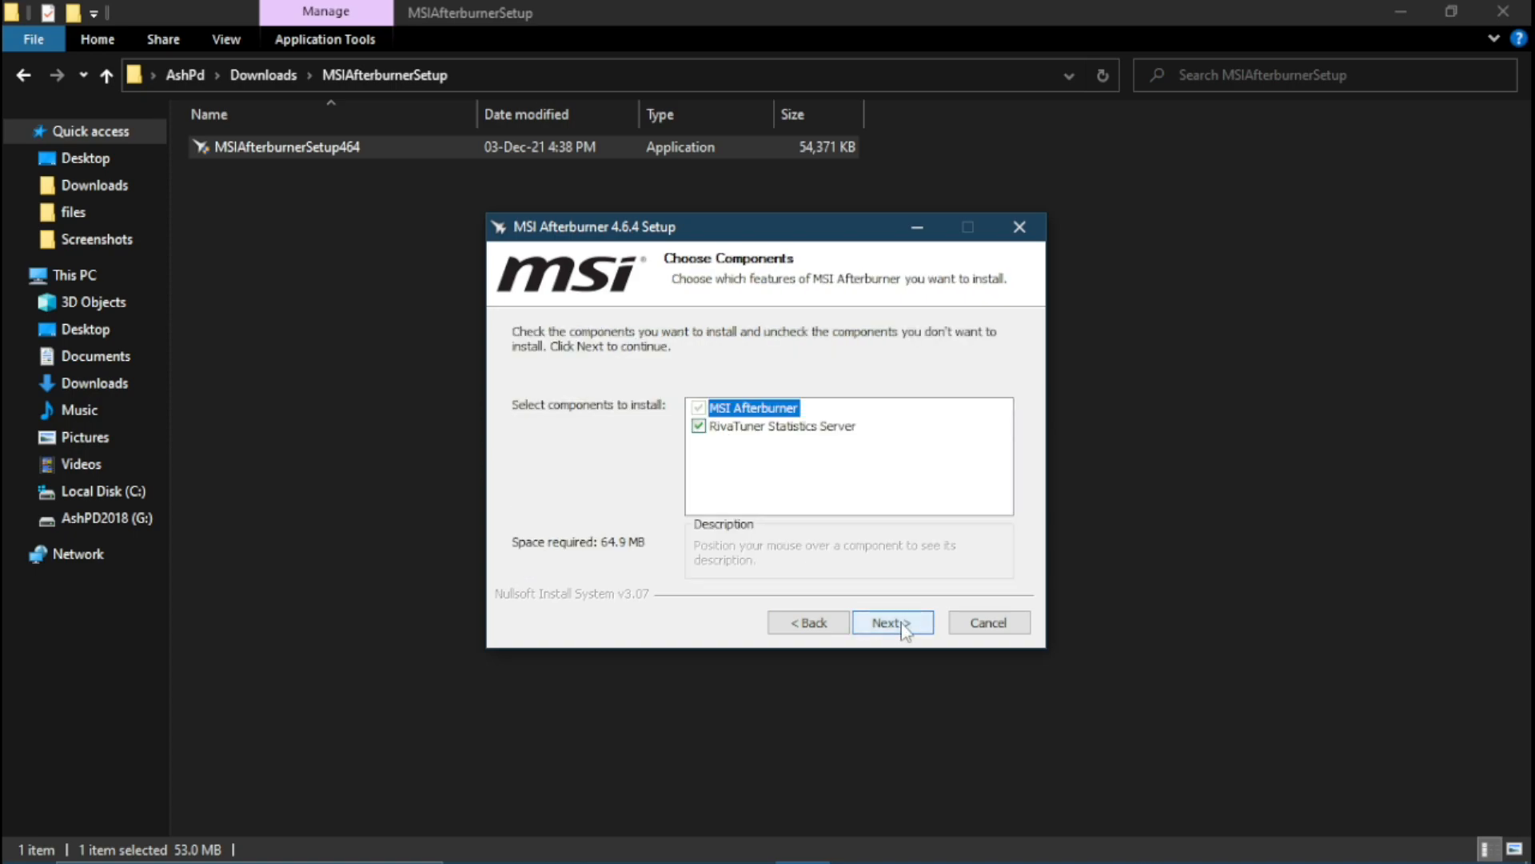
{"action": "left_click", "coordinate": [891, 622]}
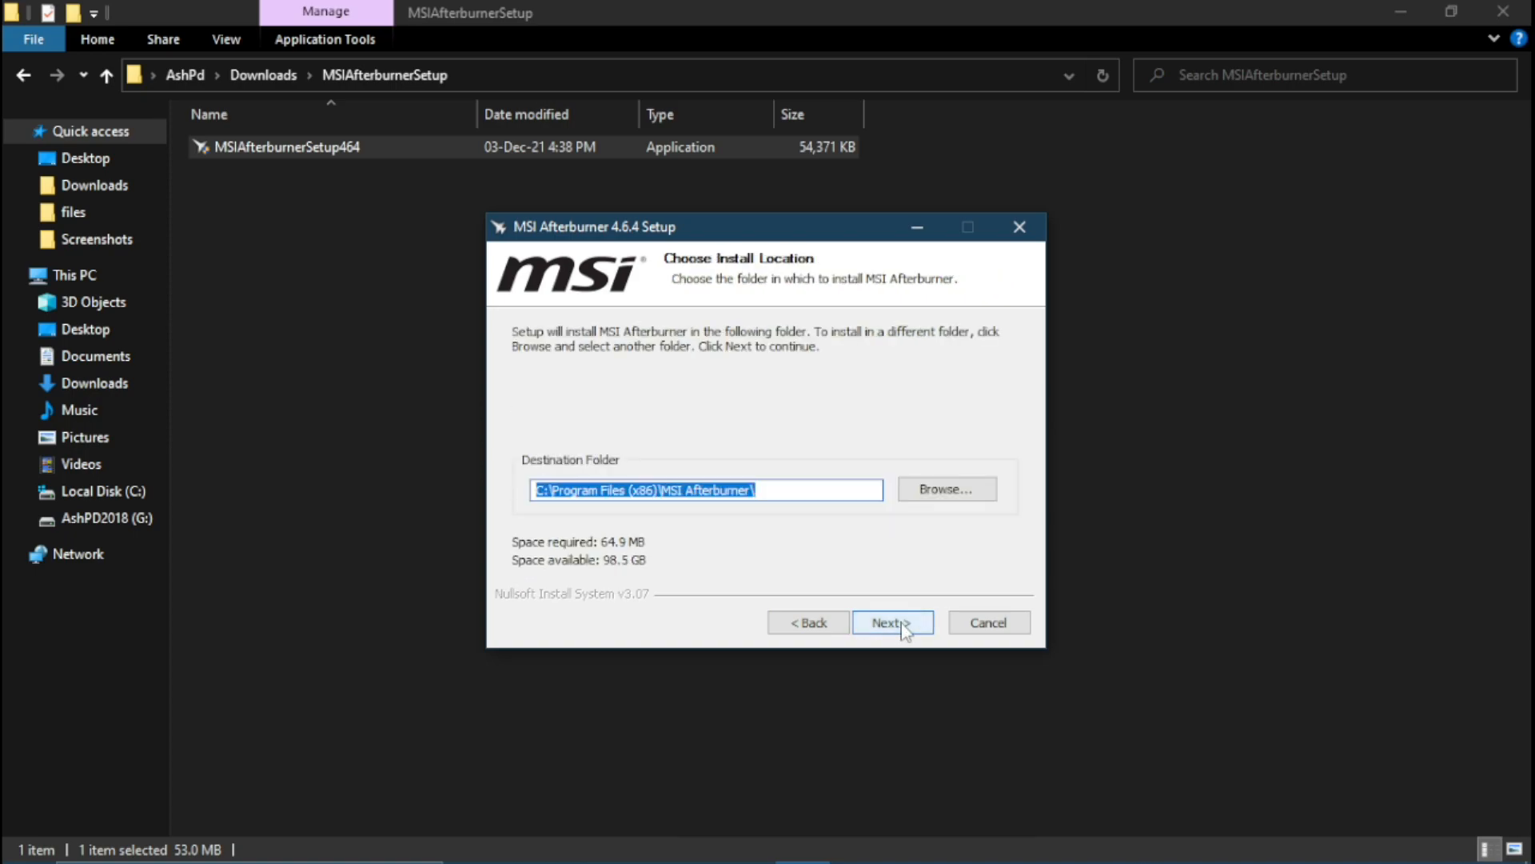
{"action": "left_click", "coordinate": [891, 622]}
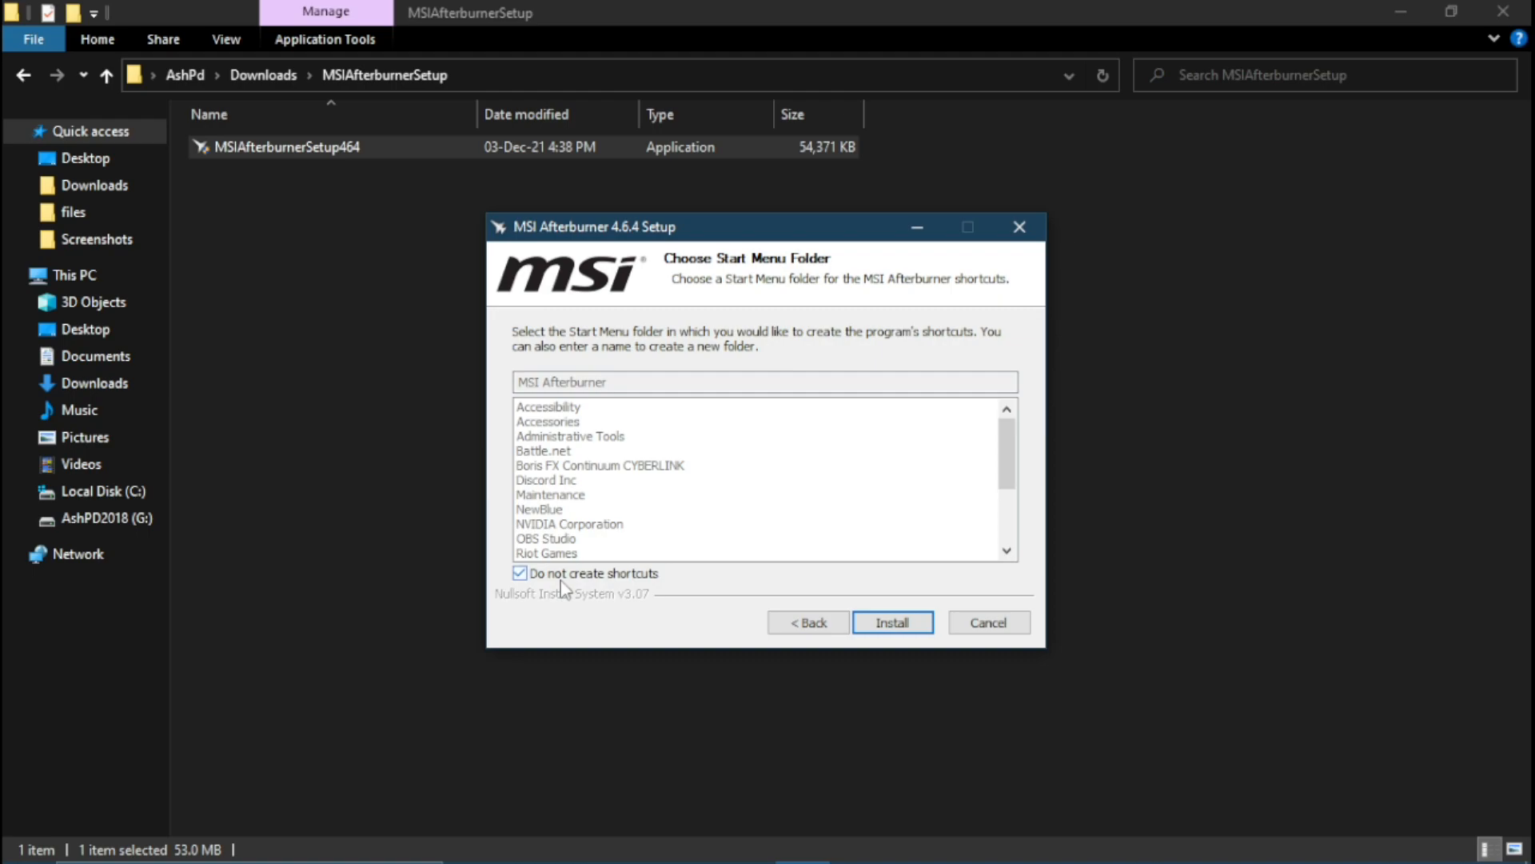
{"action": "left_click", "coordinate": [891, 622]}
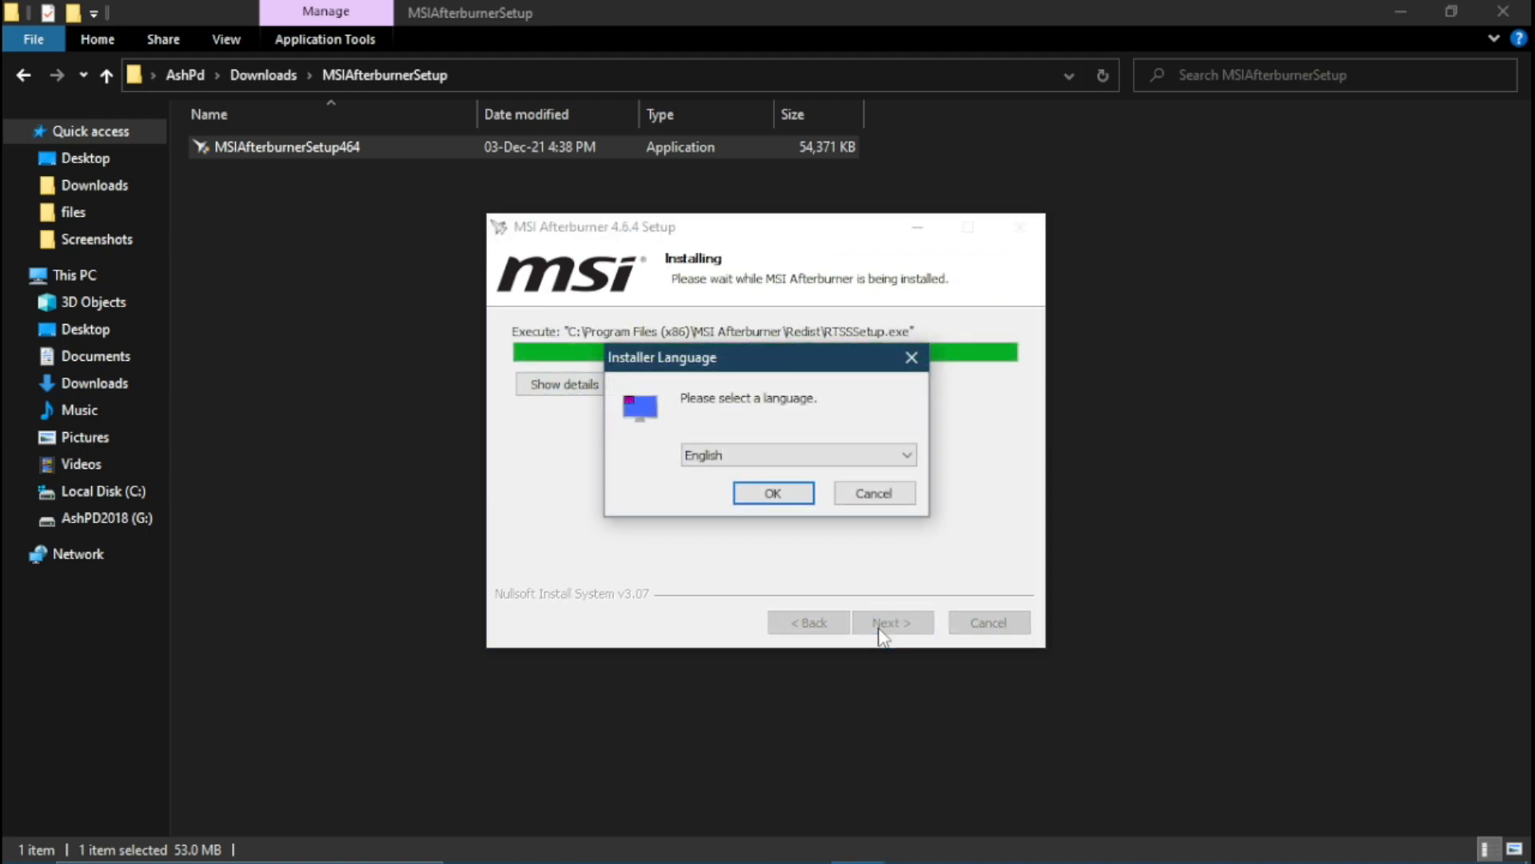
Install RivaTuner Statistics Server in English without shortcuts or readme, then finish and launch Afterburner.
{"action": "left_click", "coordinate": [773, 493]}
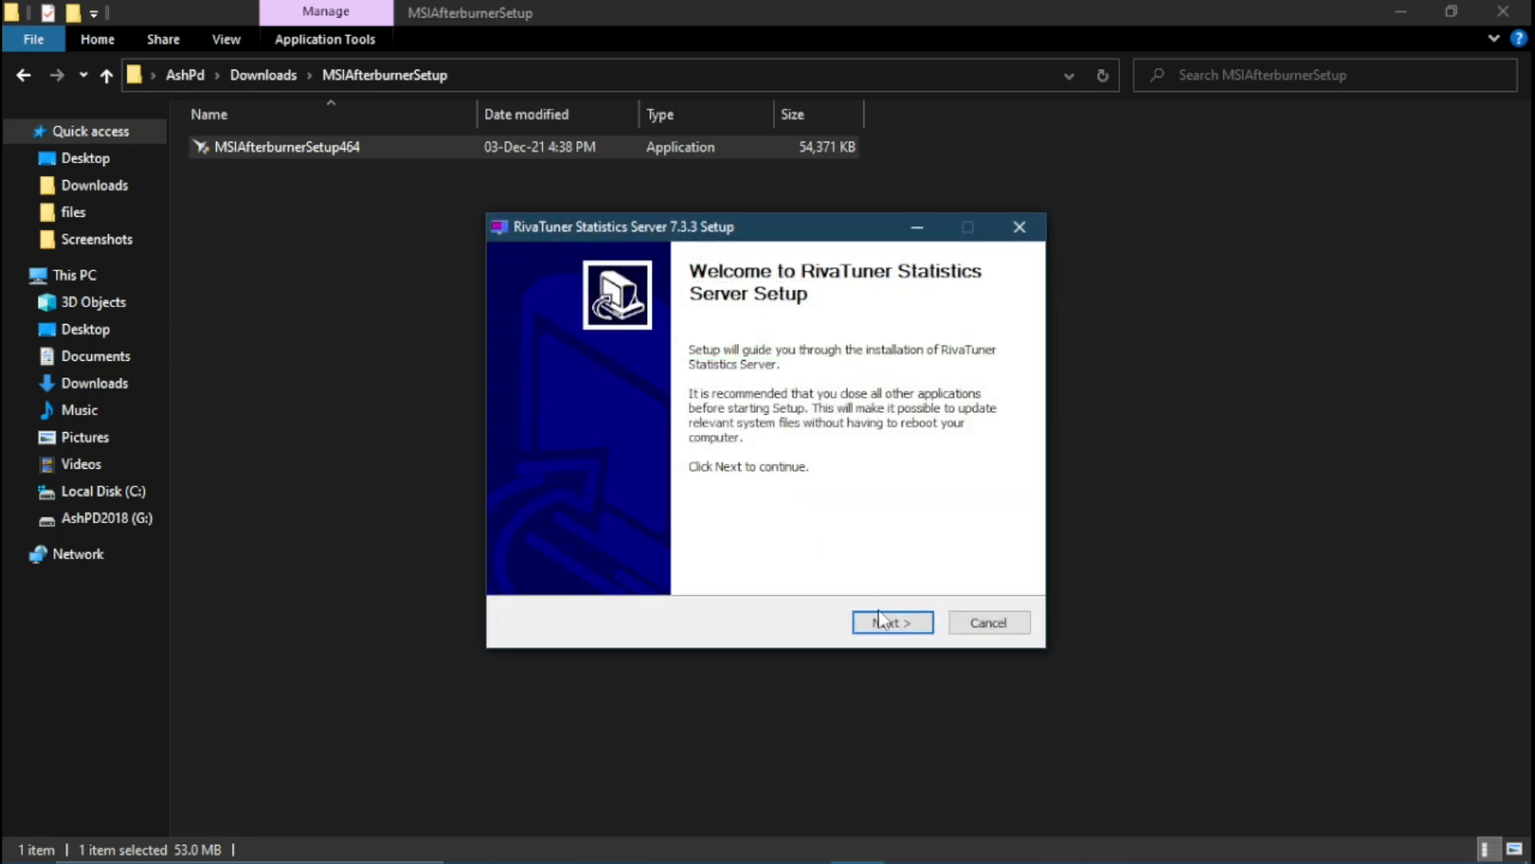
{"action": "left_click", "coordinate": [891, 622]}
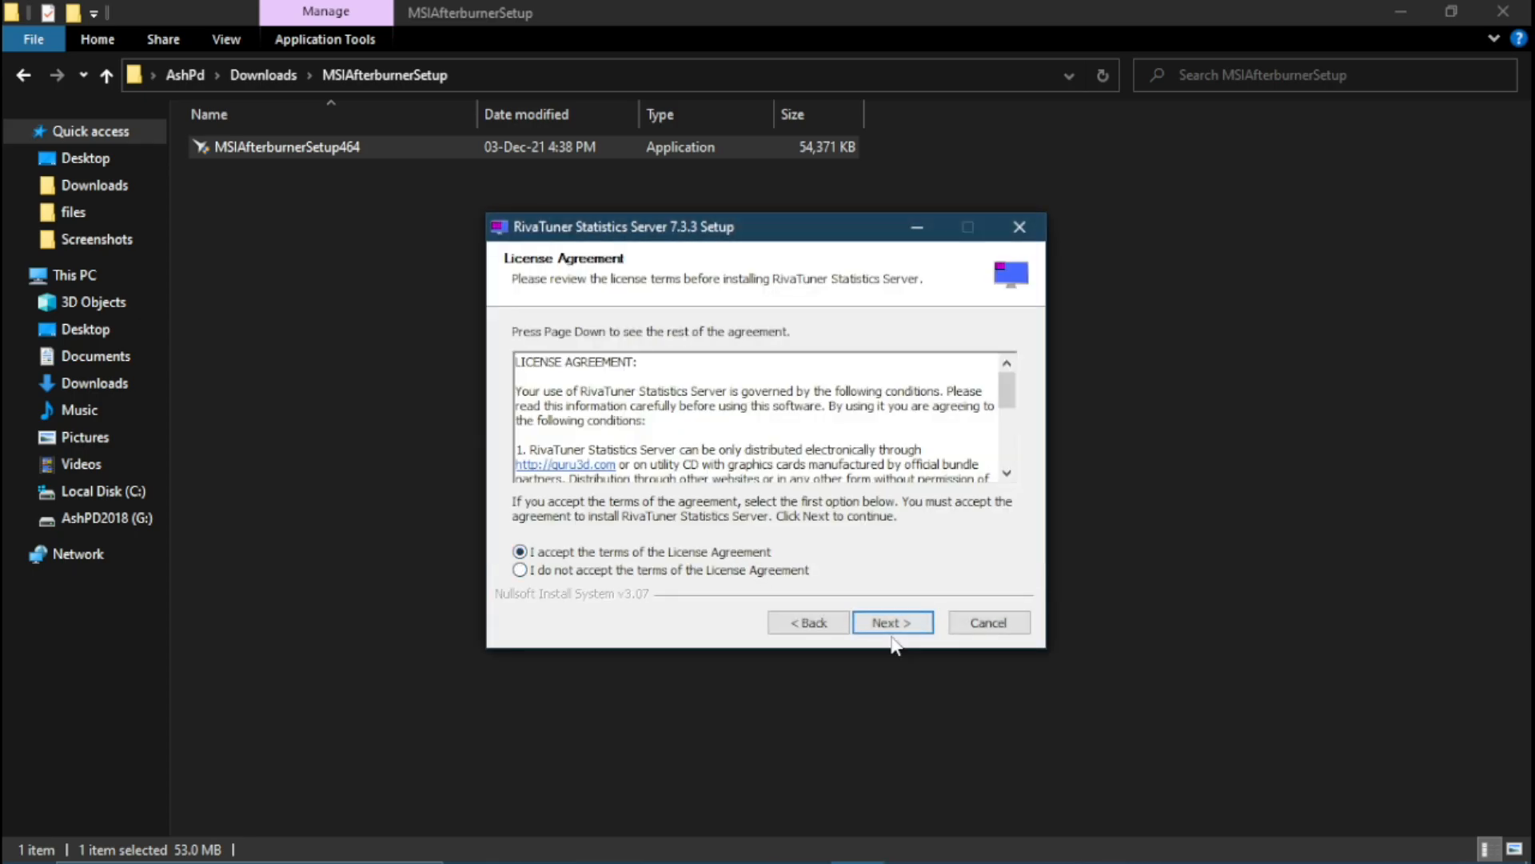
{"action": "left_click", "coordinate": [891, 622]}
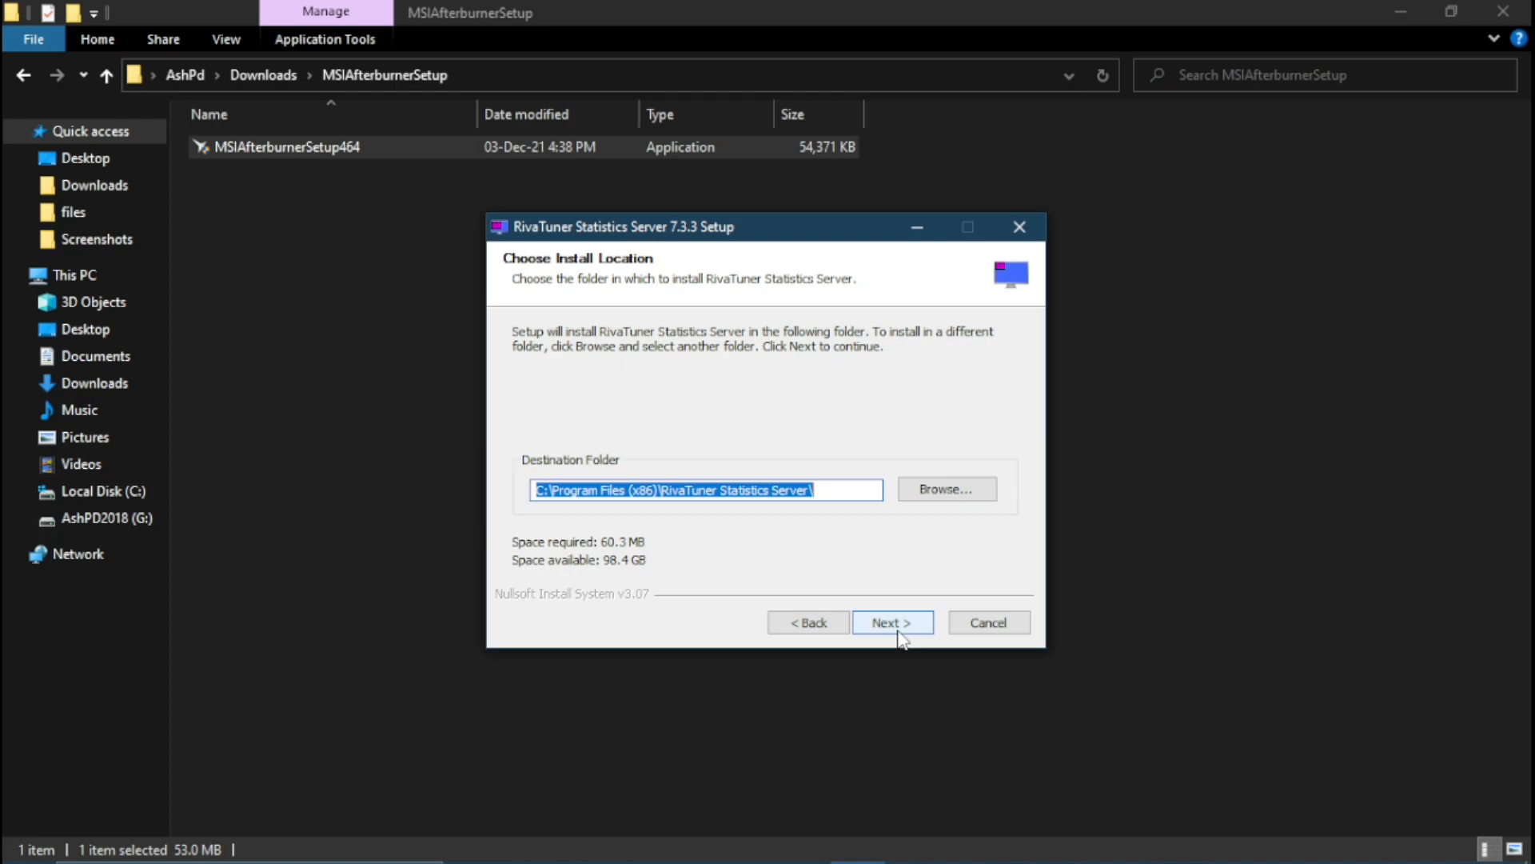
{"action": "left_click", "coordinate": [891, 622]}
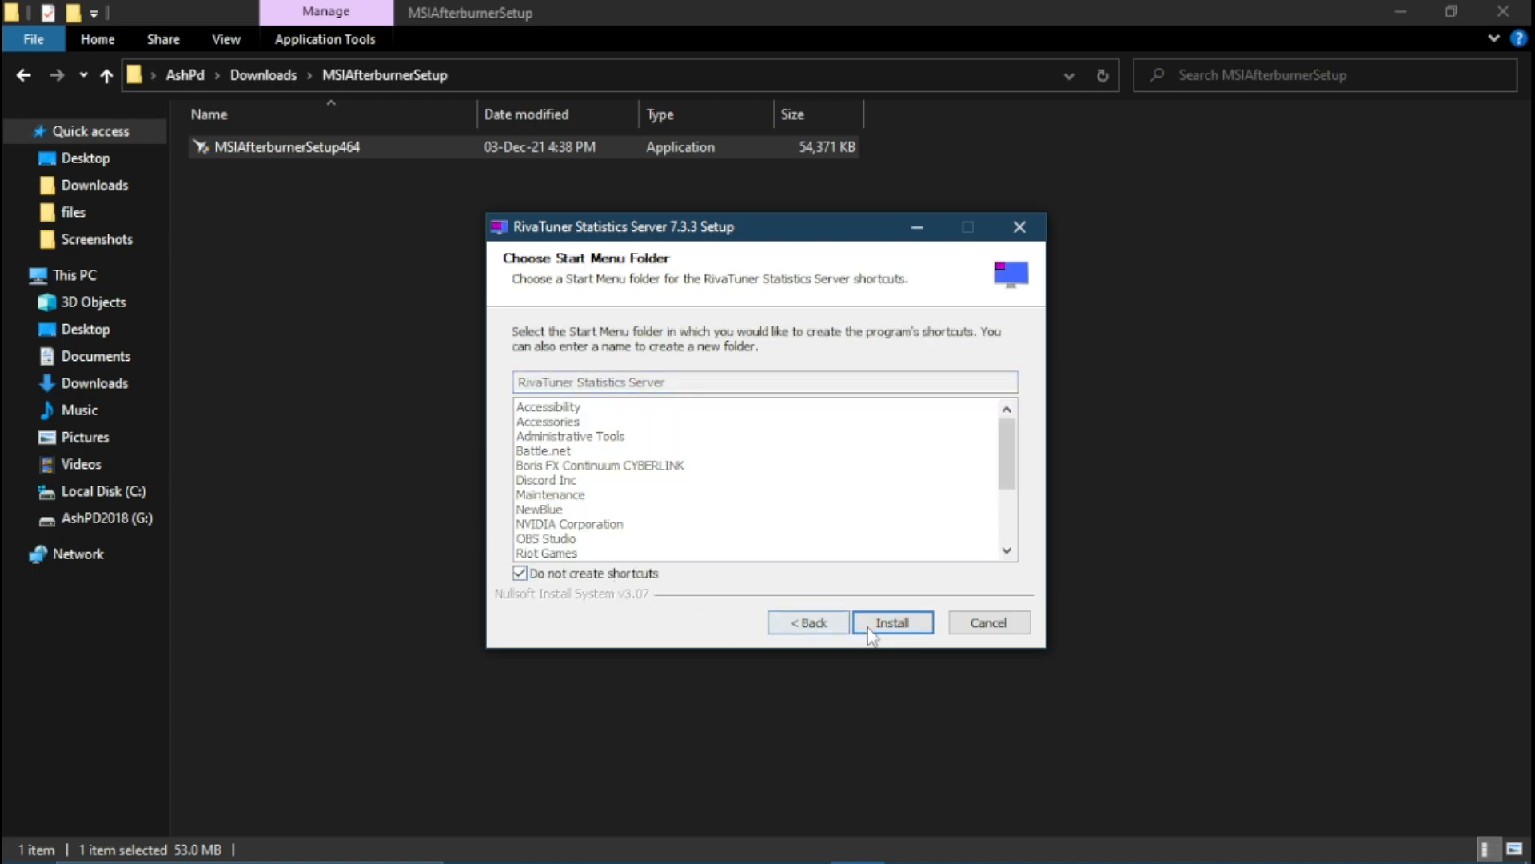
{"action": "left_click", "coordinate": [891, 622]}
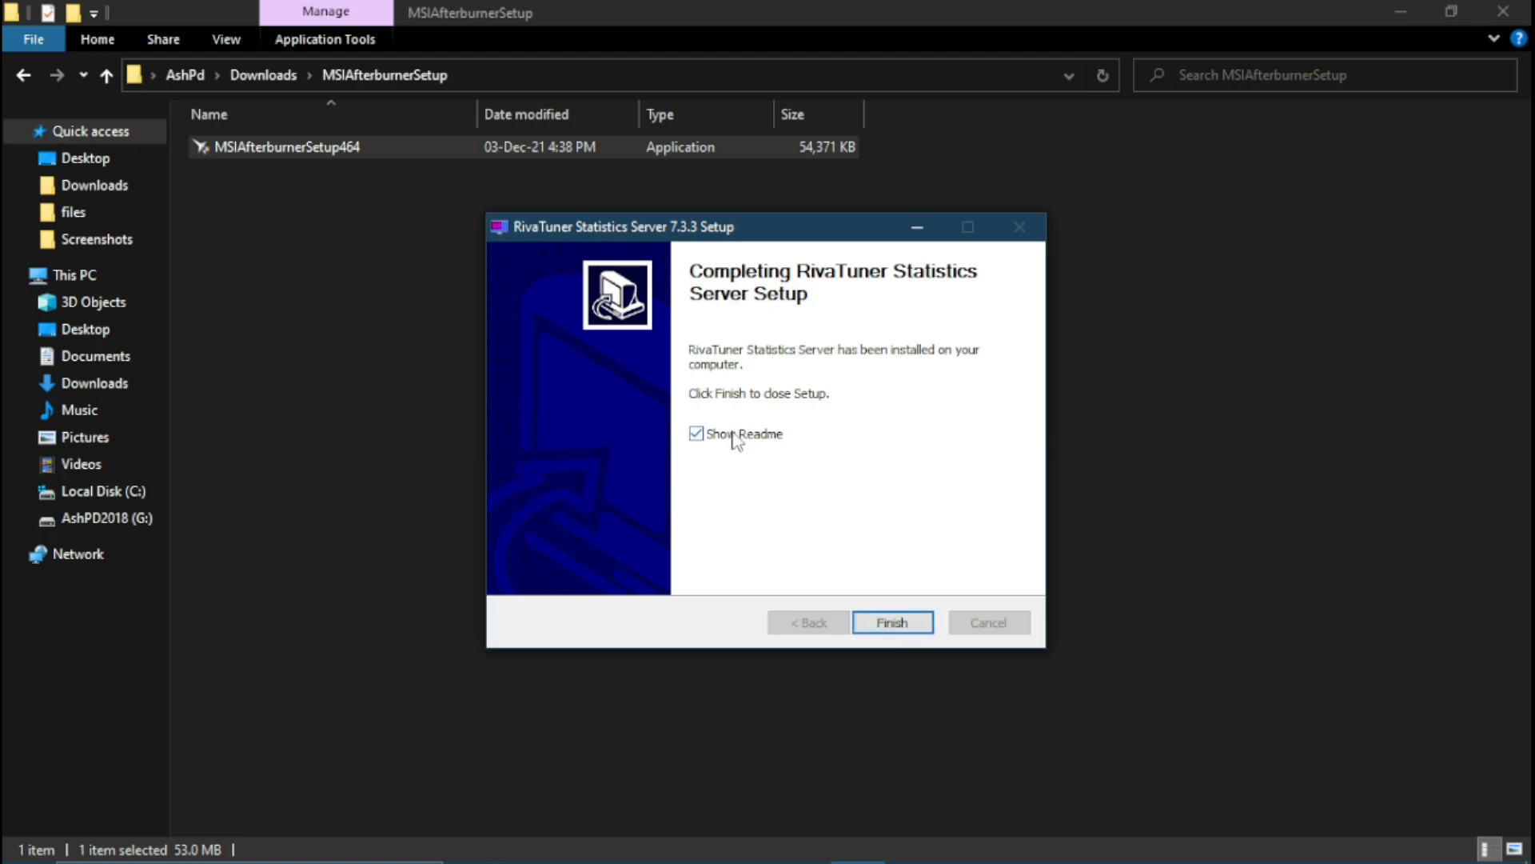
{"action": "left_click", "coordinate": [696, 433]}
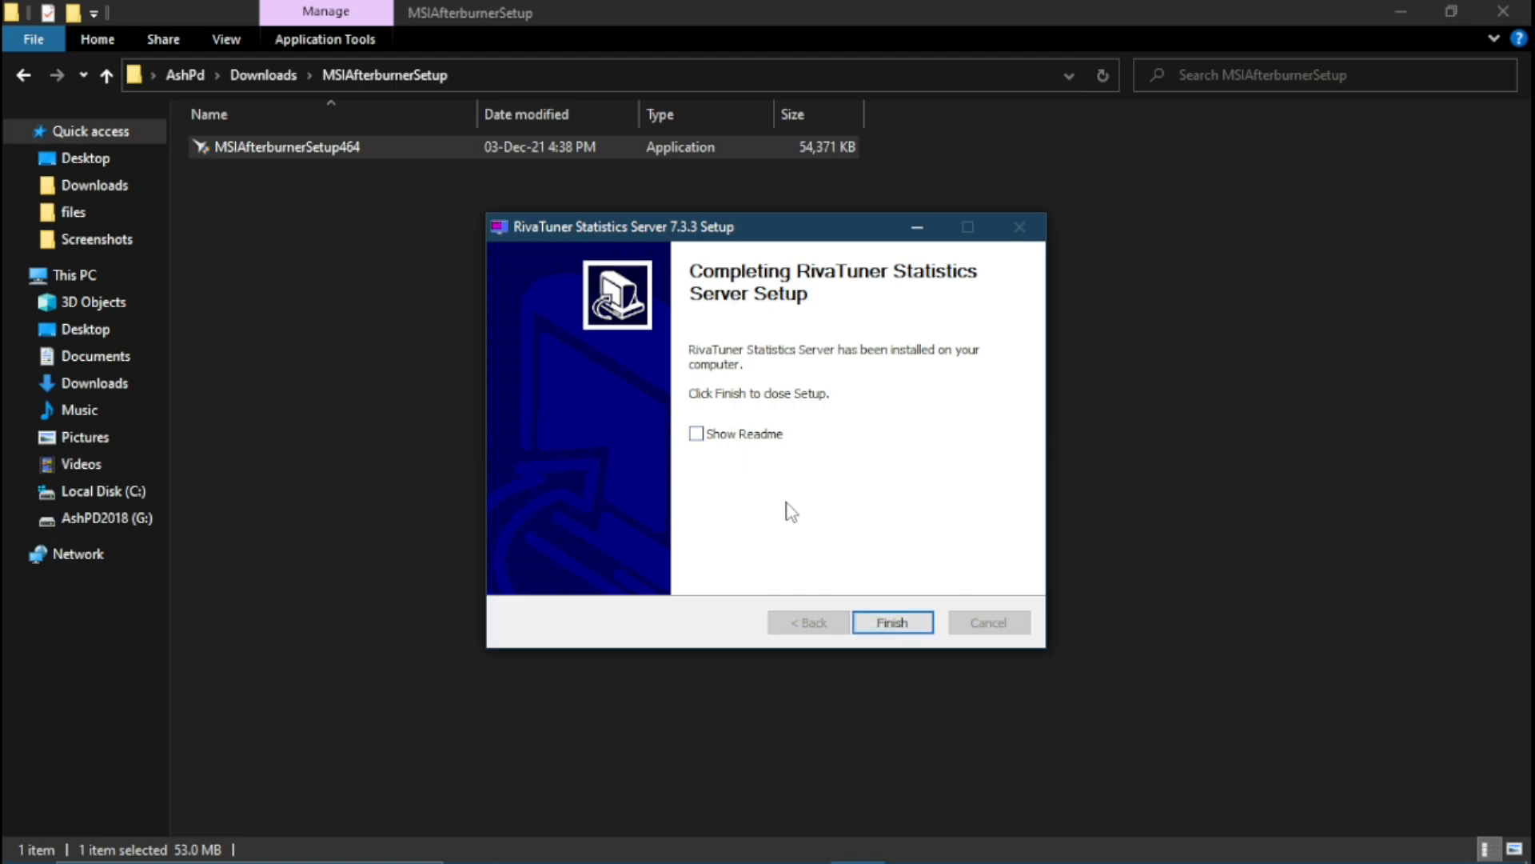
{"action": "left_click", "coordinate": [891, 622]}
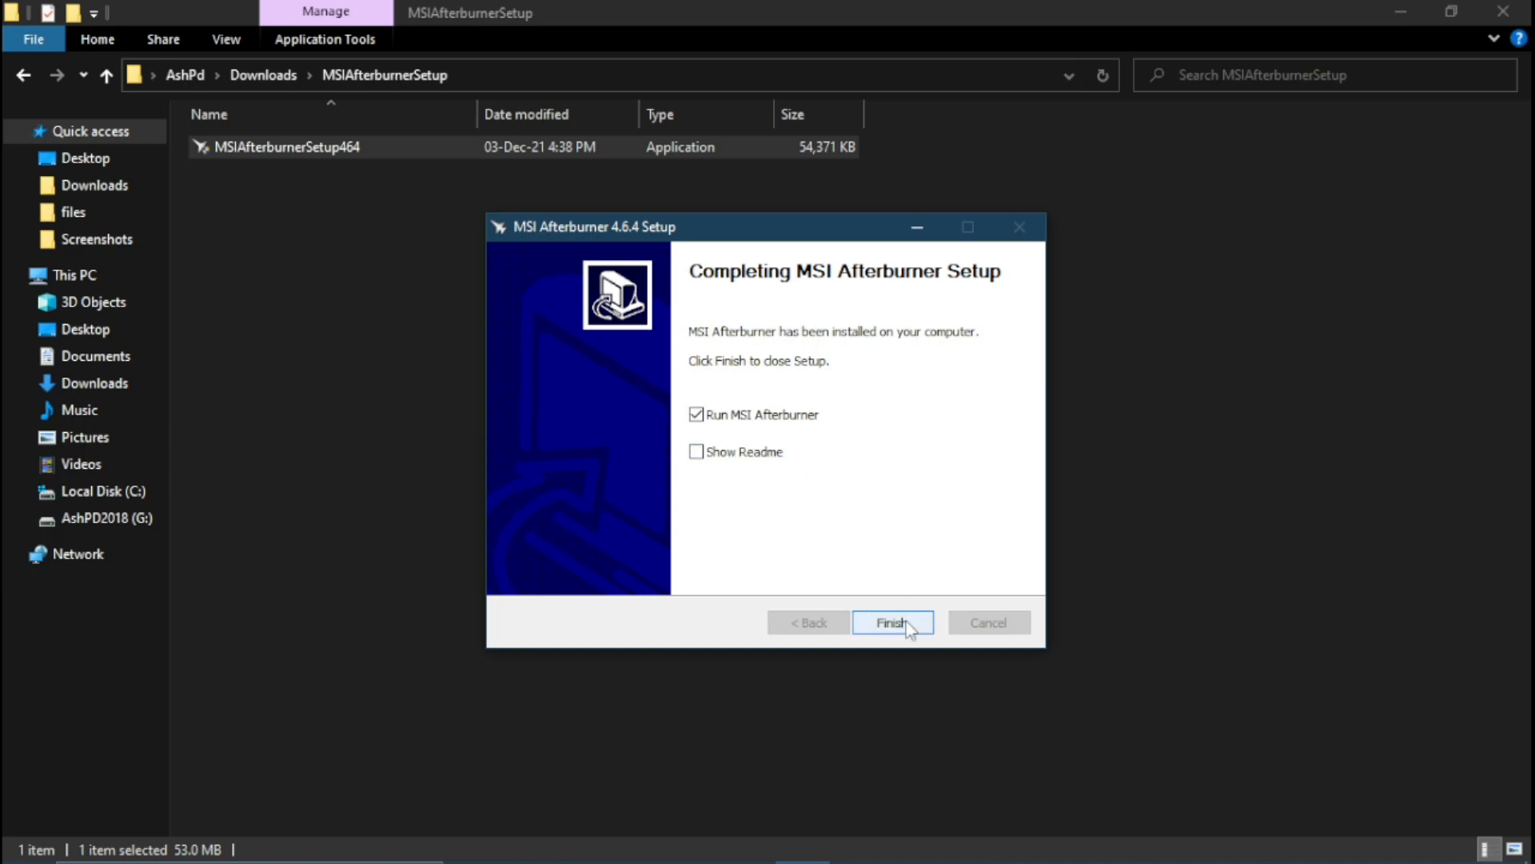
{"action": "left_click", "coordinate": [891, 622]}
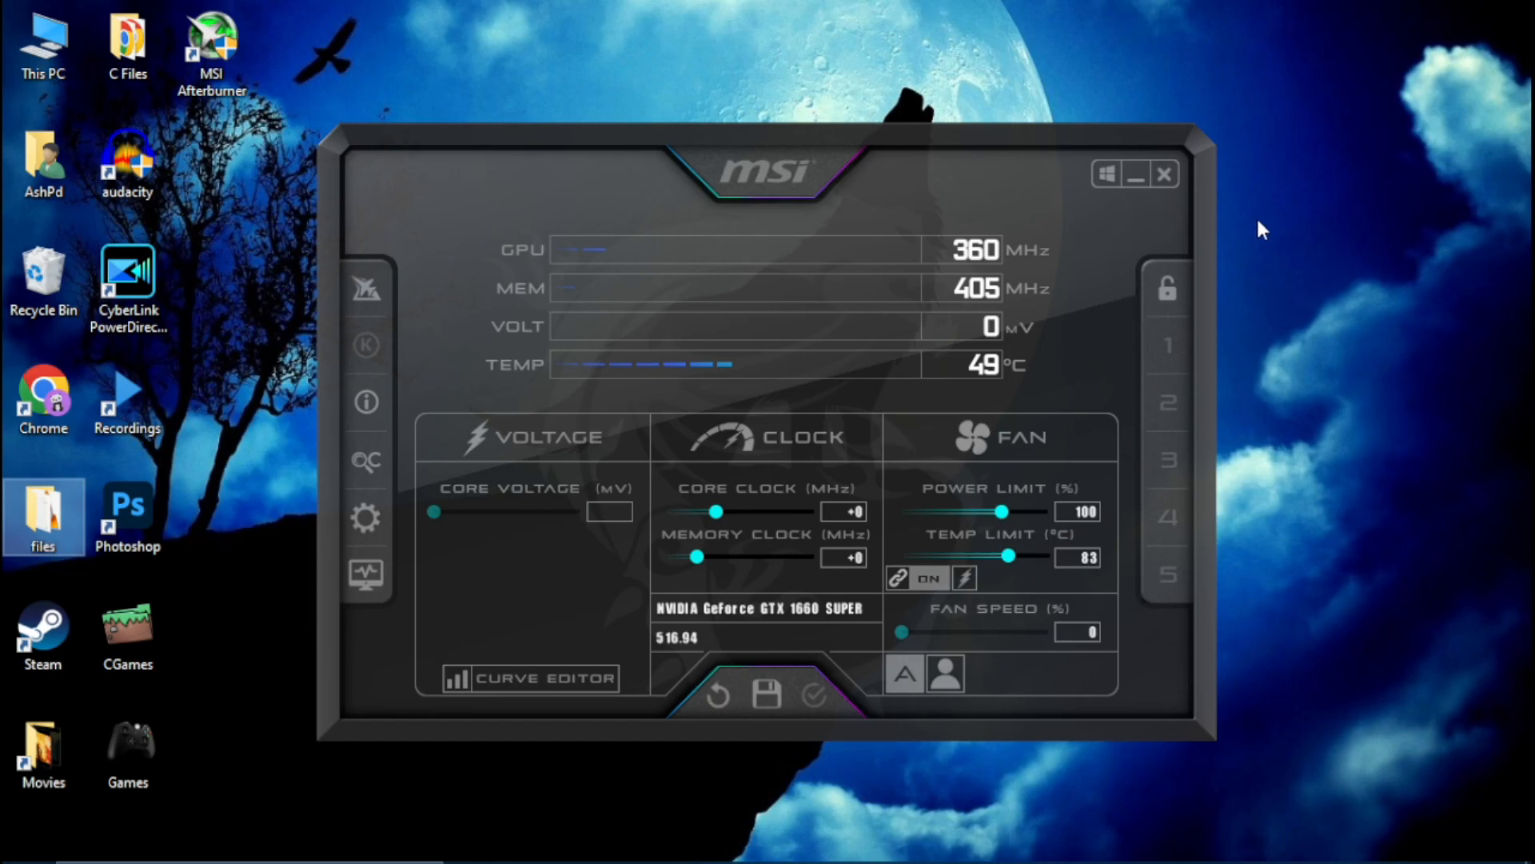
{"action": "mouse_move", "coordinate": [1120, 238]}
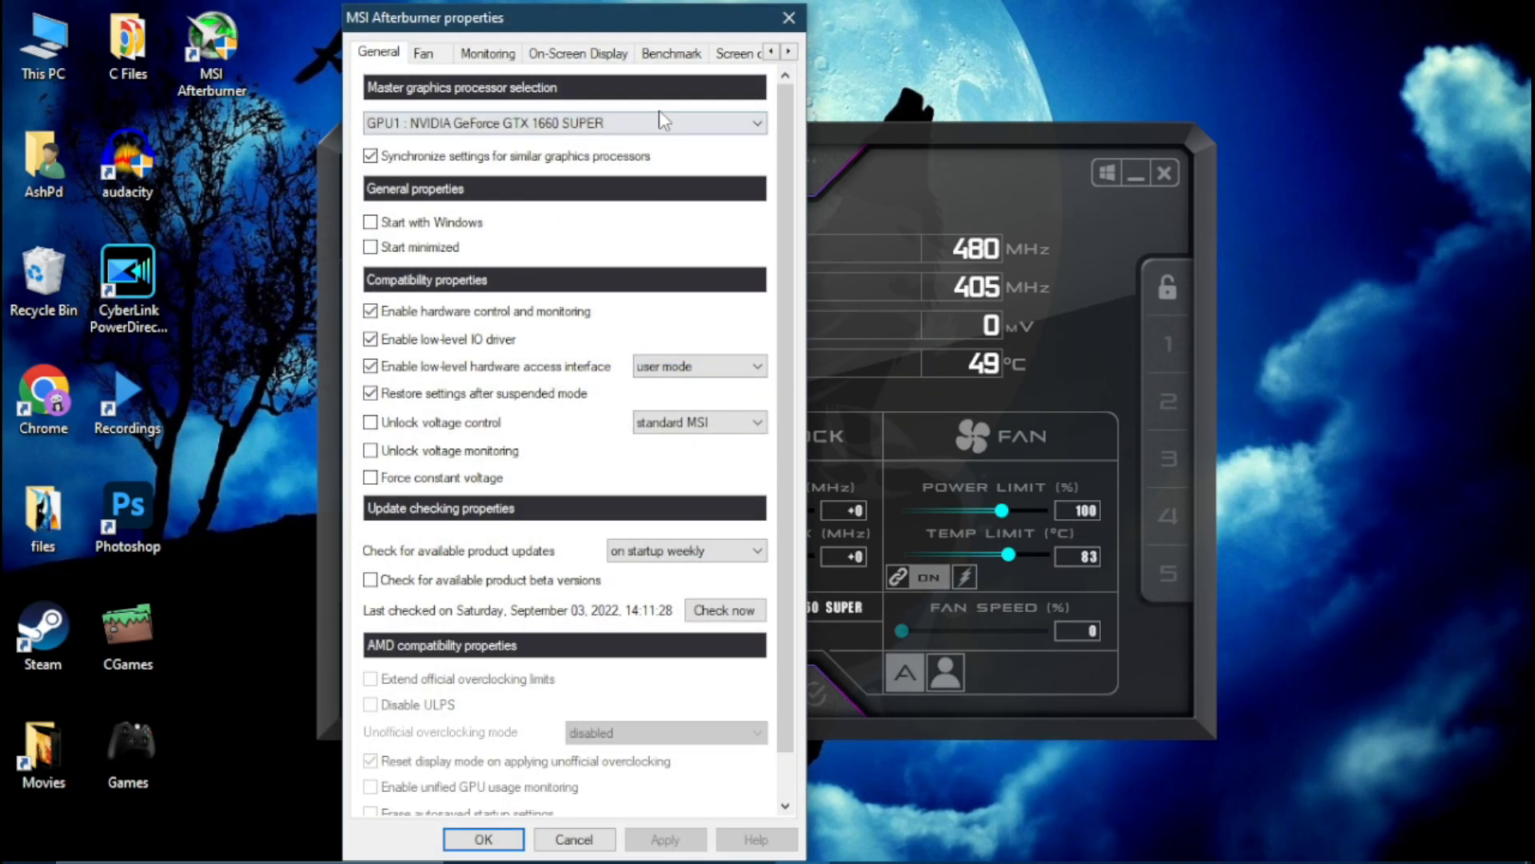
In User Interface settings, select the MSI Cyborg skin by Drerex Design and apply it.
{"action": "left_click", "coordinate": [789, 52]}
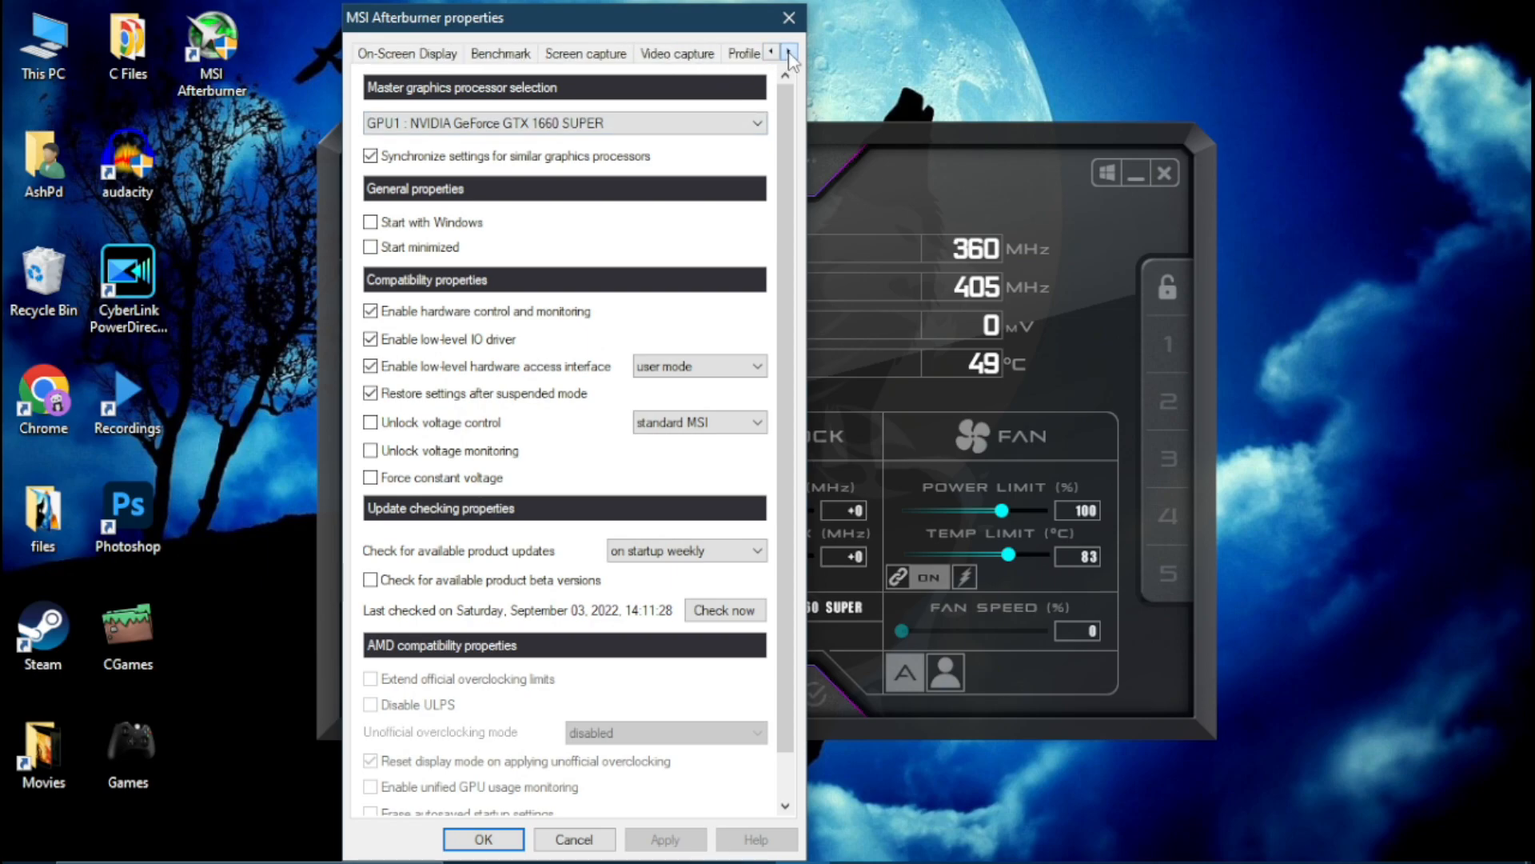
{"action": "left_click", "coordinate": [789, 51]}
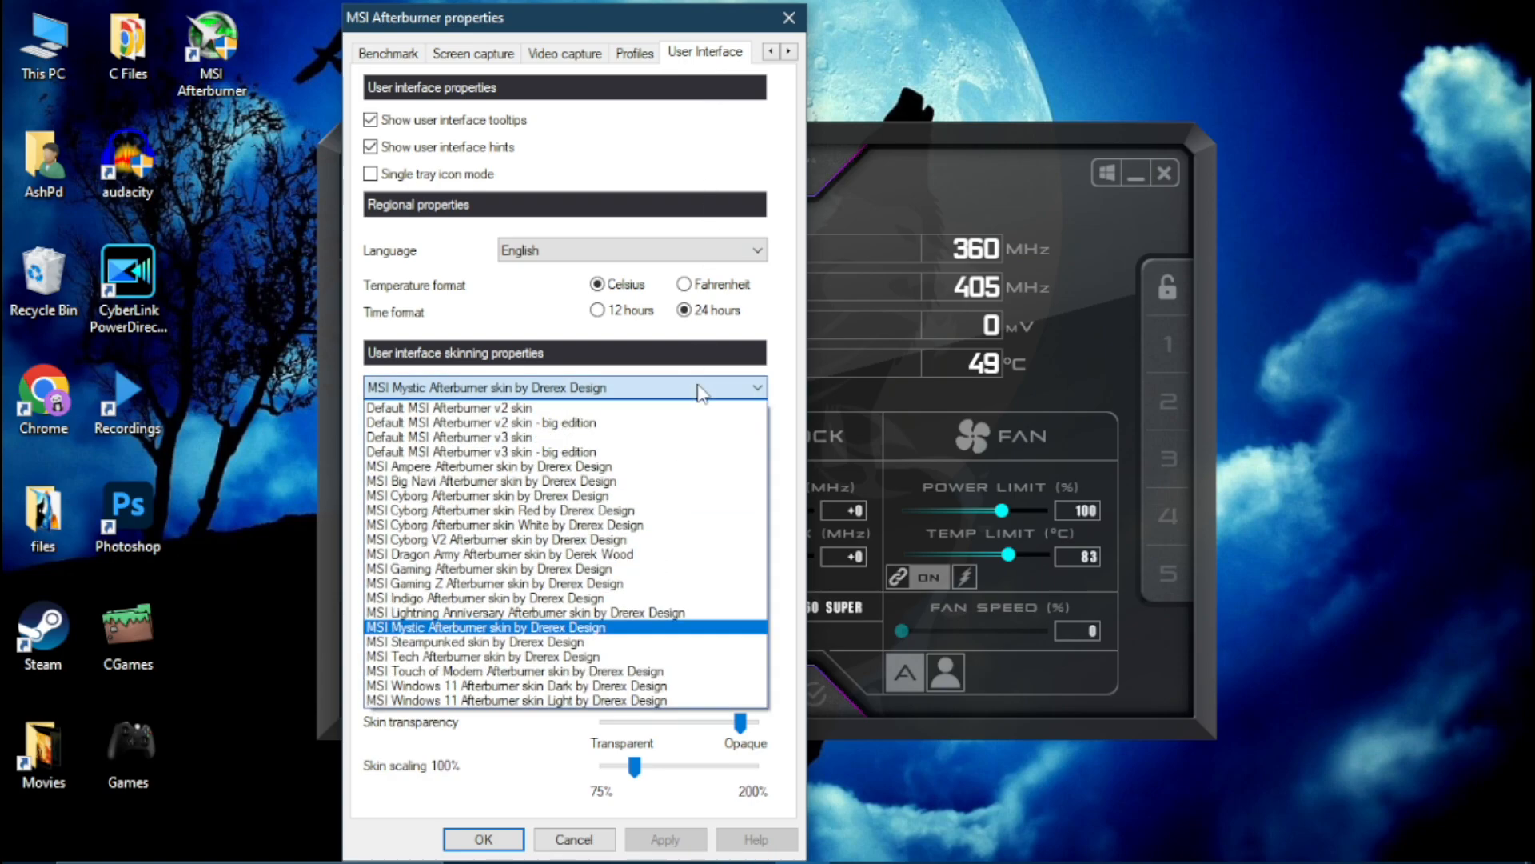
{"action": "left_click", "coordinate": [484, 627]}
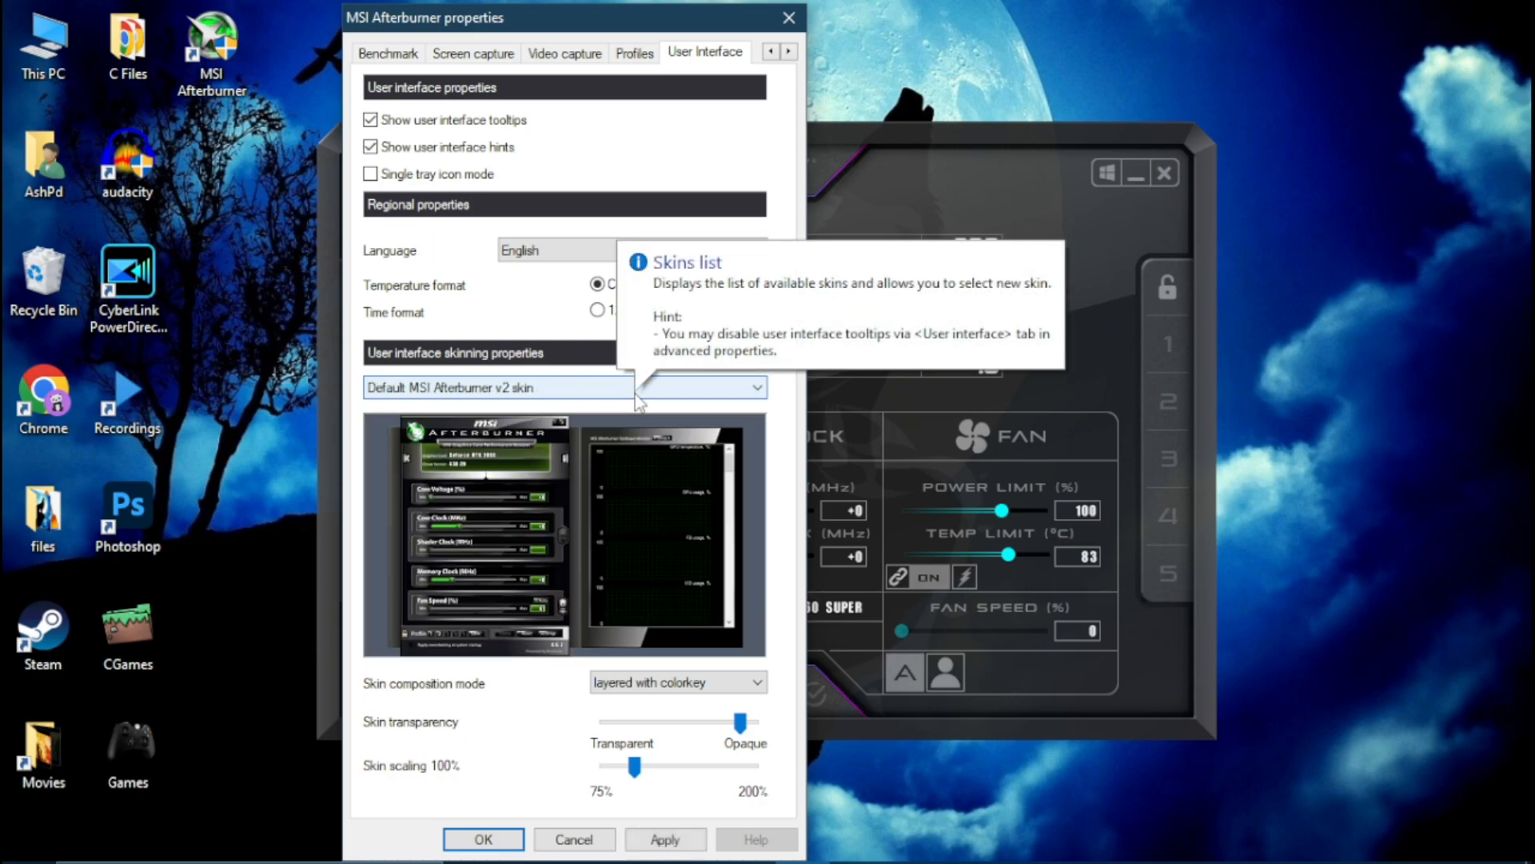
{"action": "left_click", "coordinate": [563, 387]}
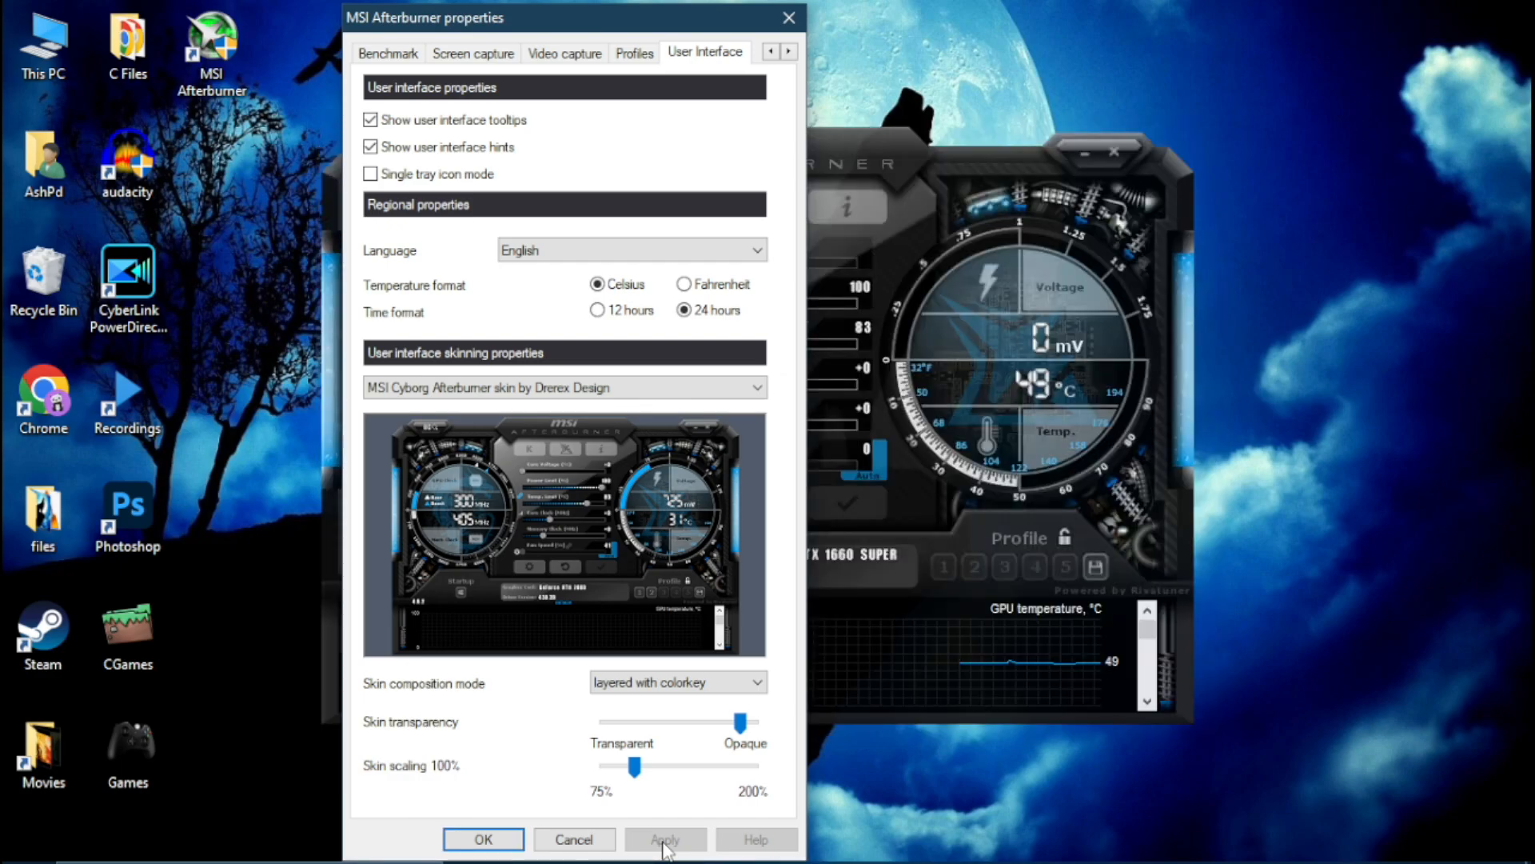
{"action": "left_click", "coordinate": [481, 840]}
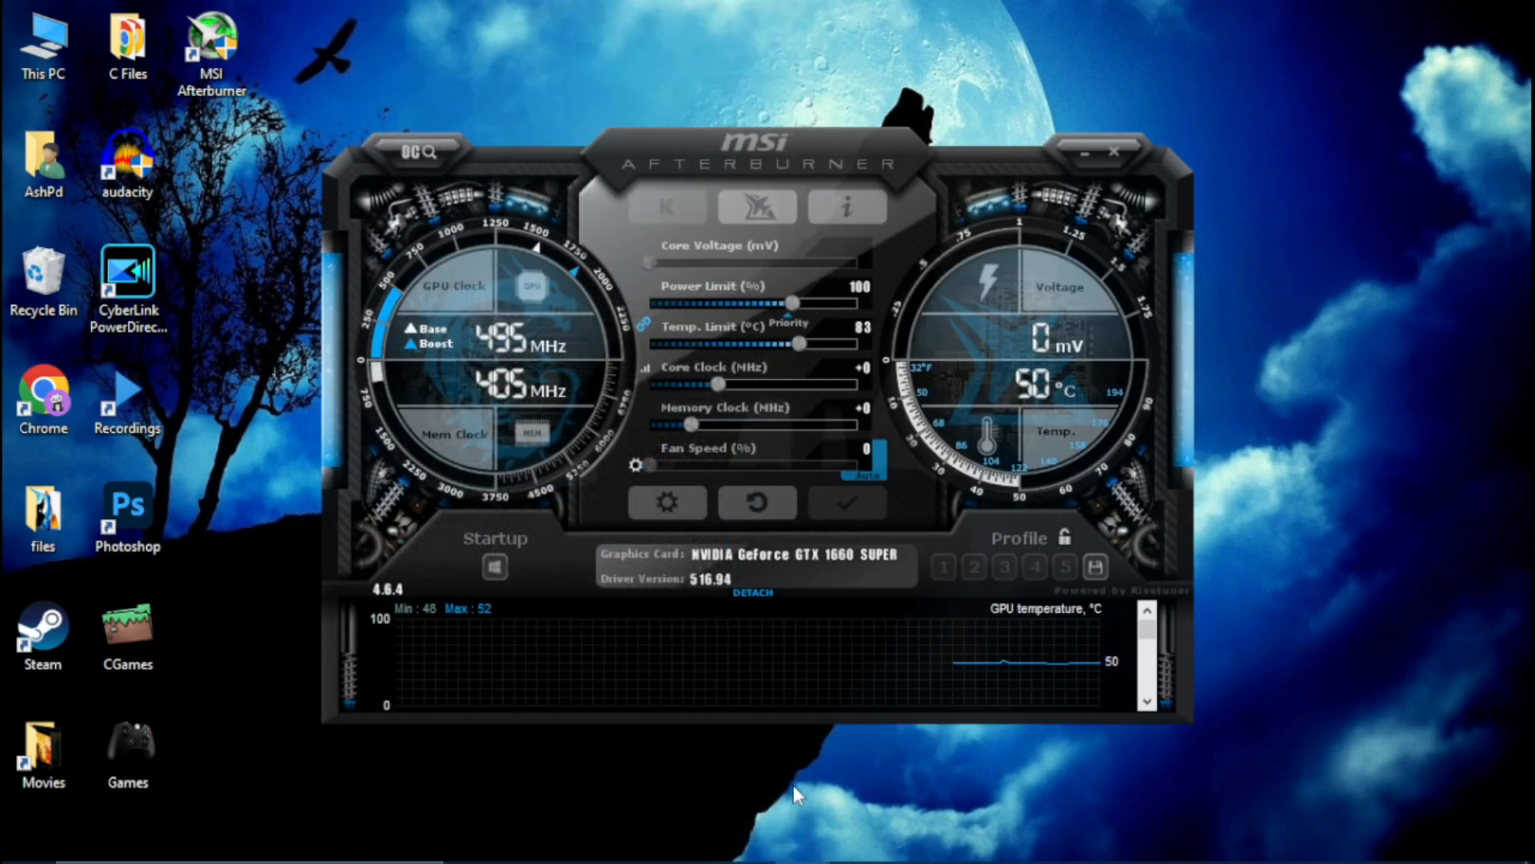
{"action": "left_click", "coordinate": [665, 501]}
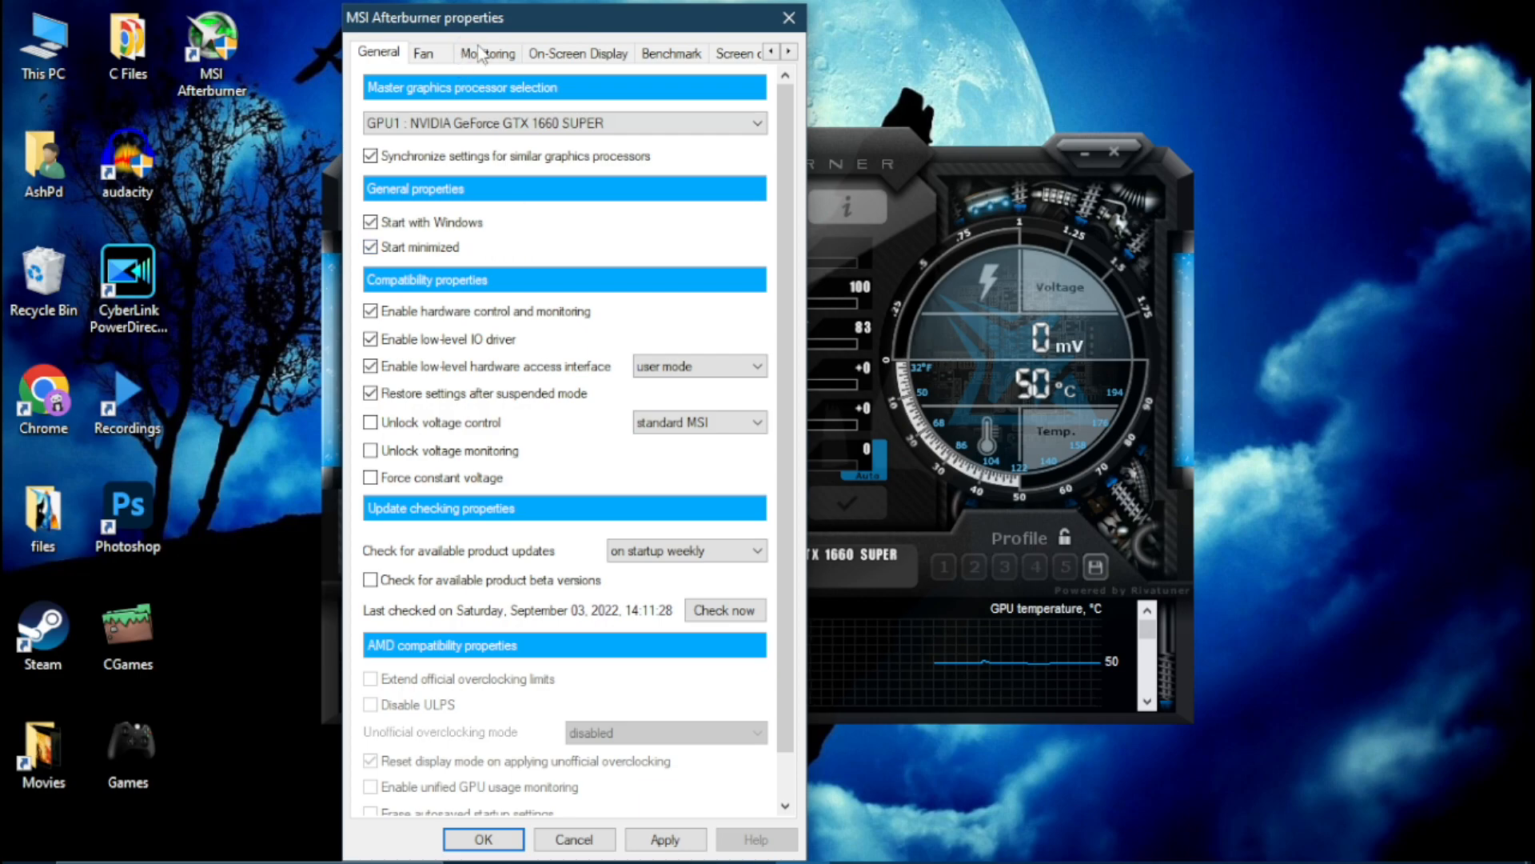
In Monitoring settings, give GPU temperature the custom group name GTX 1660 Super.
{"action": "left_click", "coordinate": [488, 51]}
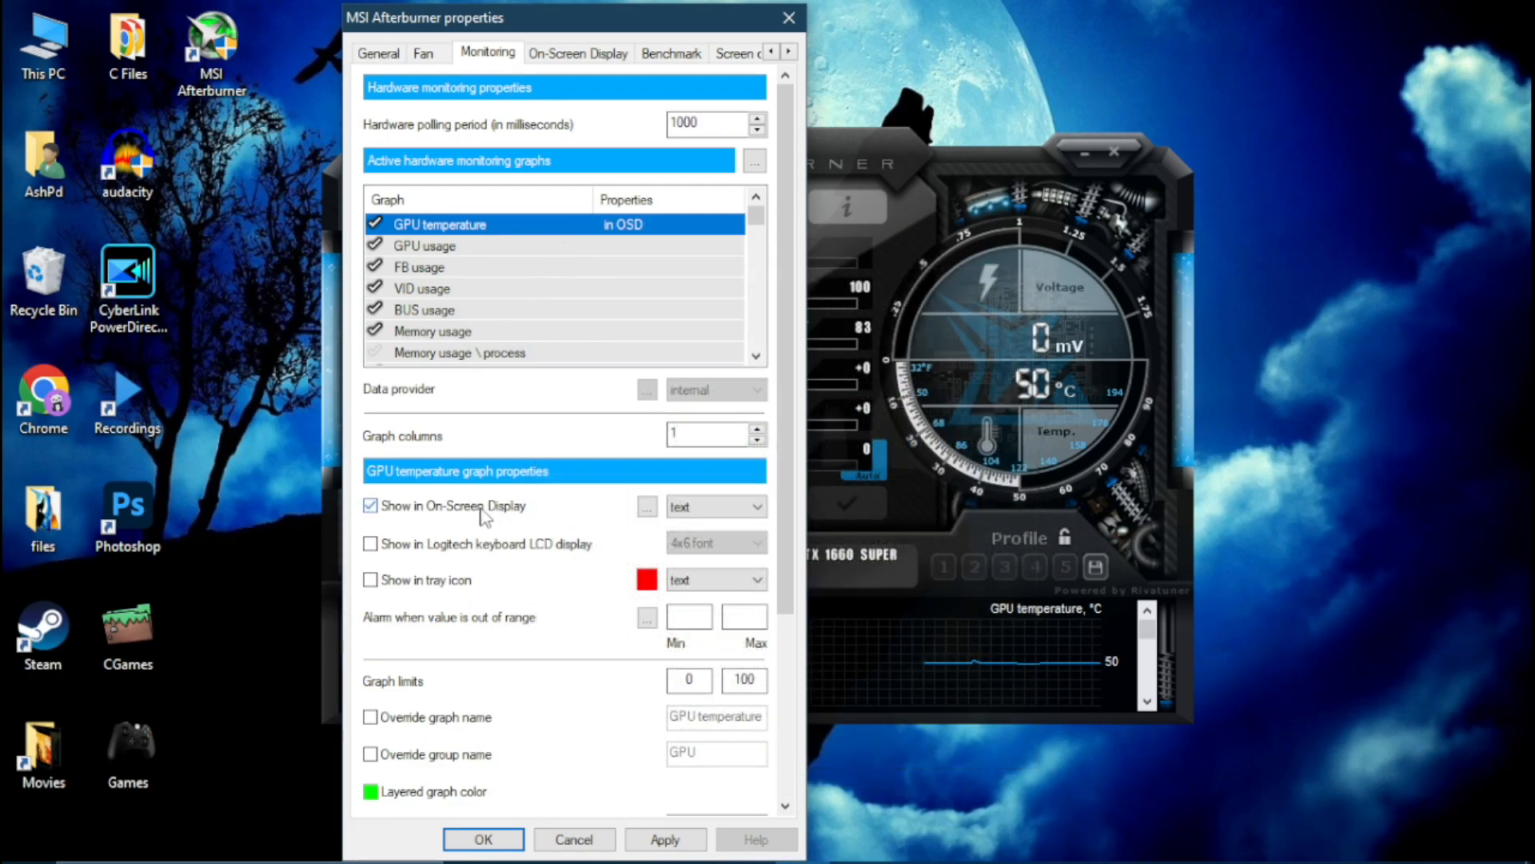
{"action": "mouse_move", "coordinate": [529, 751]}
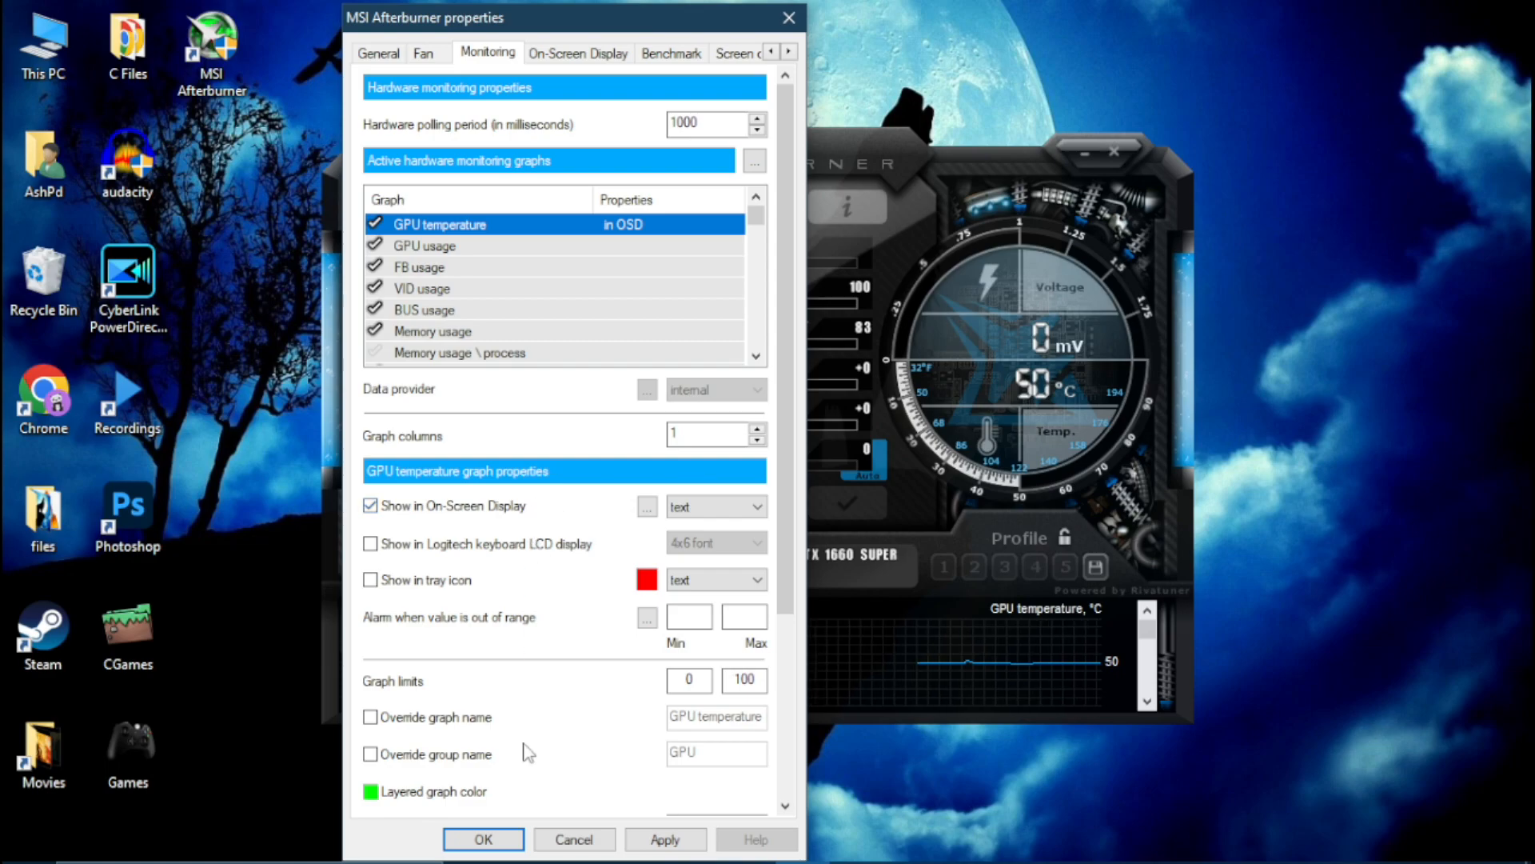
{"action": "left_click", "coordinate": [370, 754]}
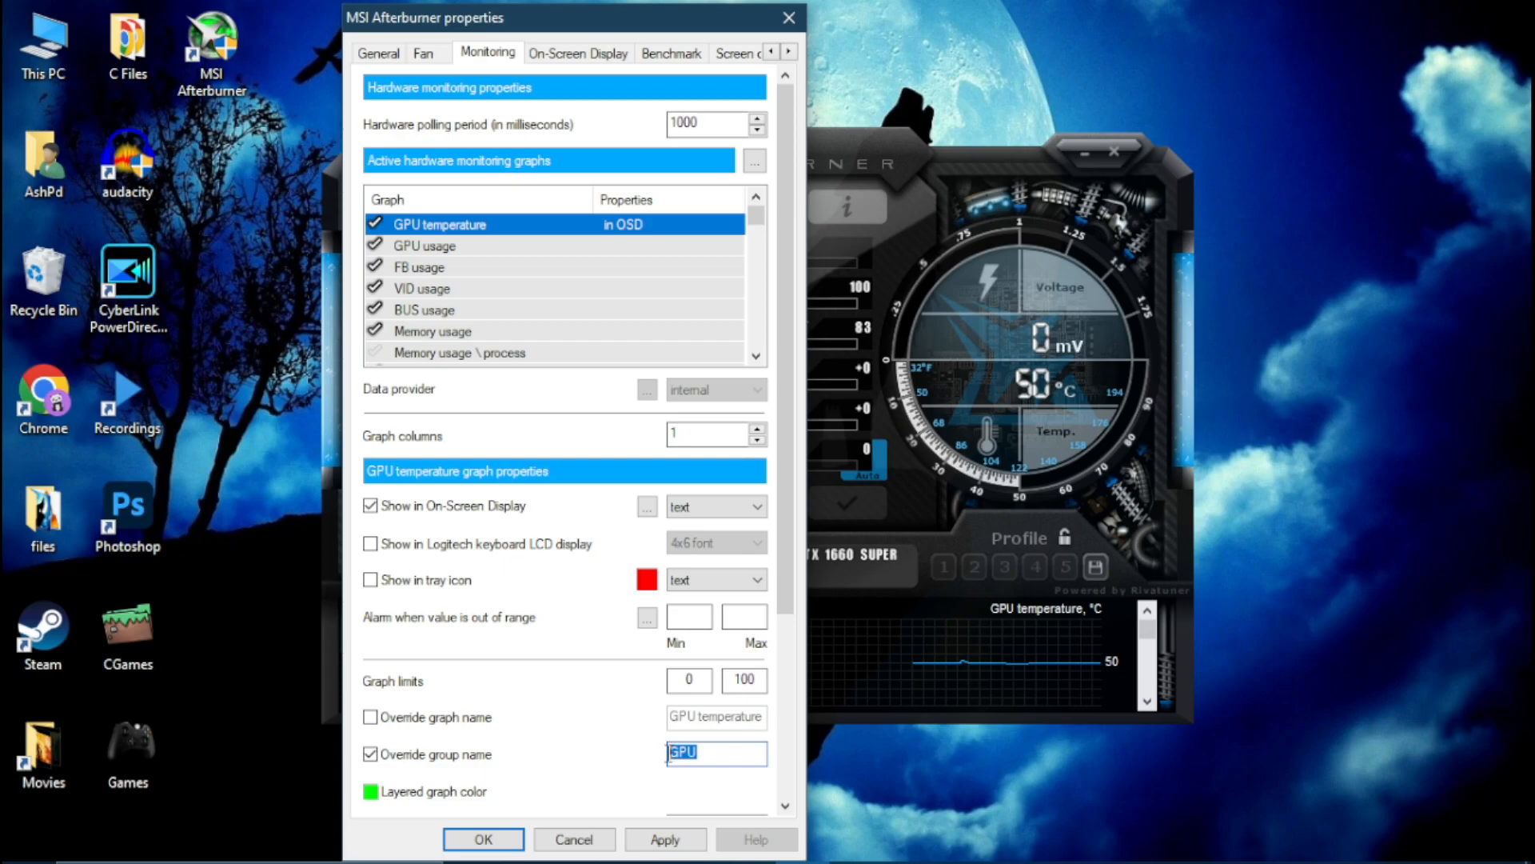
{"action": "type", "text": "GTX 1660"}
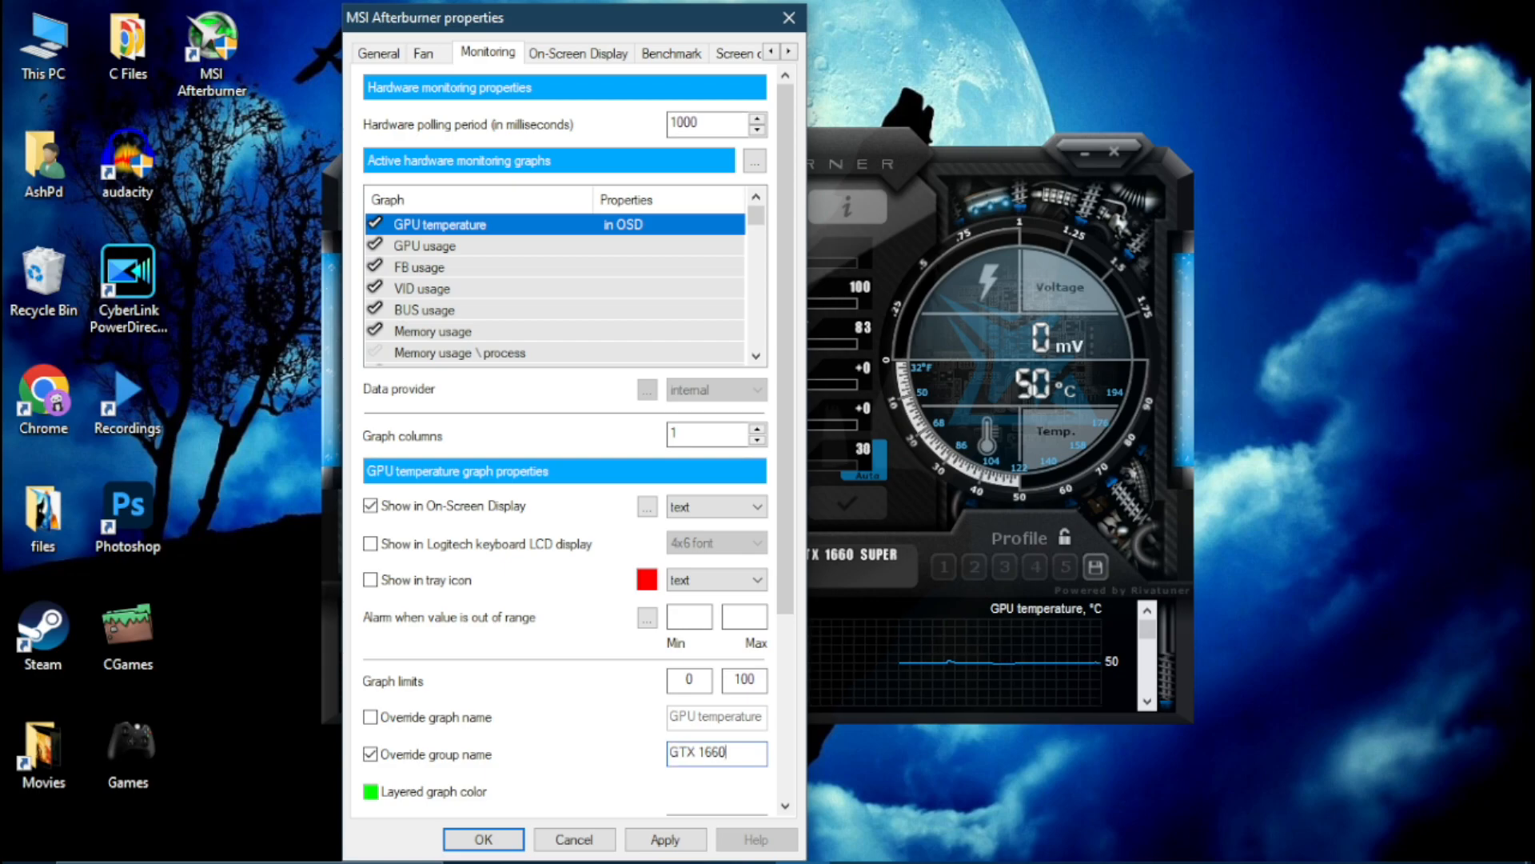
{"action": "type", "text": "Su"}
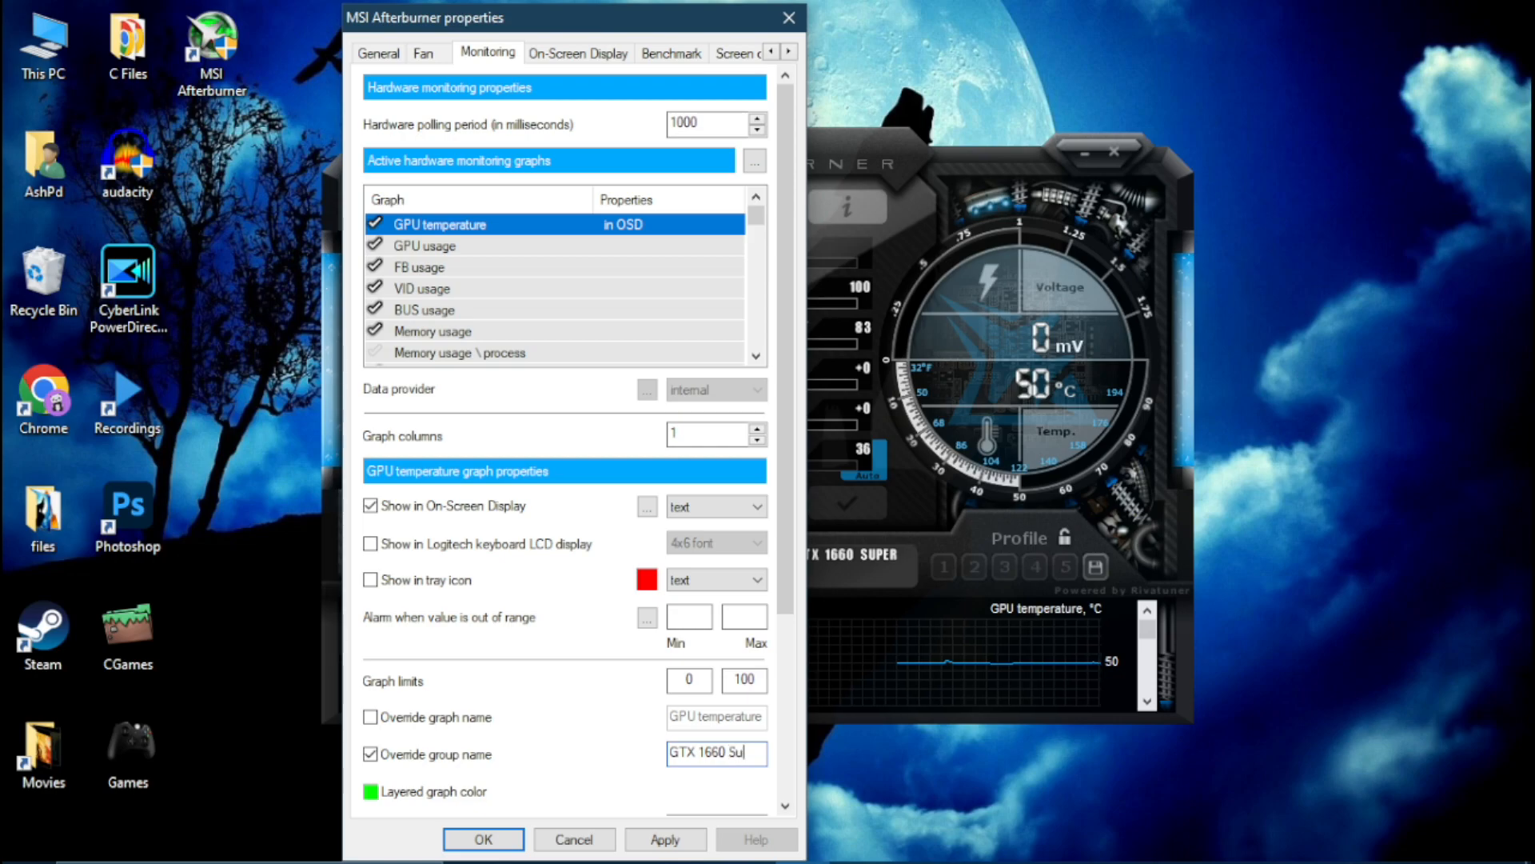
{"action": "type", "text": "per"}
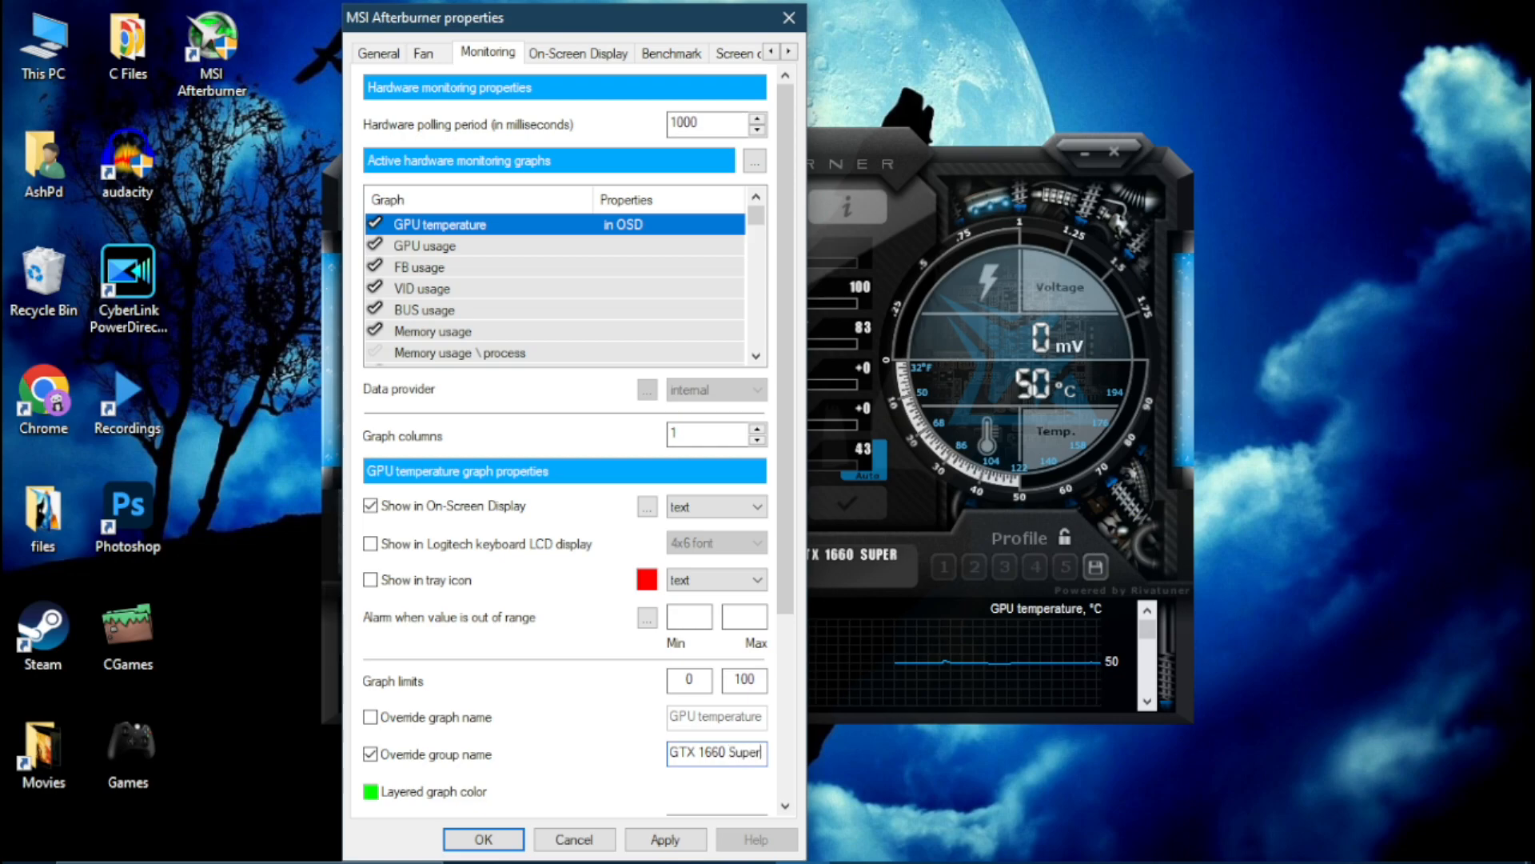
{"action": "triple_click", "coordinate": [717, 753]}
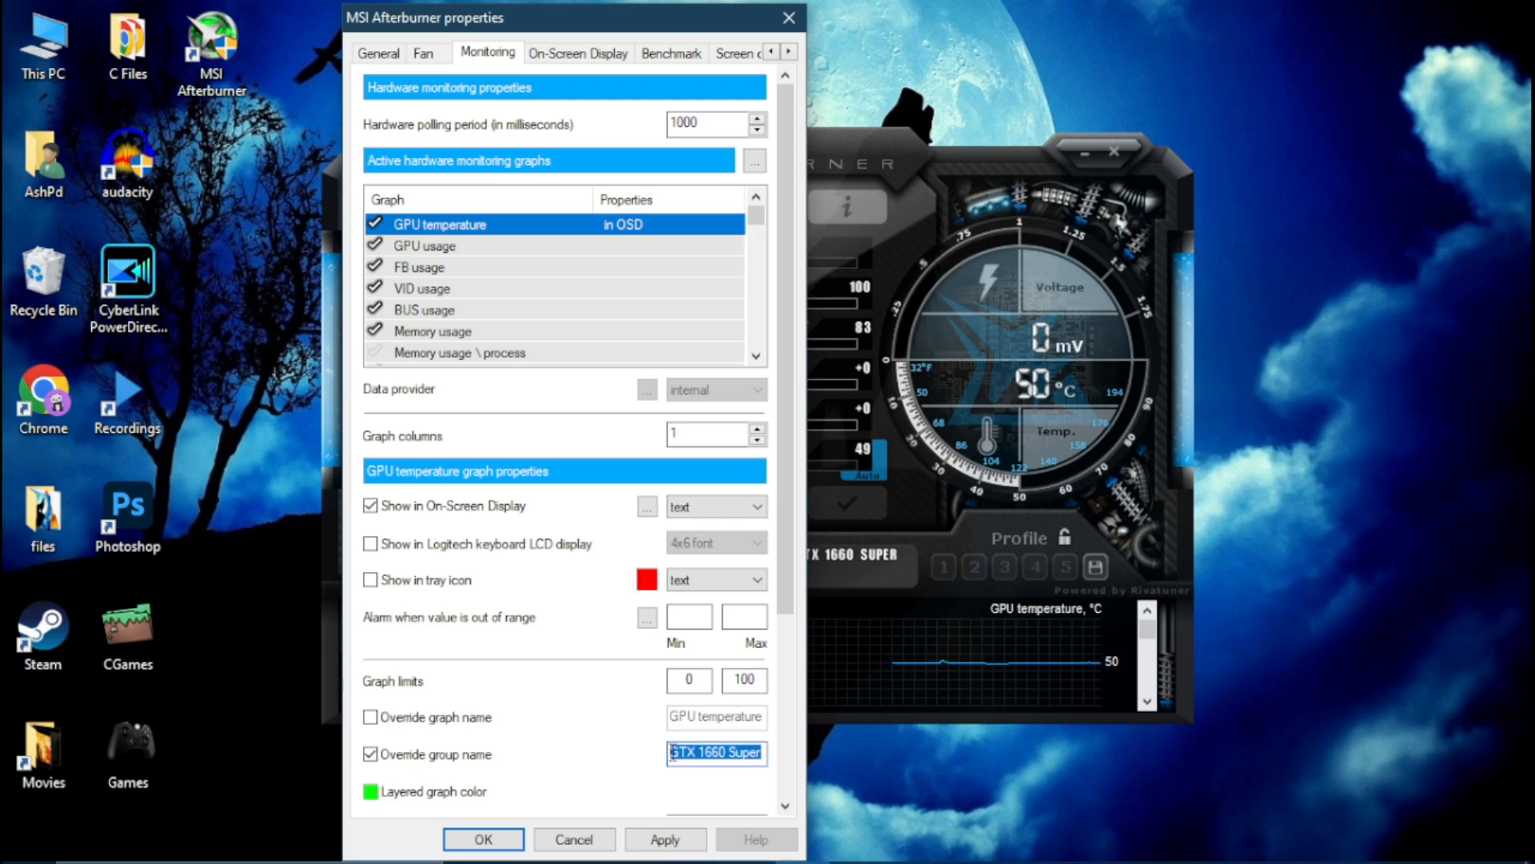
Show GPU usage in the OSD under the pasted group name GTX 1660 Super.
{"action": "left_click", "coordinate": [423, 246]}
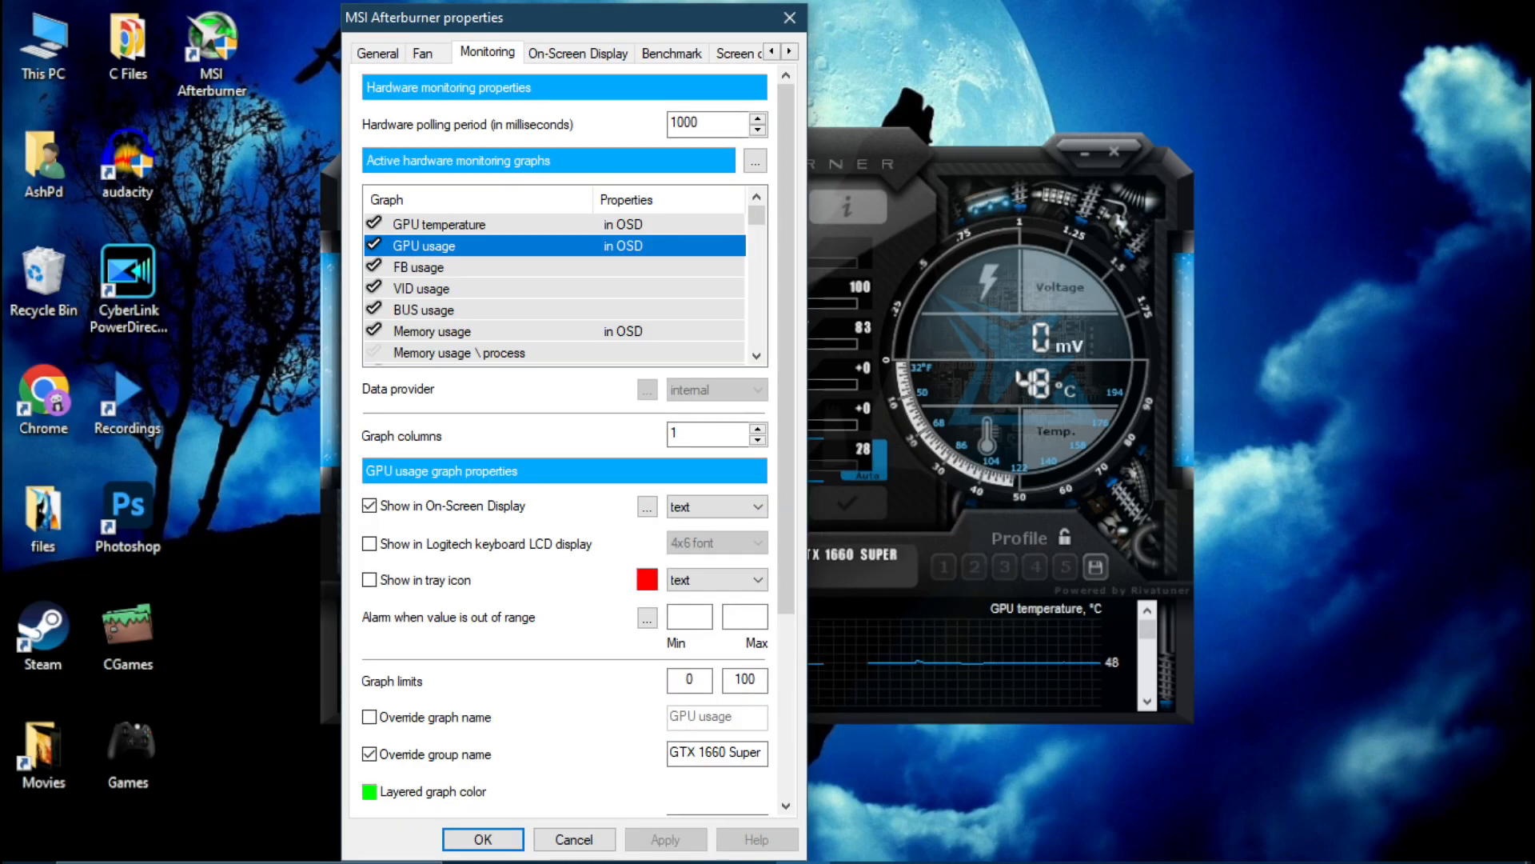
{"action": "left_click", "coordinate": [369, 507]}
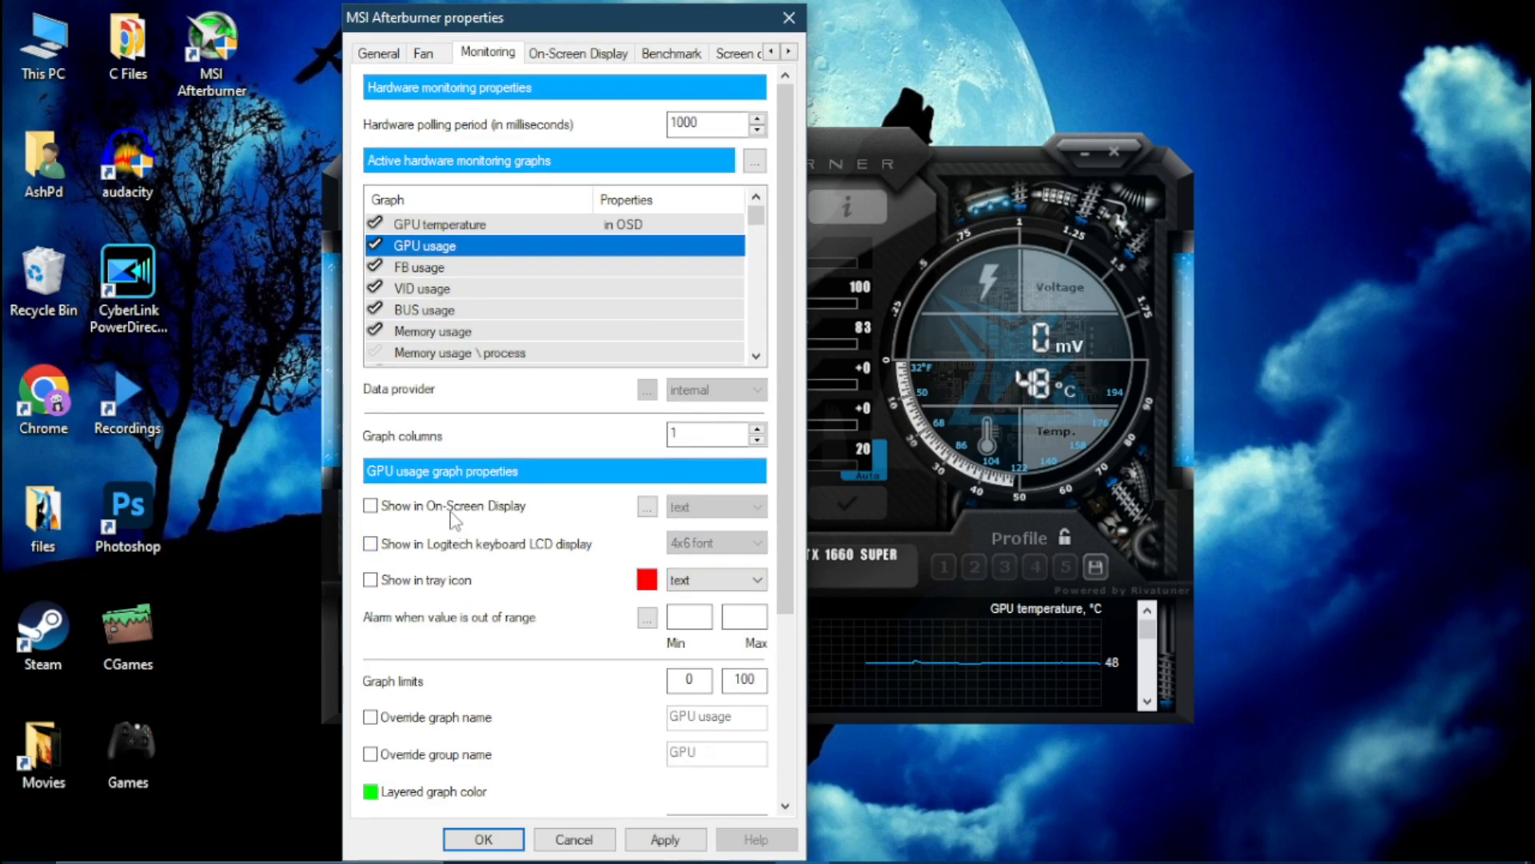
{"action": "left_click", "coordinate": [370, 505]}
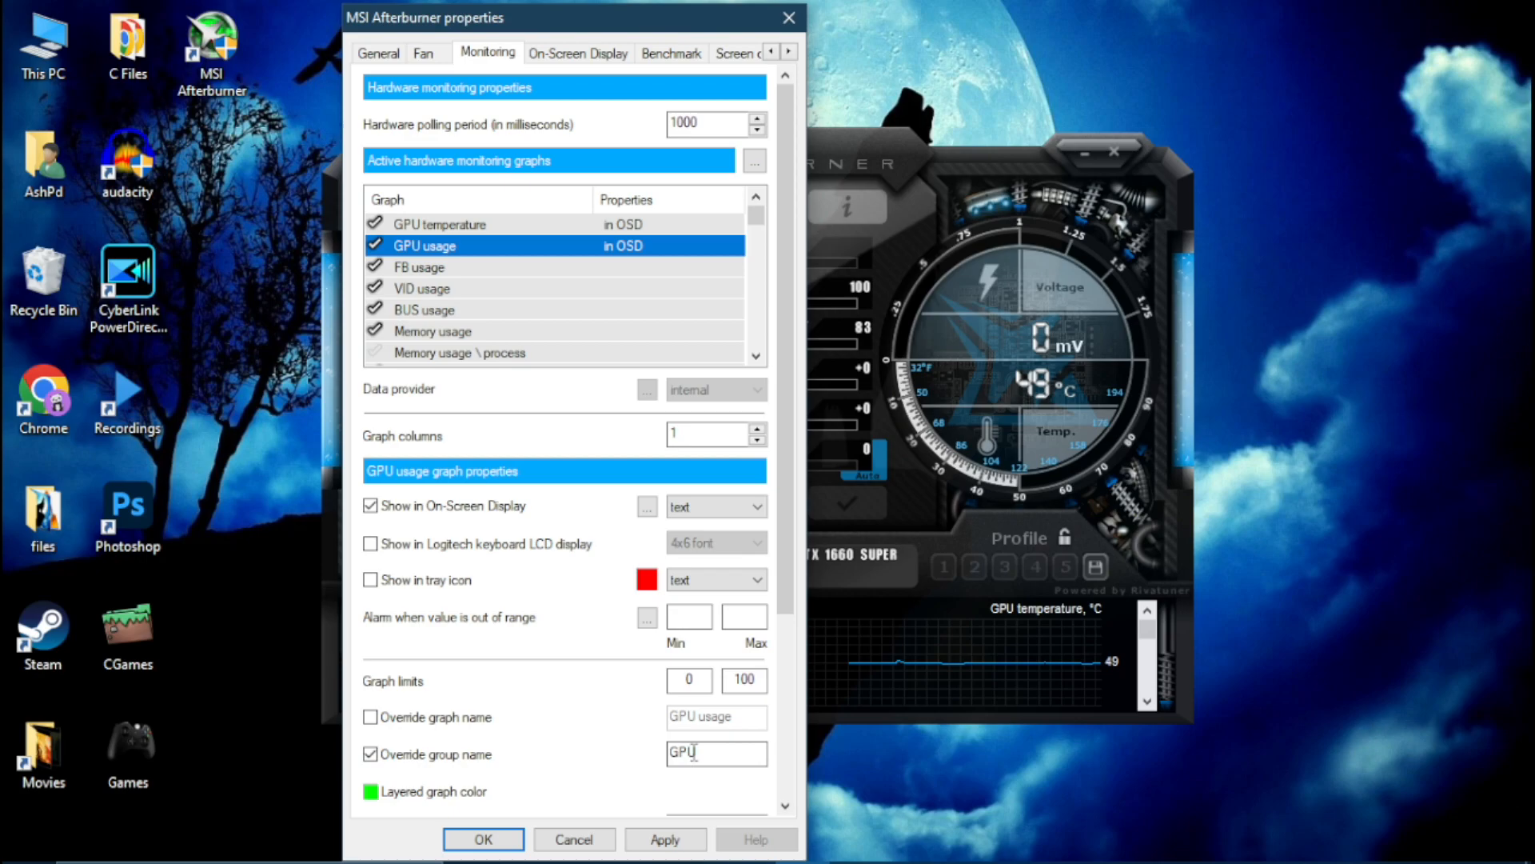
{"action": "right_click", "coordinate": [715, 754]}
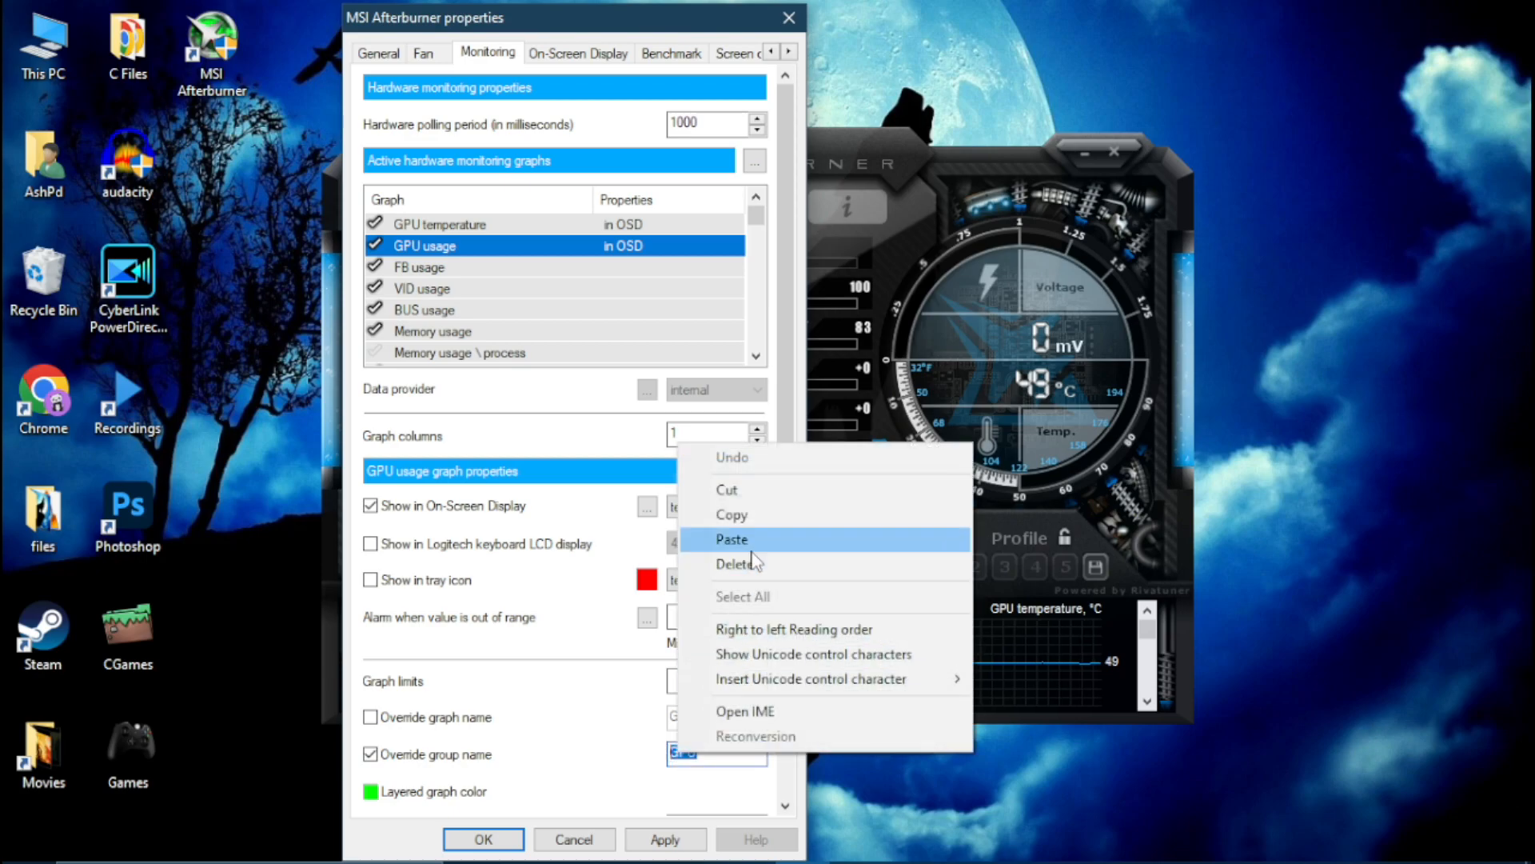
{"action": "left_click", "coordinate": [432, 332]}
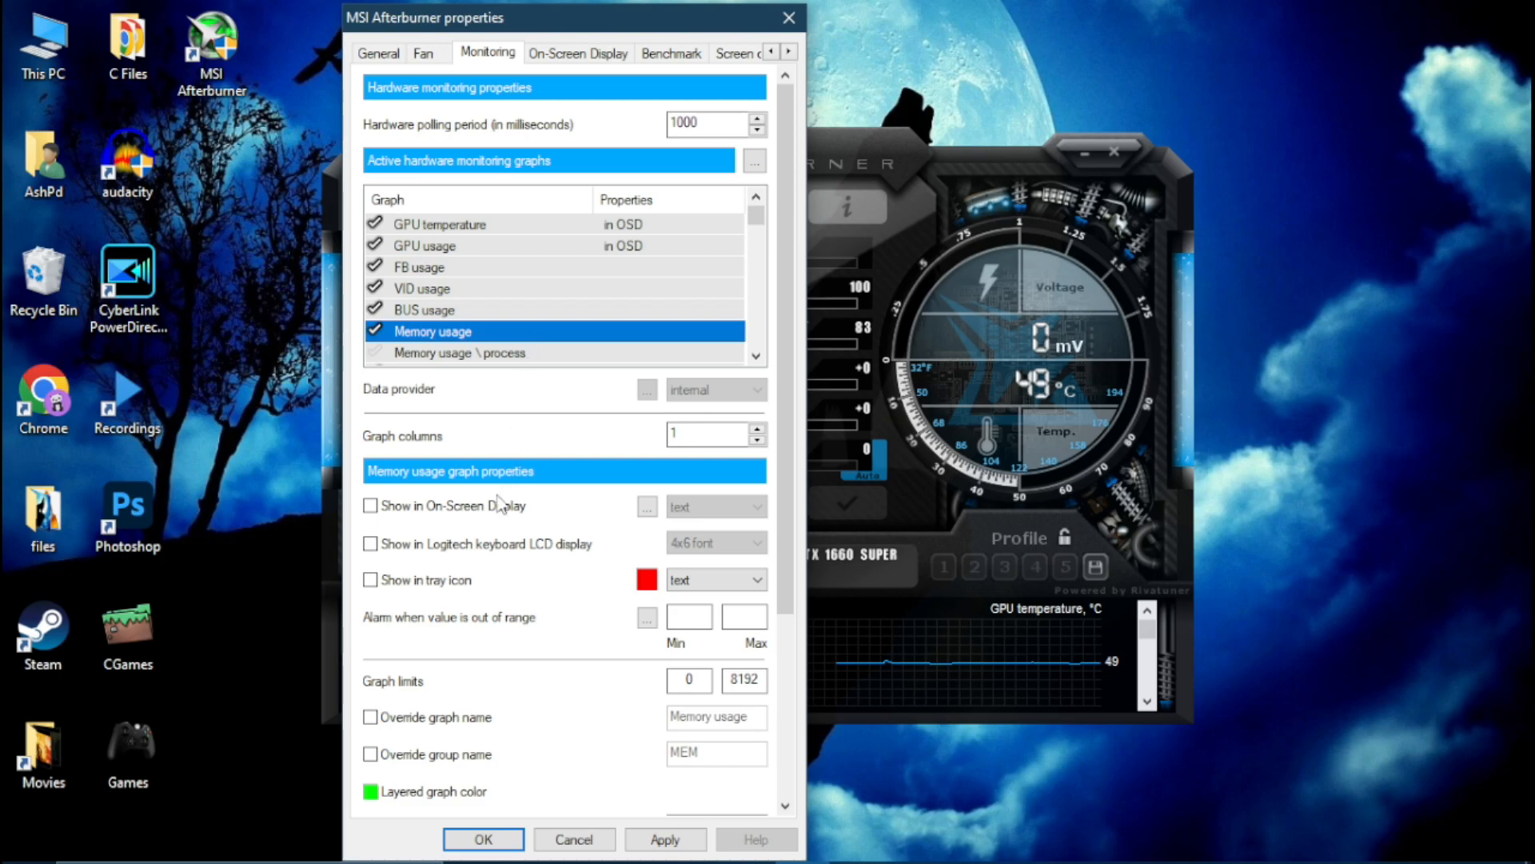
Show memory usage and core clock in the OSD with custom group names.
{"action": "left_click", "coordinate": [369, 505]}
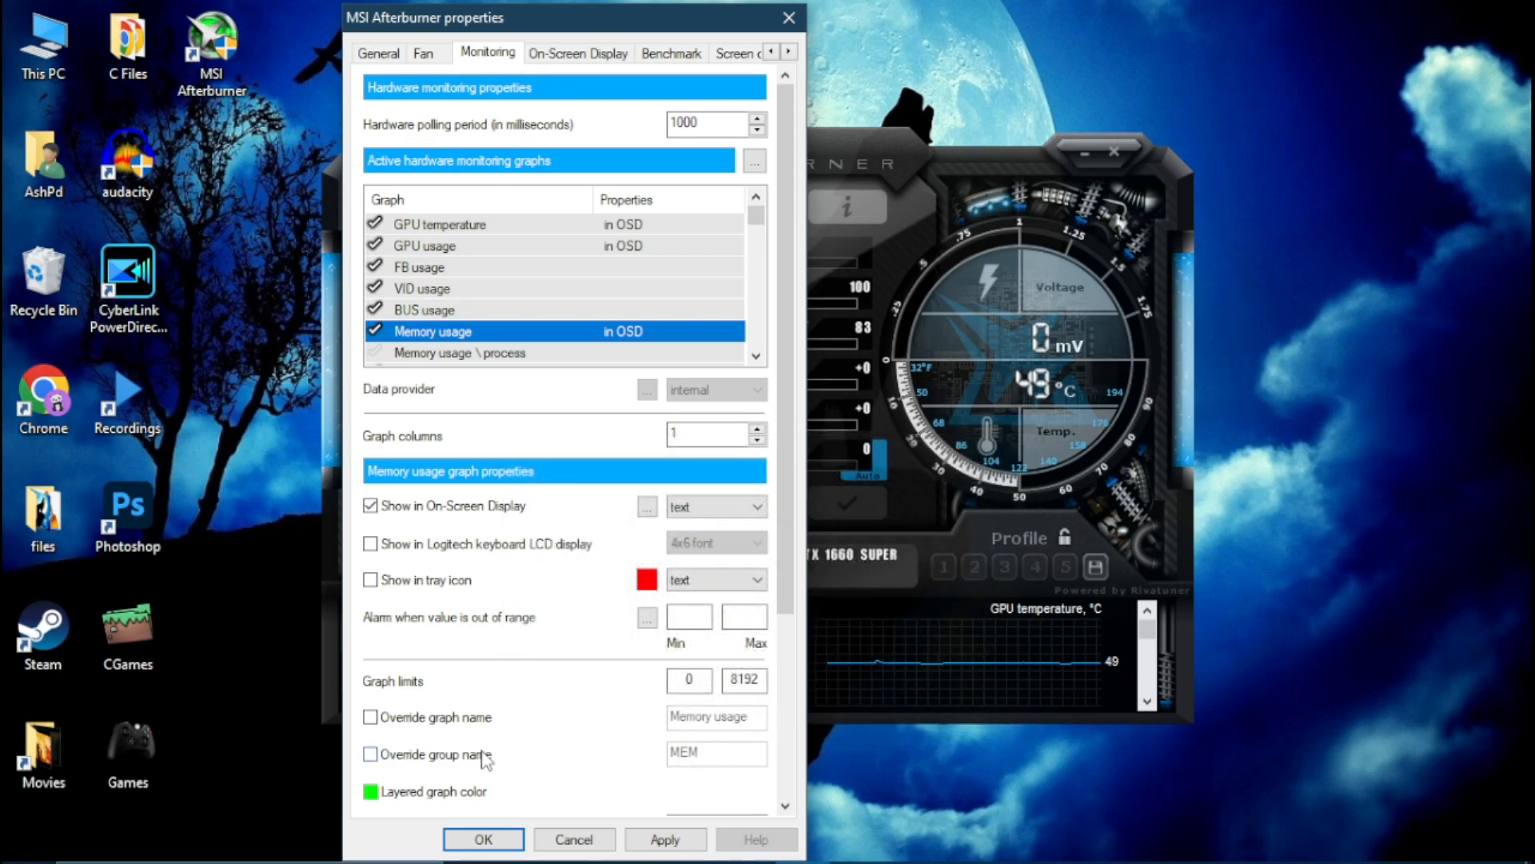
{"action": "left_click", "coordinate": [371, 754]}
{"action": "type", "text": "VRA"}
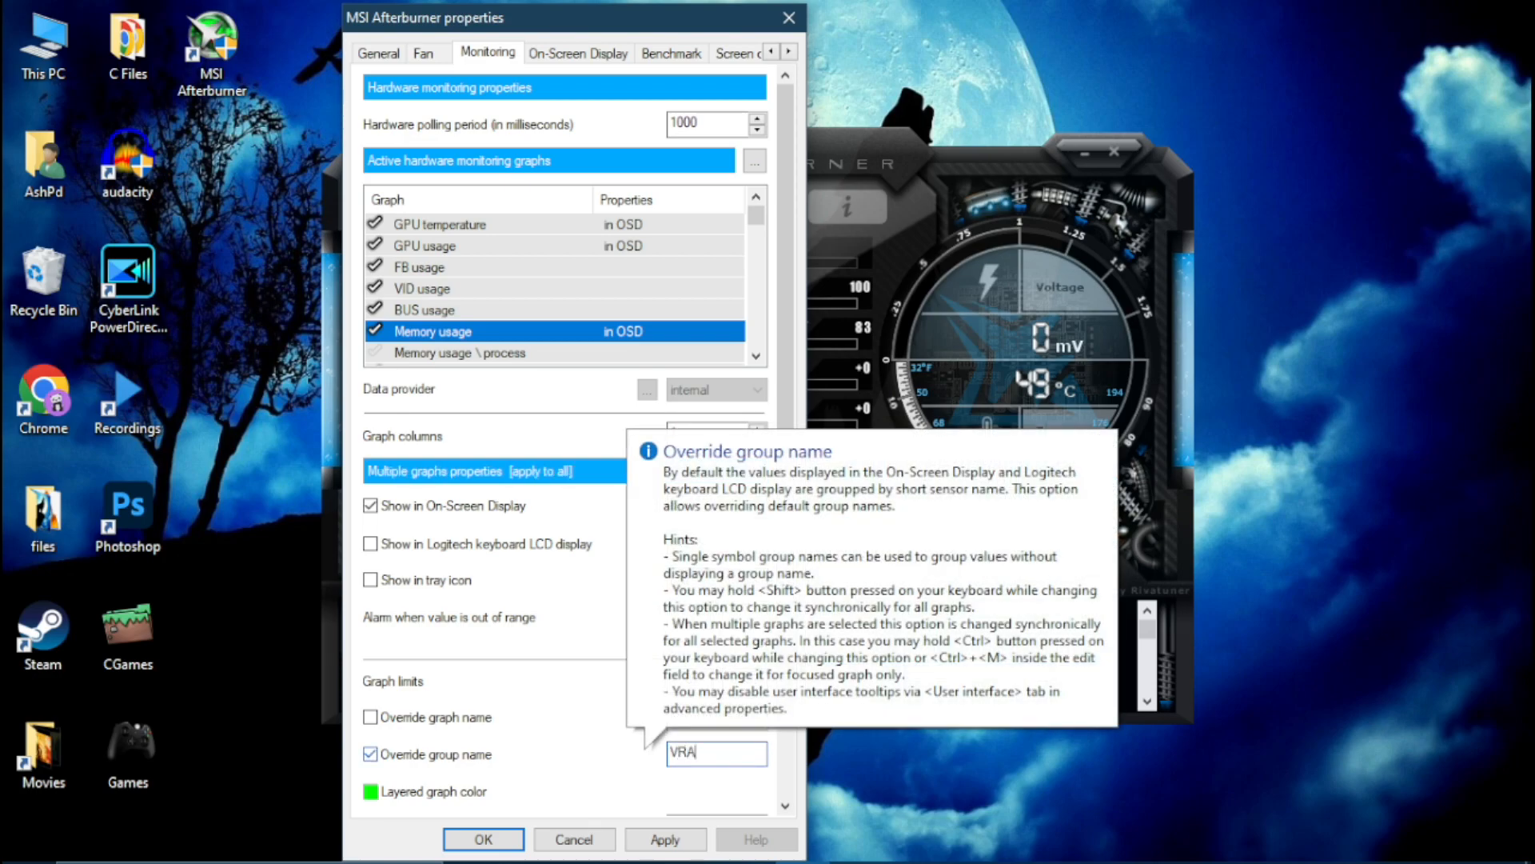
{"action": "type", "text": "M"}
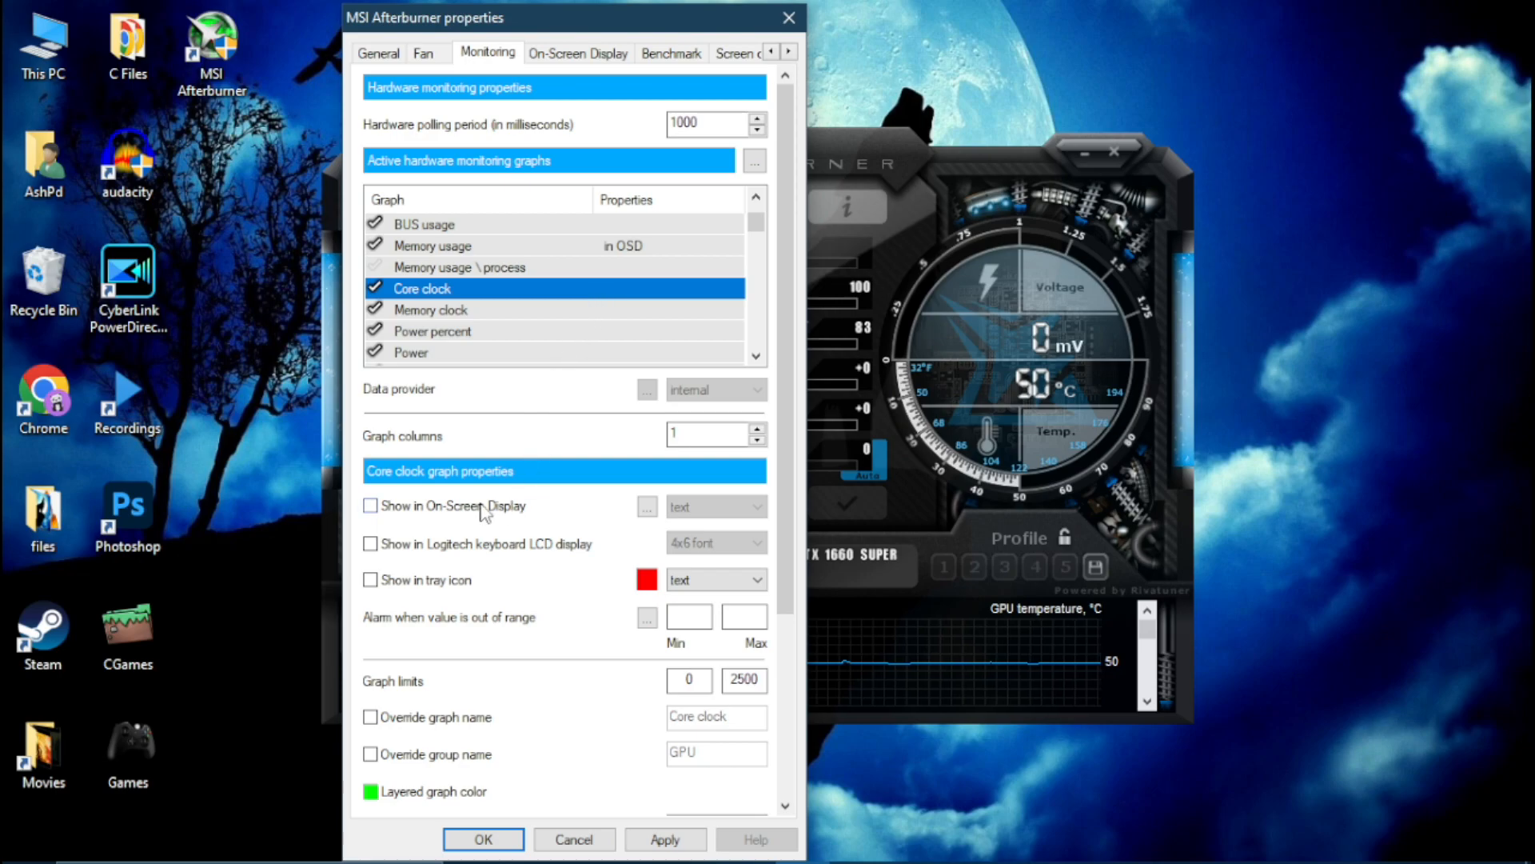
{"action": "left_click", "coordinate": [369, 507]}
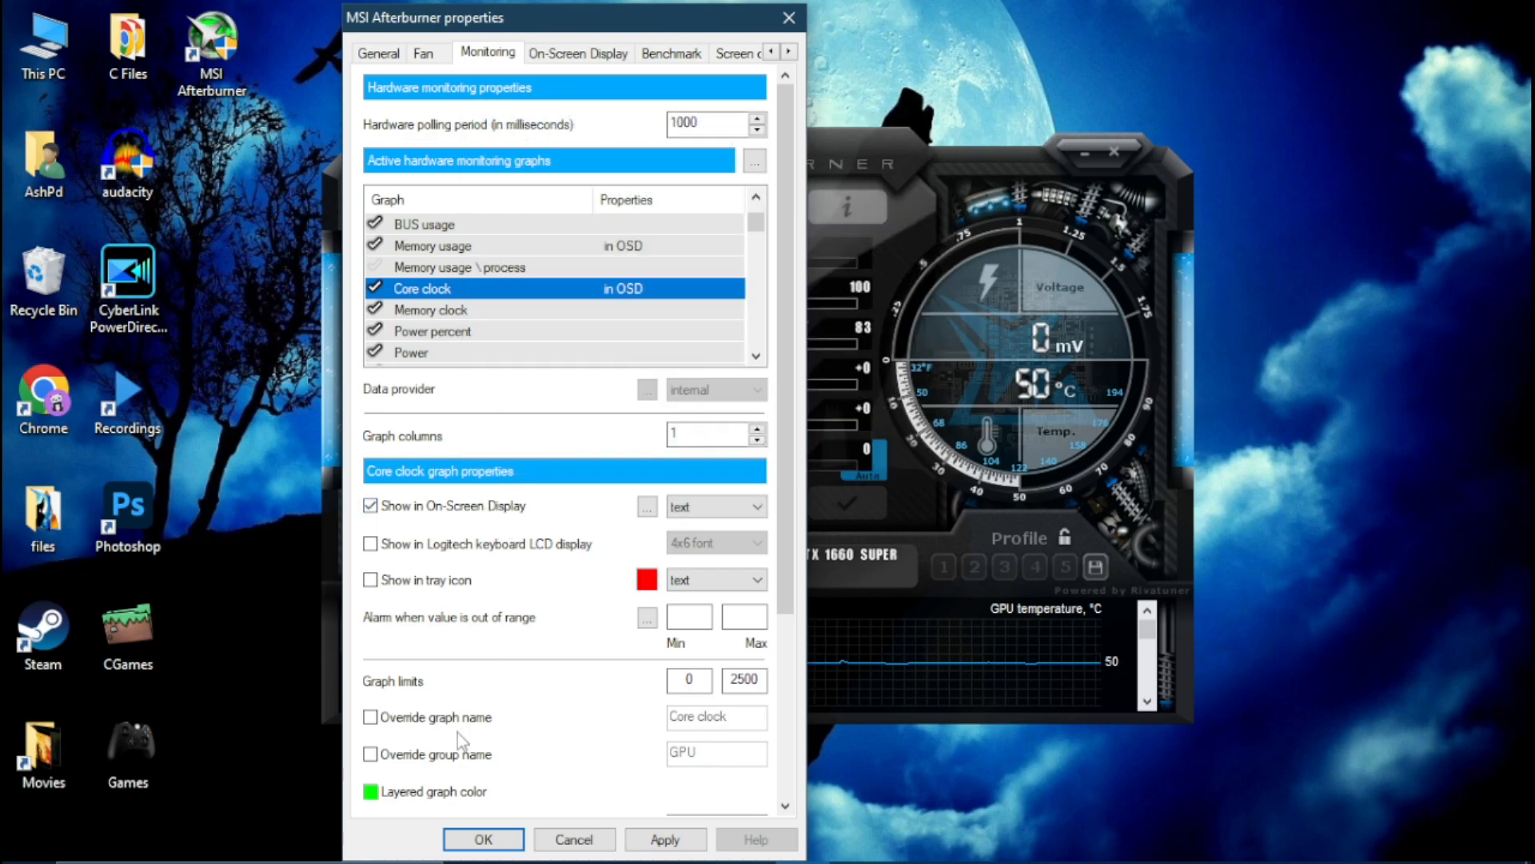
{"action": "left_click", "coordinate": [371, 754]}
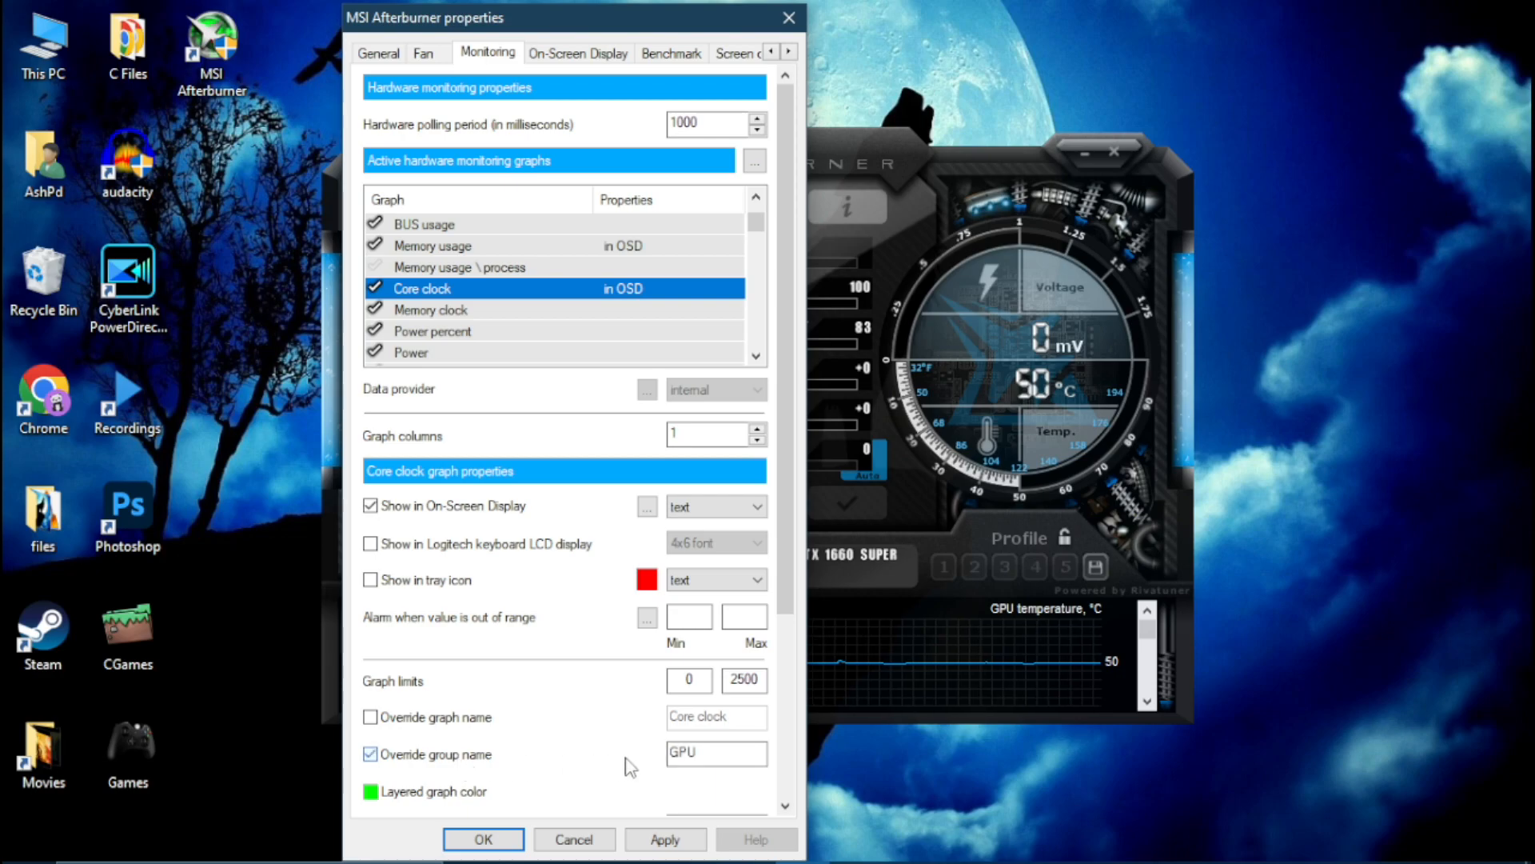
{"action": "right_click", "coordinate": [717, 753]}
{"action": "type", "text": "GTX 1660 Super"}
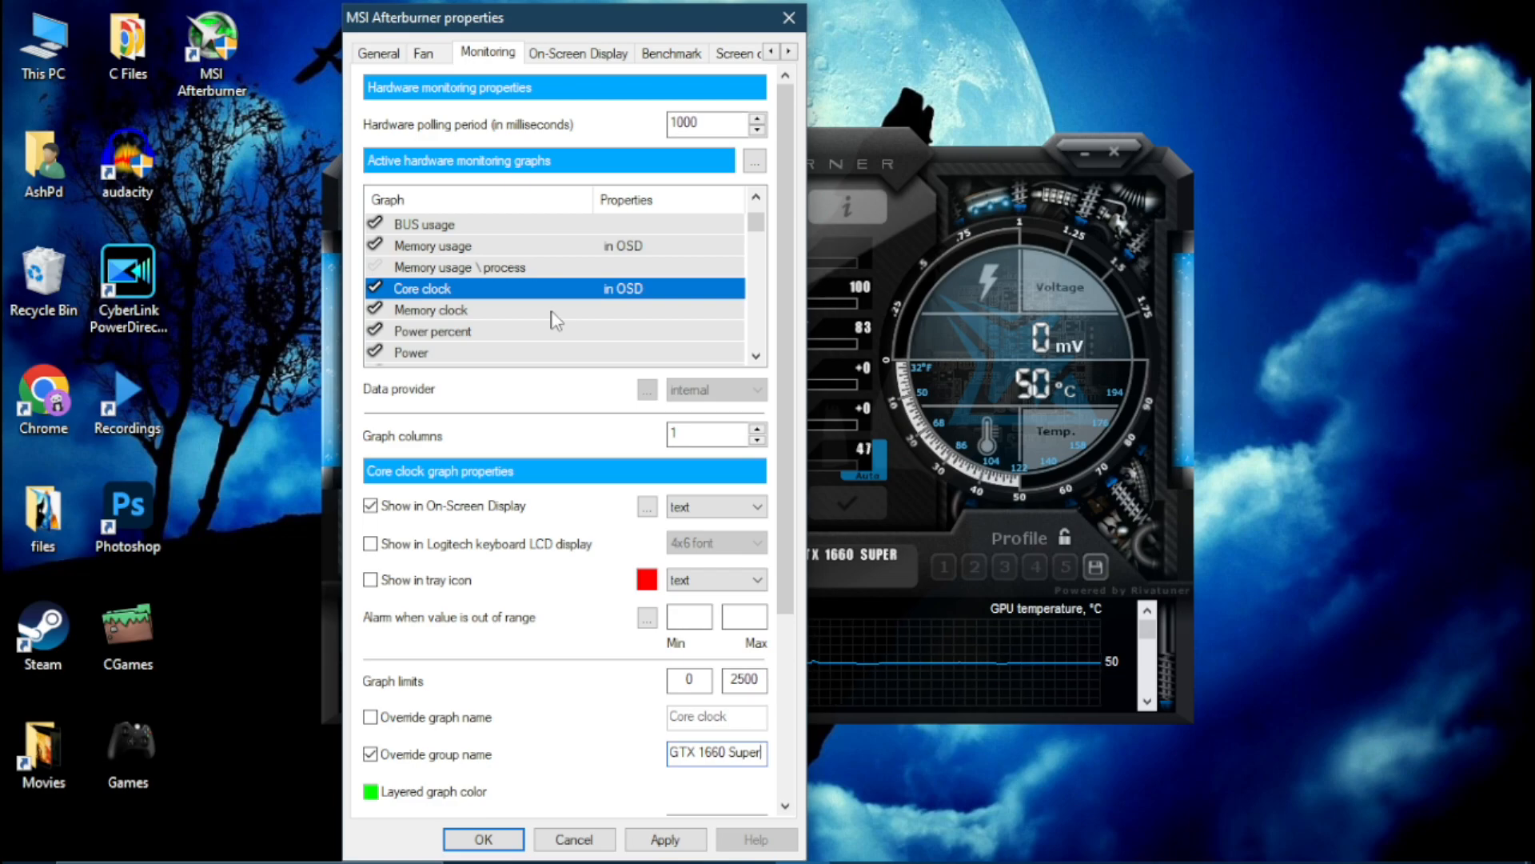
{"action": "left_click", "coordinate": [428, 309]}
{"action": "type", "text": "VRAM"}
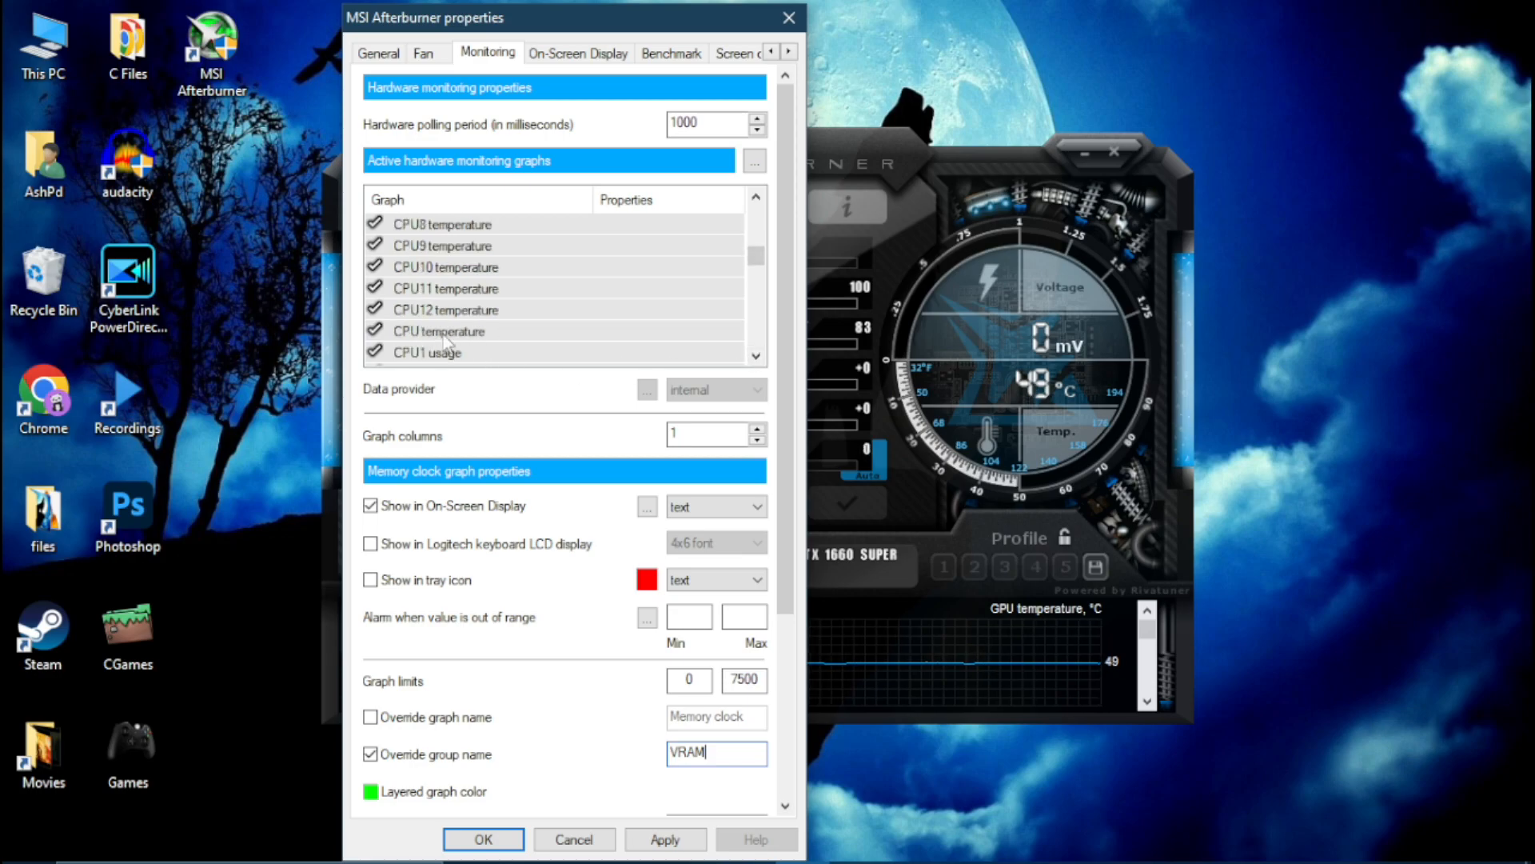
{"action": "mouse_move", "coordinate": [470, 338]}
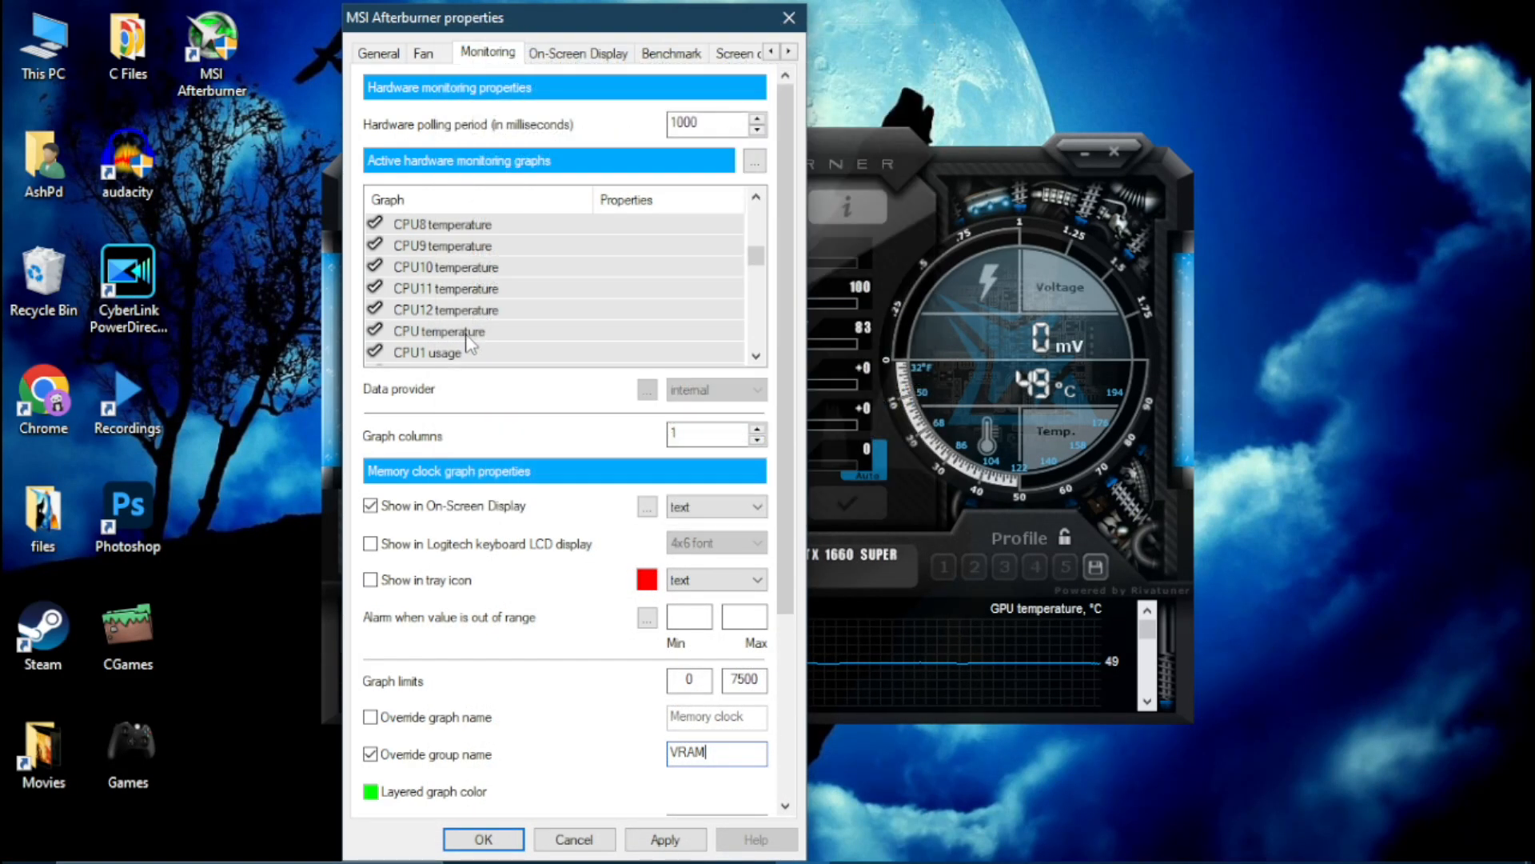
Label CPU temperature, usage and clock Ryzen 5 1600 and show CPU usage and clock in the OSD.
{"action": "left_click", "coordinate": [441, 331]}
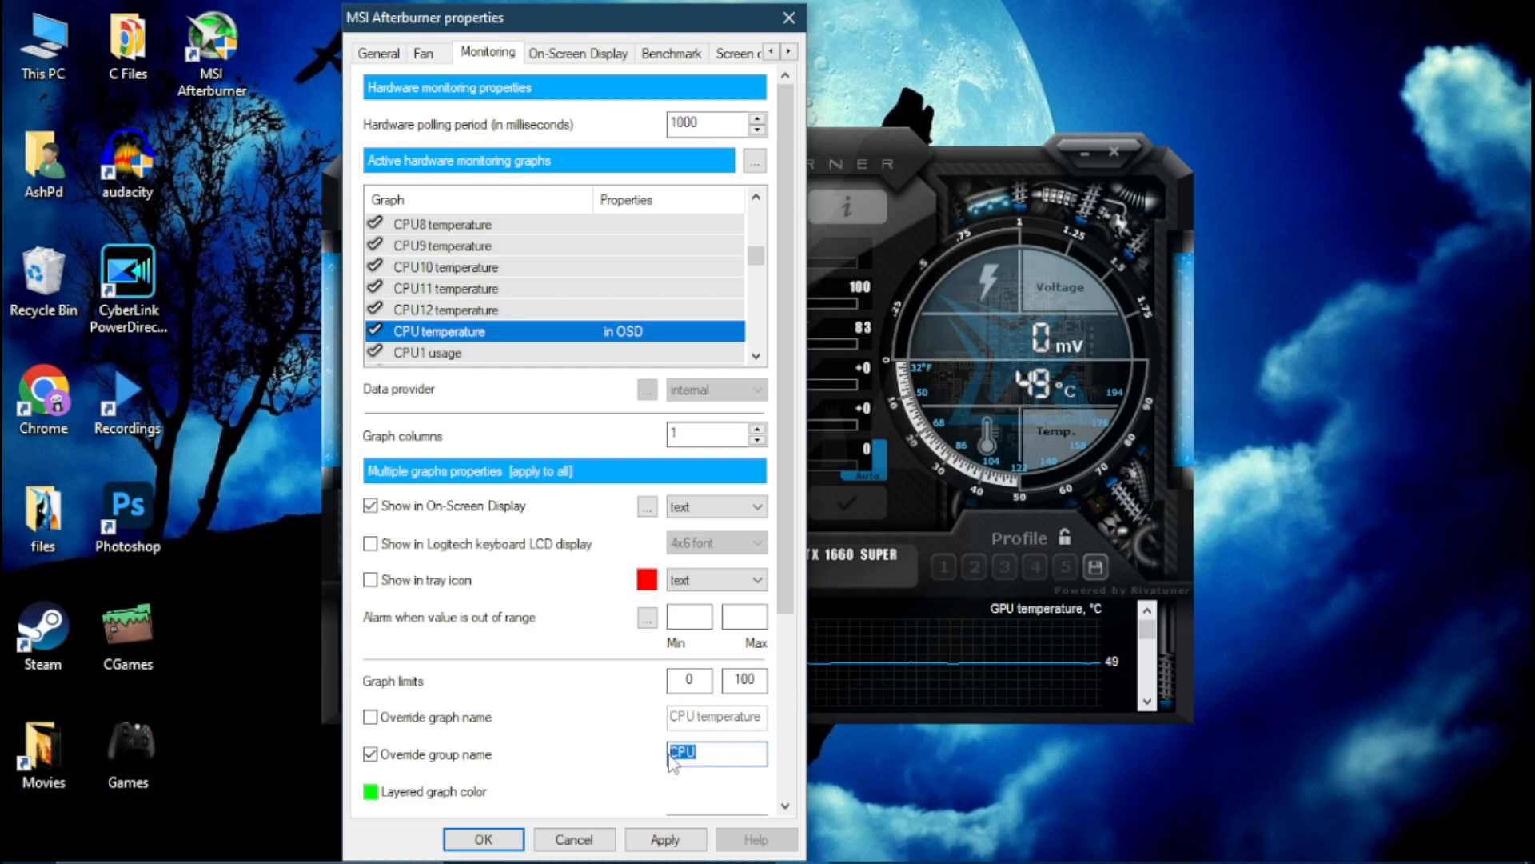
{"action": "type", "text": "Ryze"}
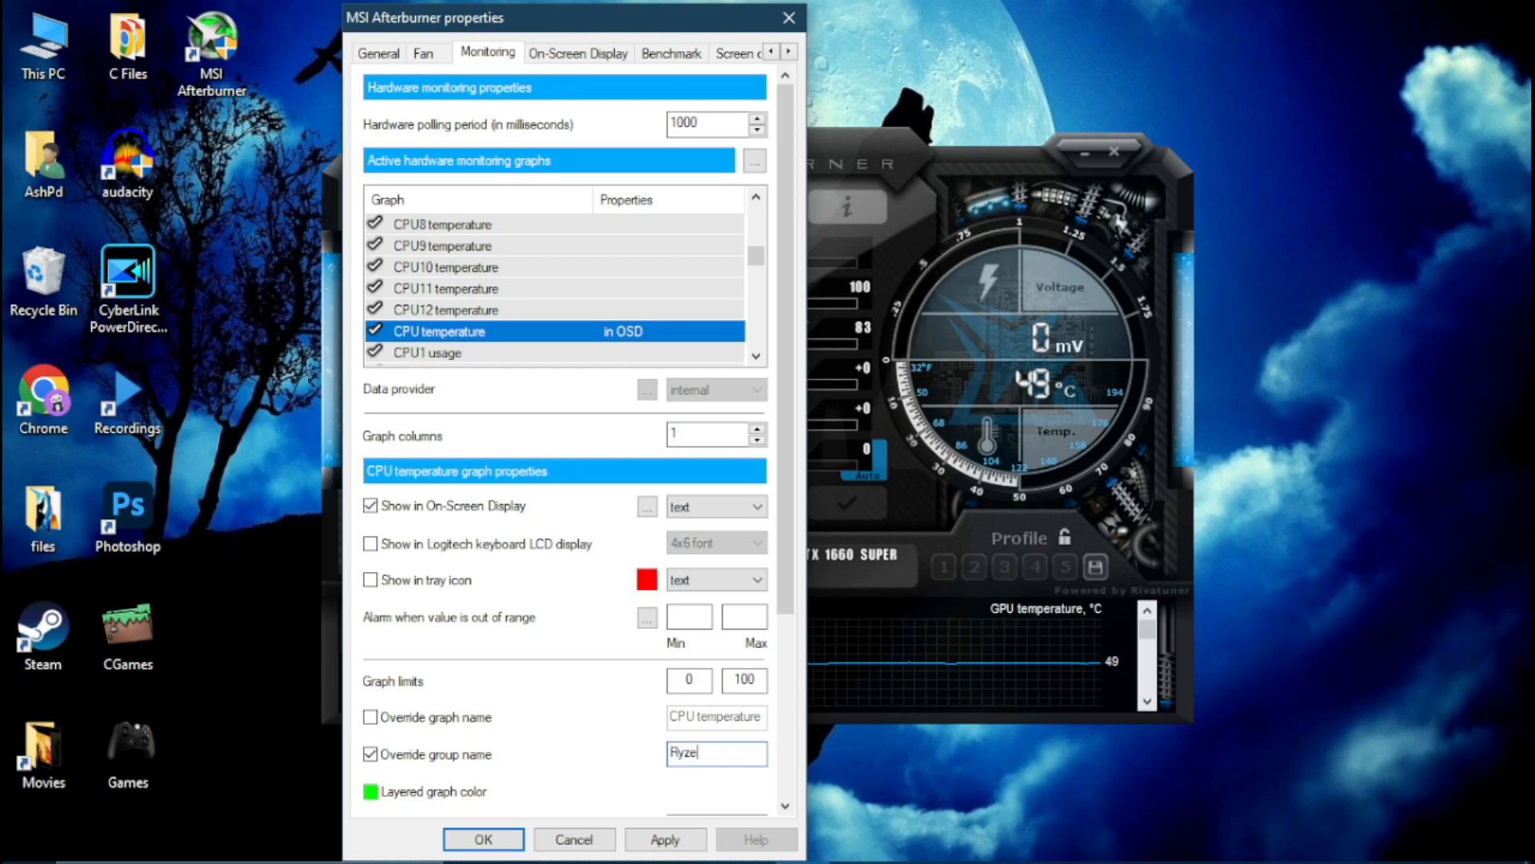
{"action": "right_click", "coordinate": [696, 754]}
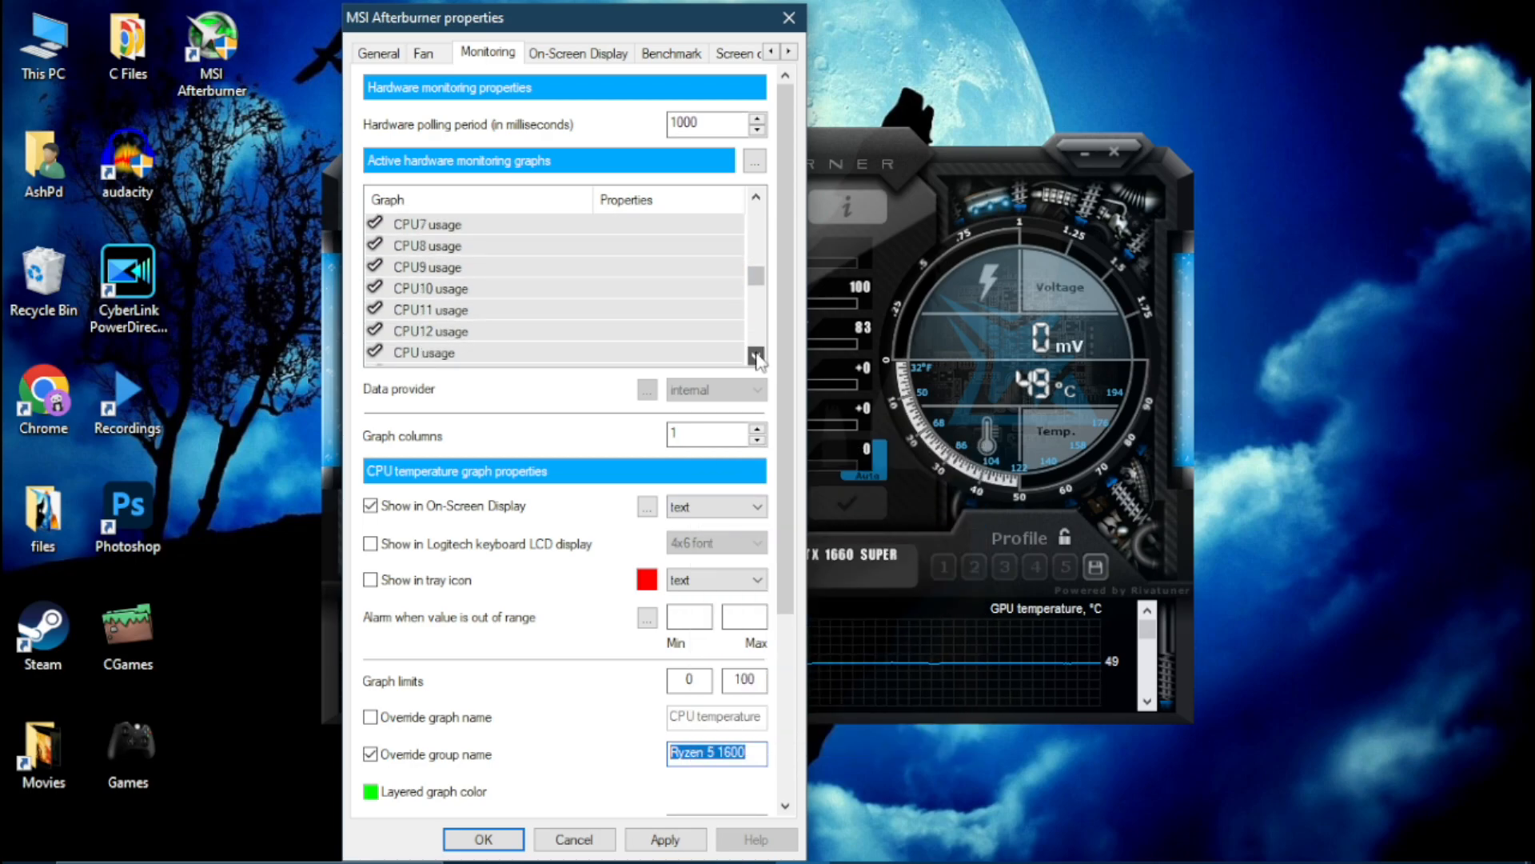
{"action": "left_click", "coordinate": [422, 352]}
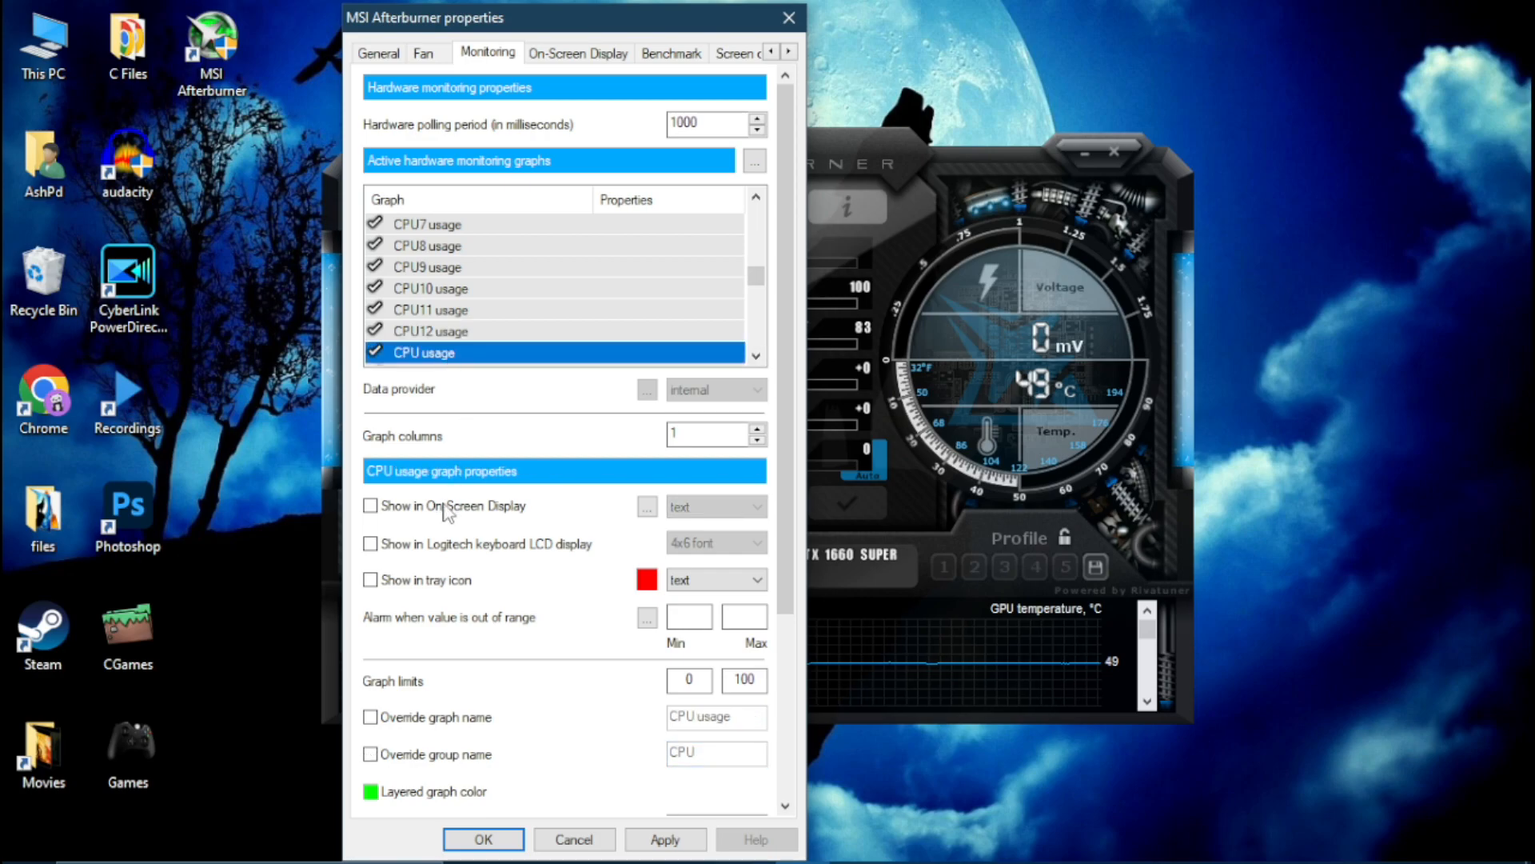
{"action": "left_click", "coordinate": [369, 506]}
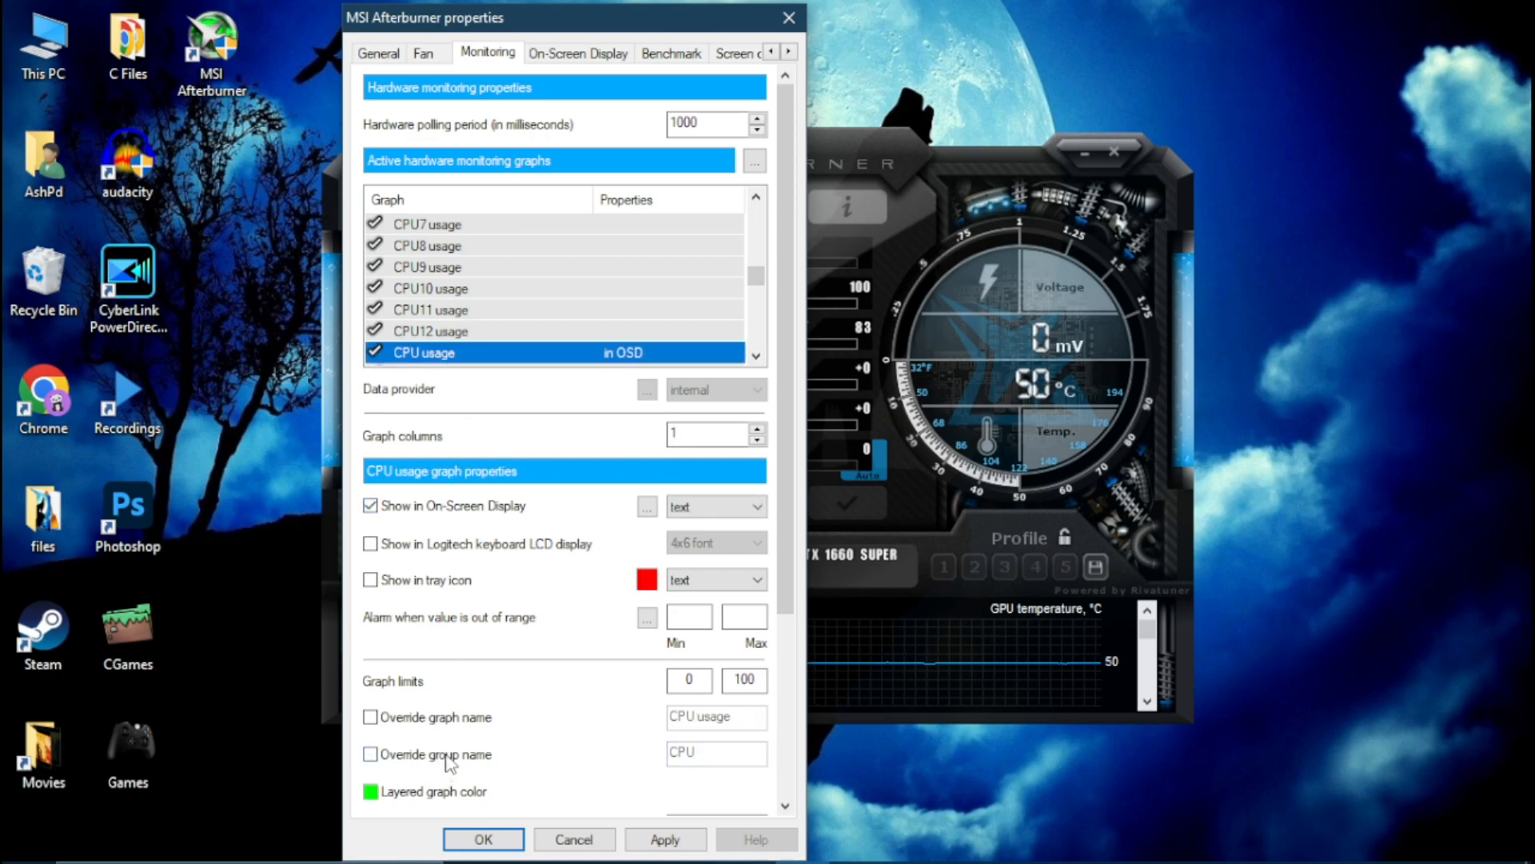
{"action": "left_click", "coordinate": [370, 753]}
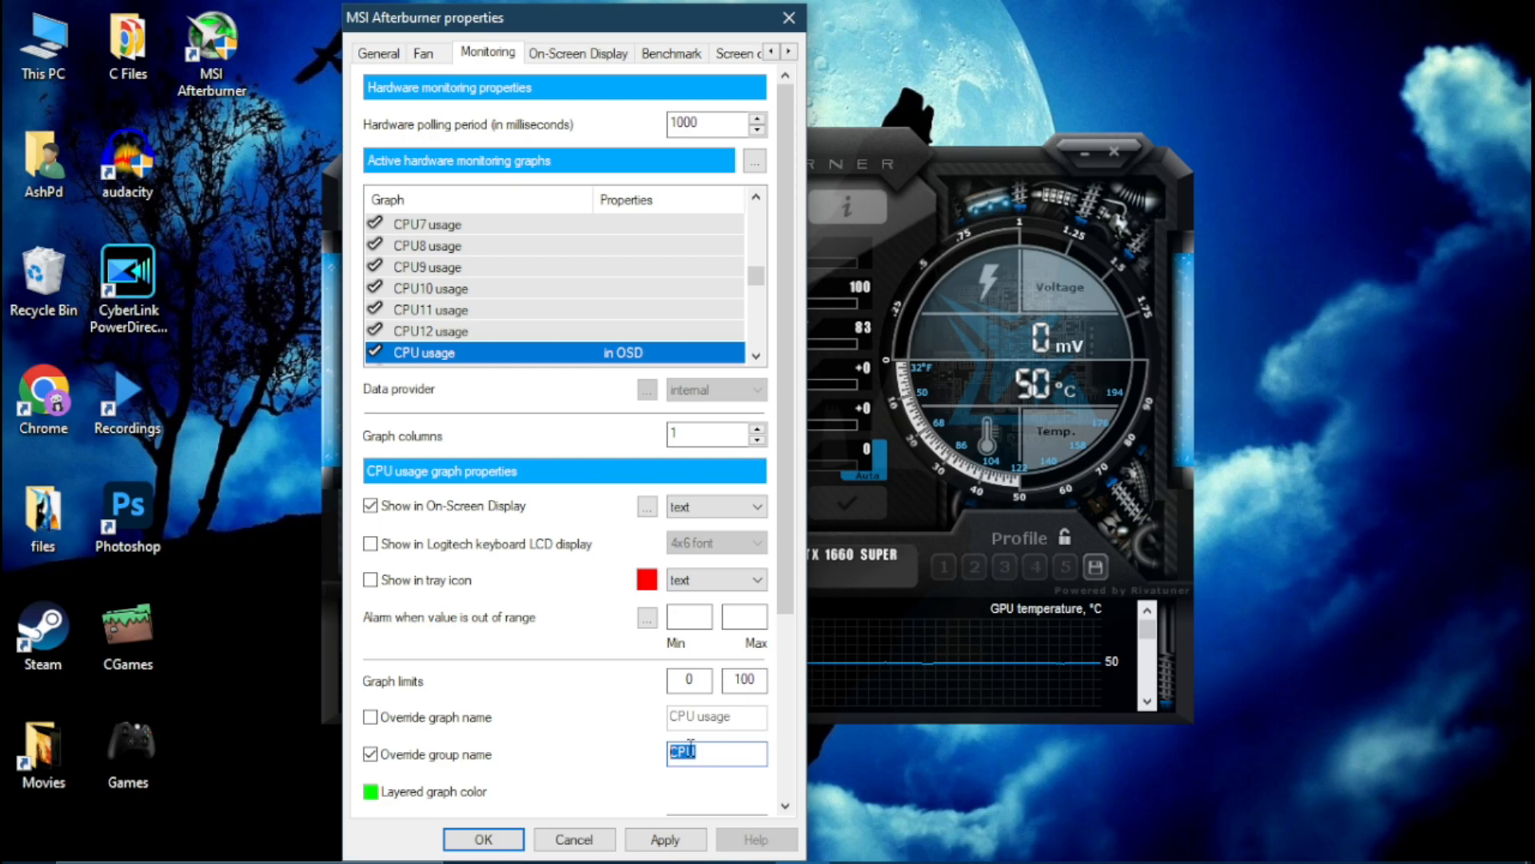
{"action": "type", "text": "Ryzen 5 1600"}
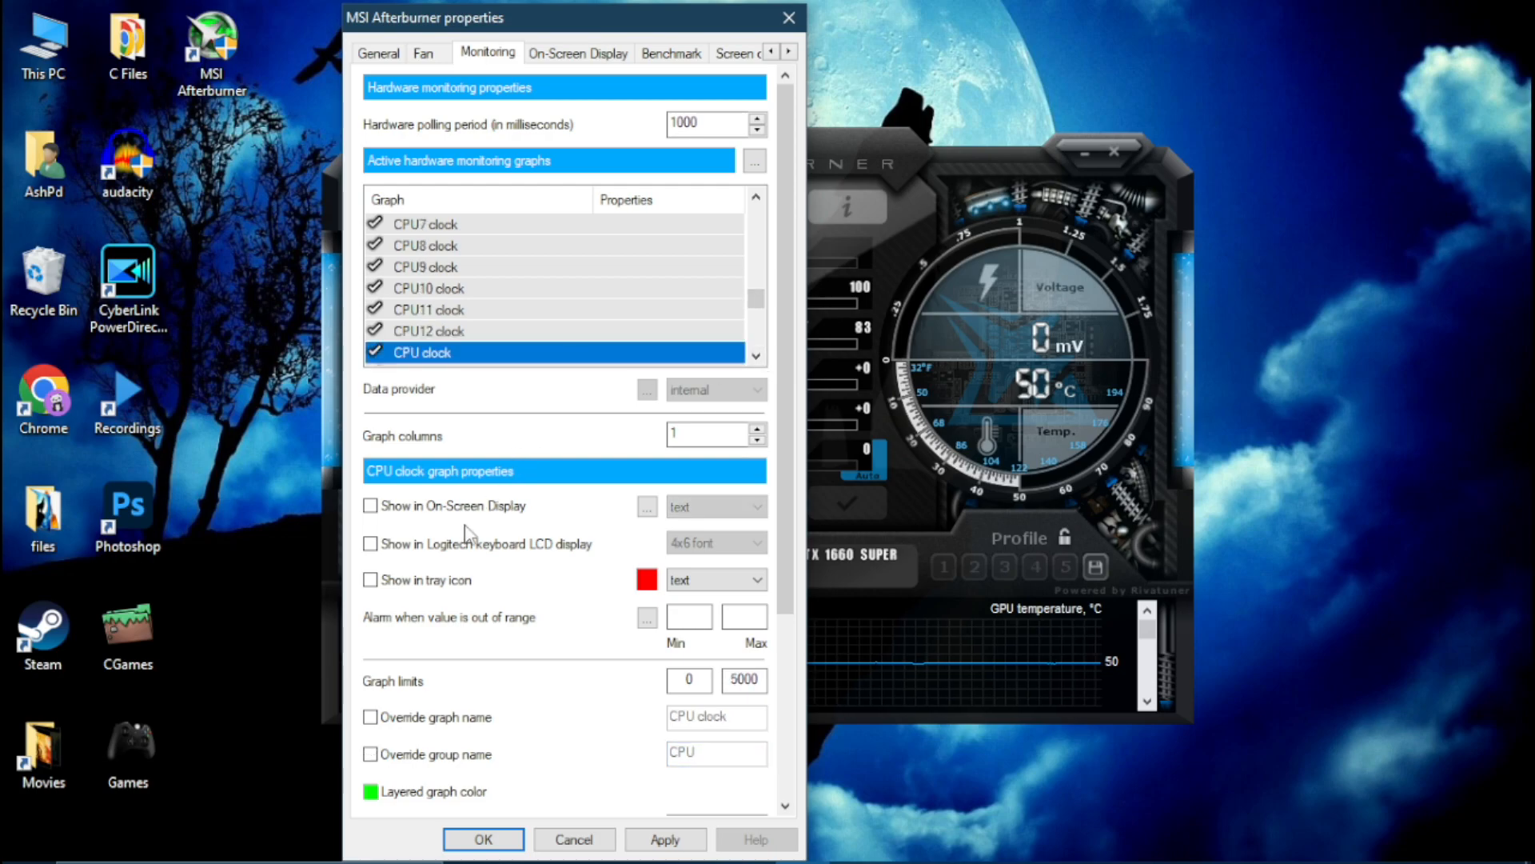
{"action": "left_click", "coordinate": [369, 505]}
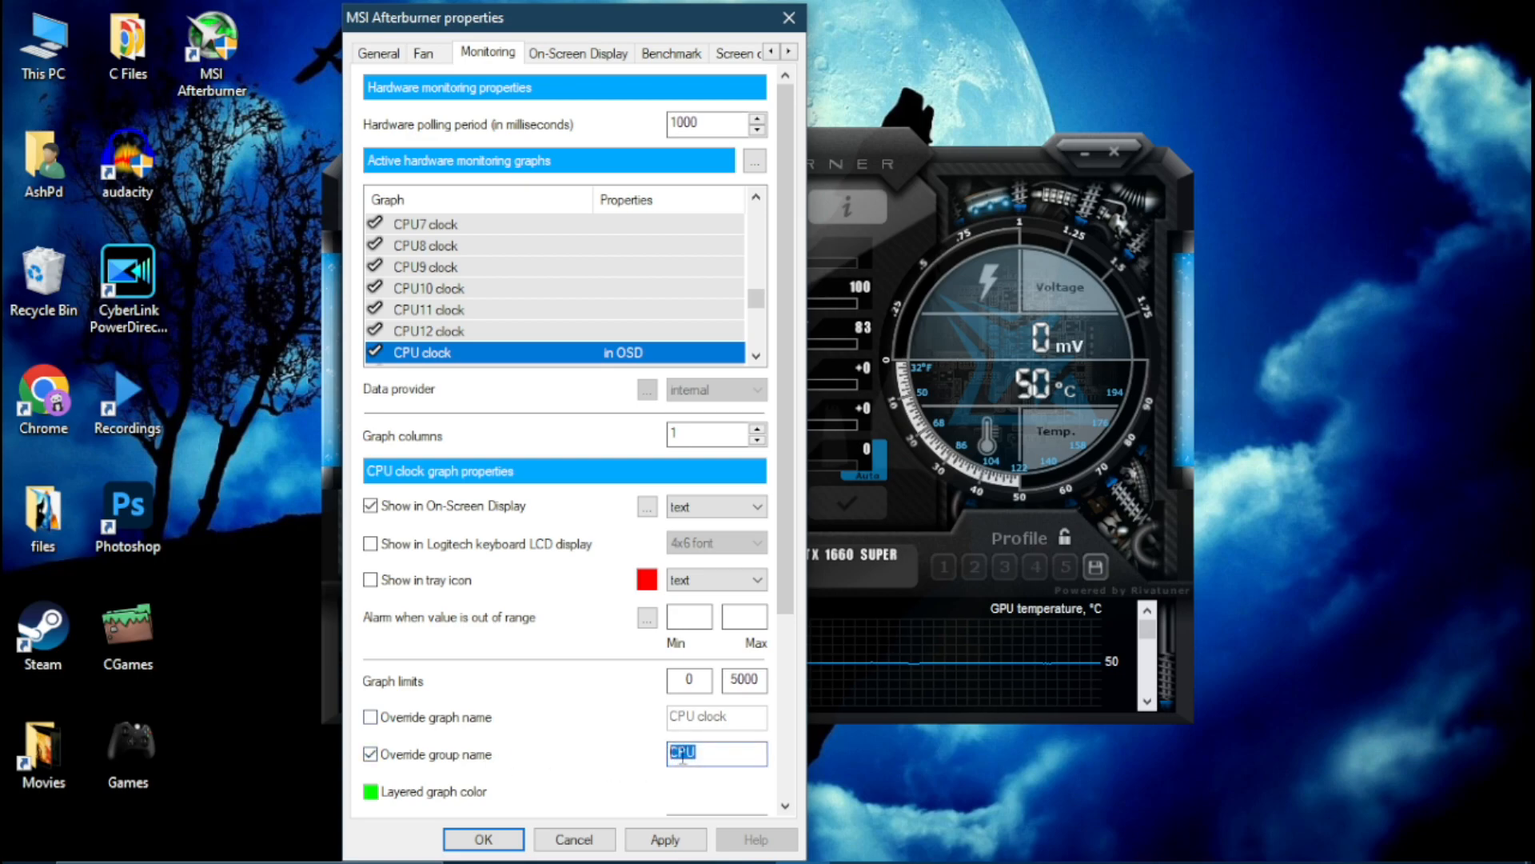
{"action": "type", "text": "Ryzen 5 1600"}
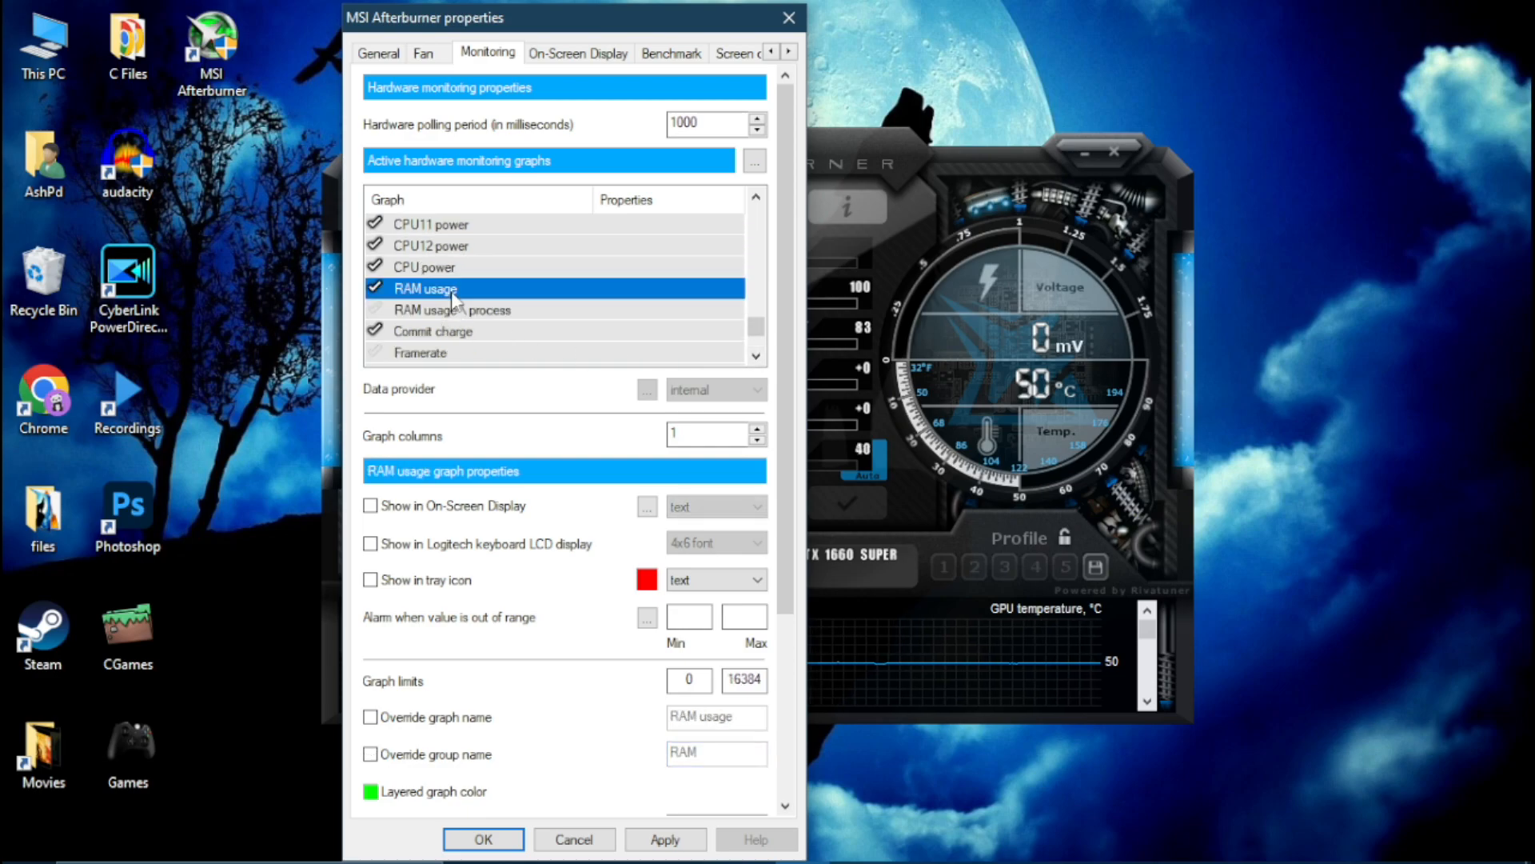
Show RAM usage in the OSD and enable framerate and frametime monitoring with OSD display.
{"action": "left_click", "coordinate": [369, 507]}
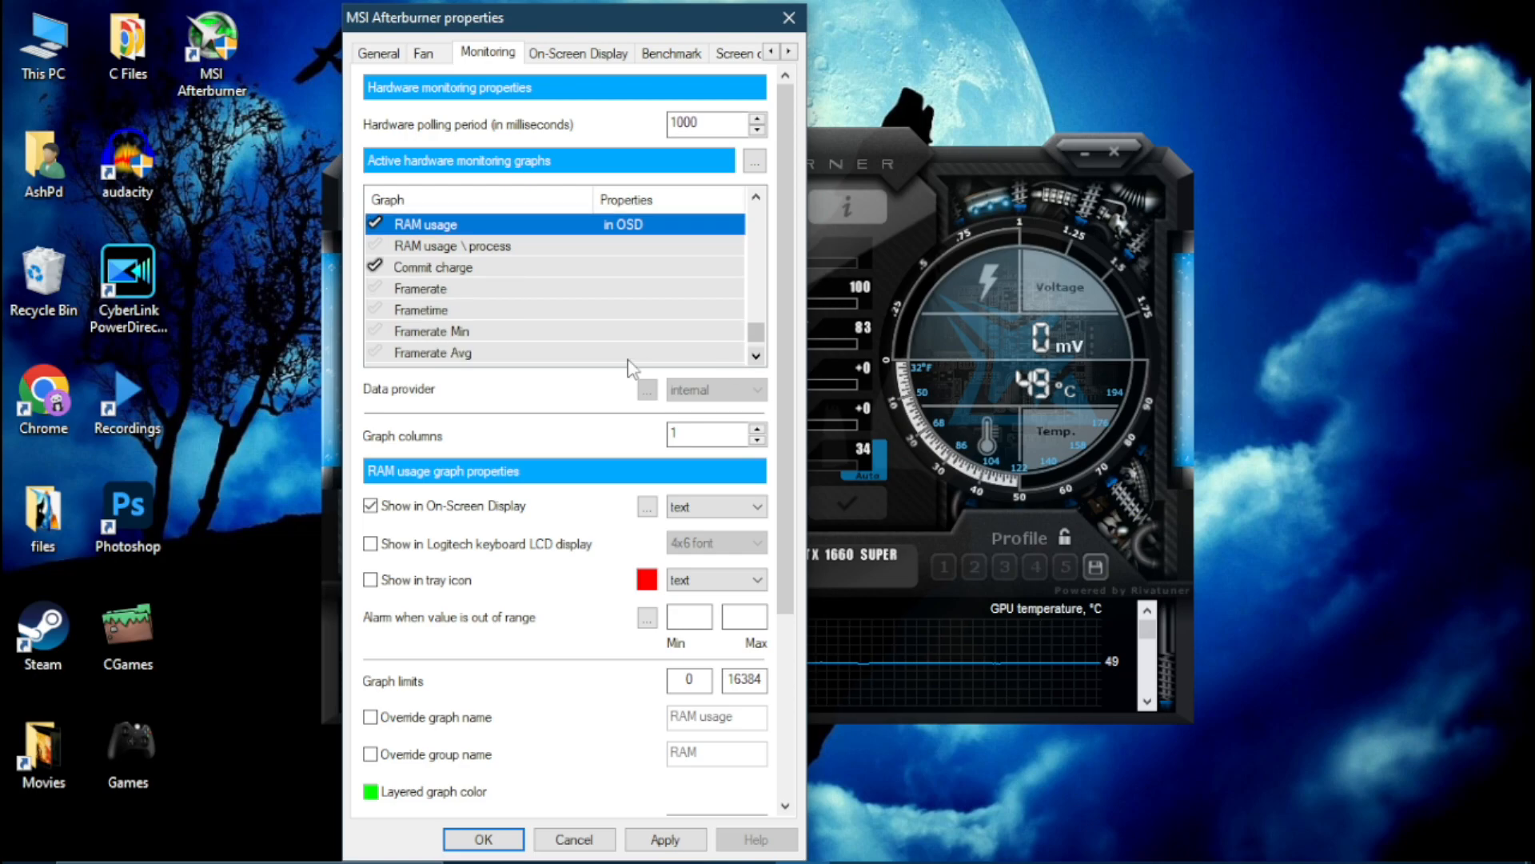
{"action": "left_click", "coordinate": [372, 288]}
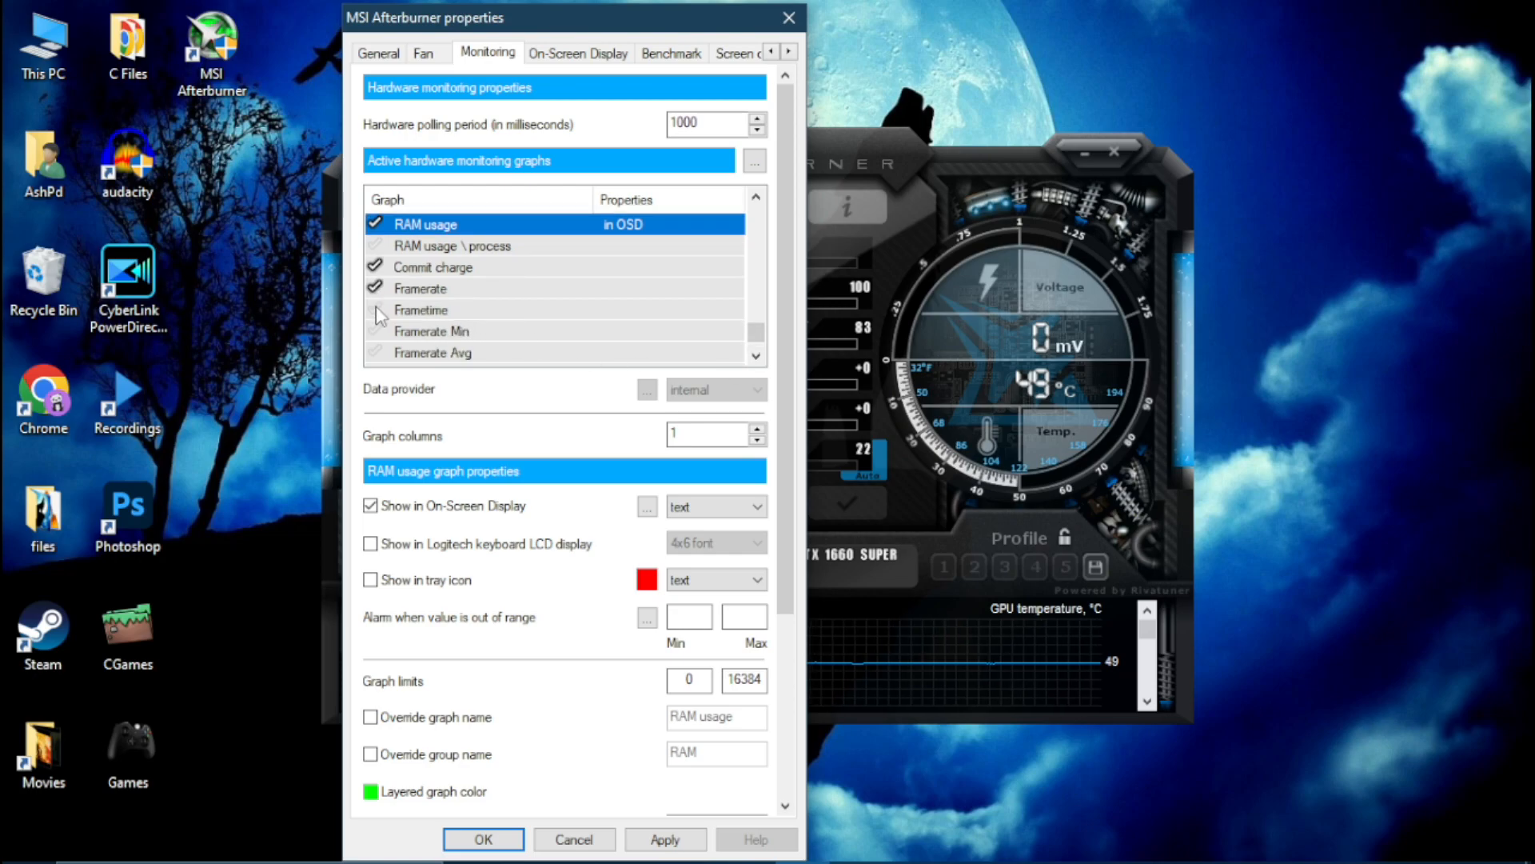
{"action": "left_click", "coordinate": [421, 288]}
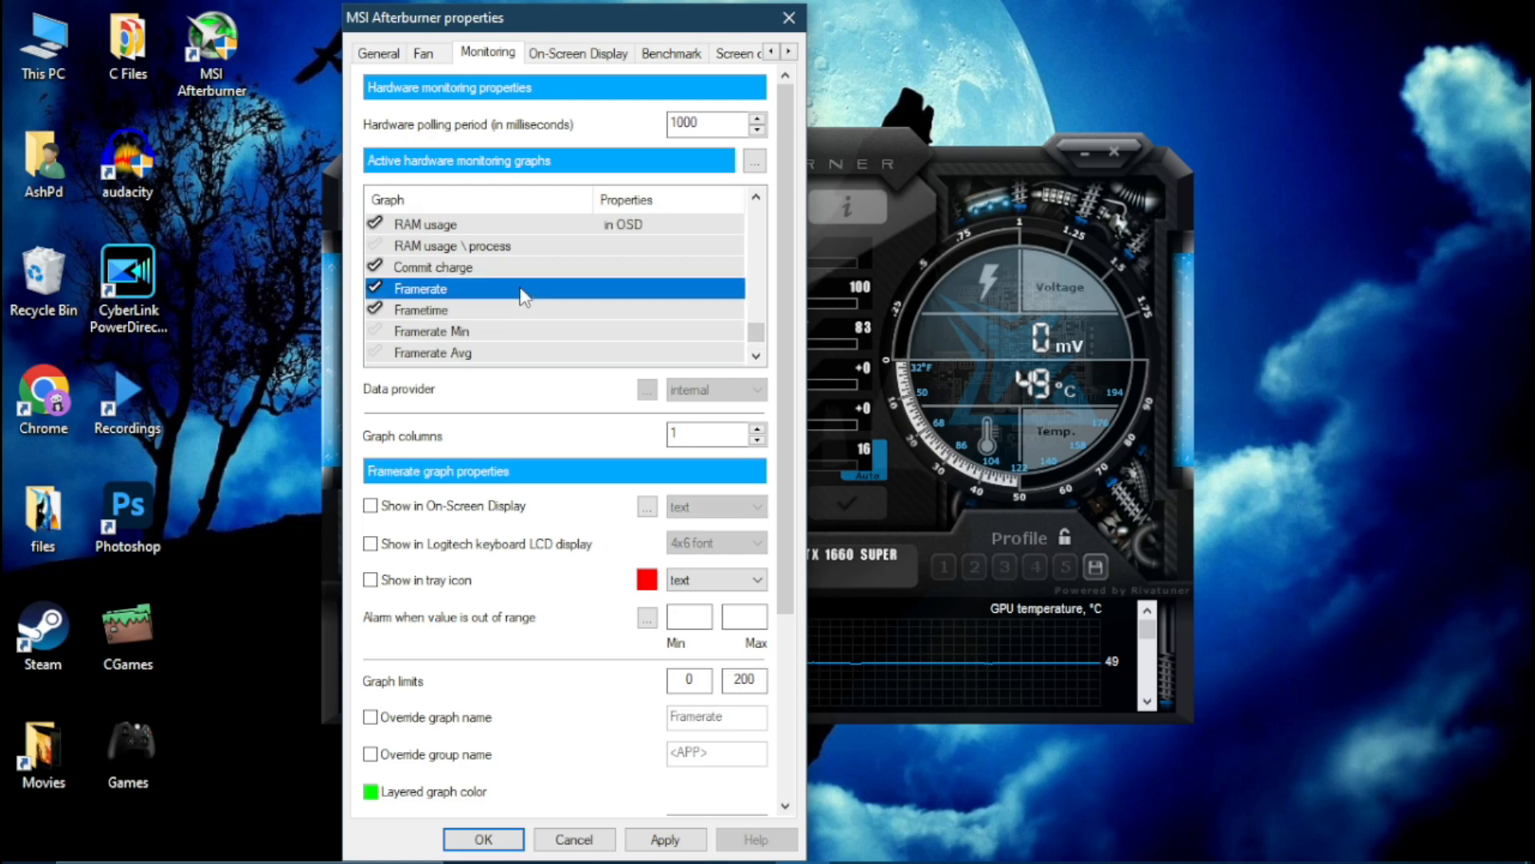
{"action": "left_click", "coordinate": [370, 507]}
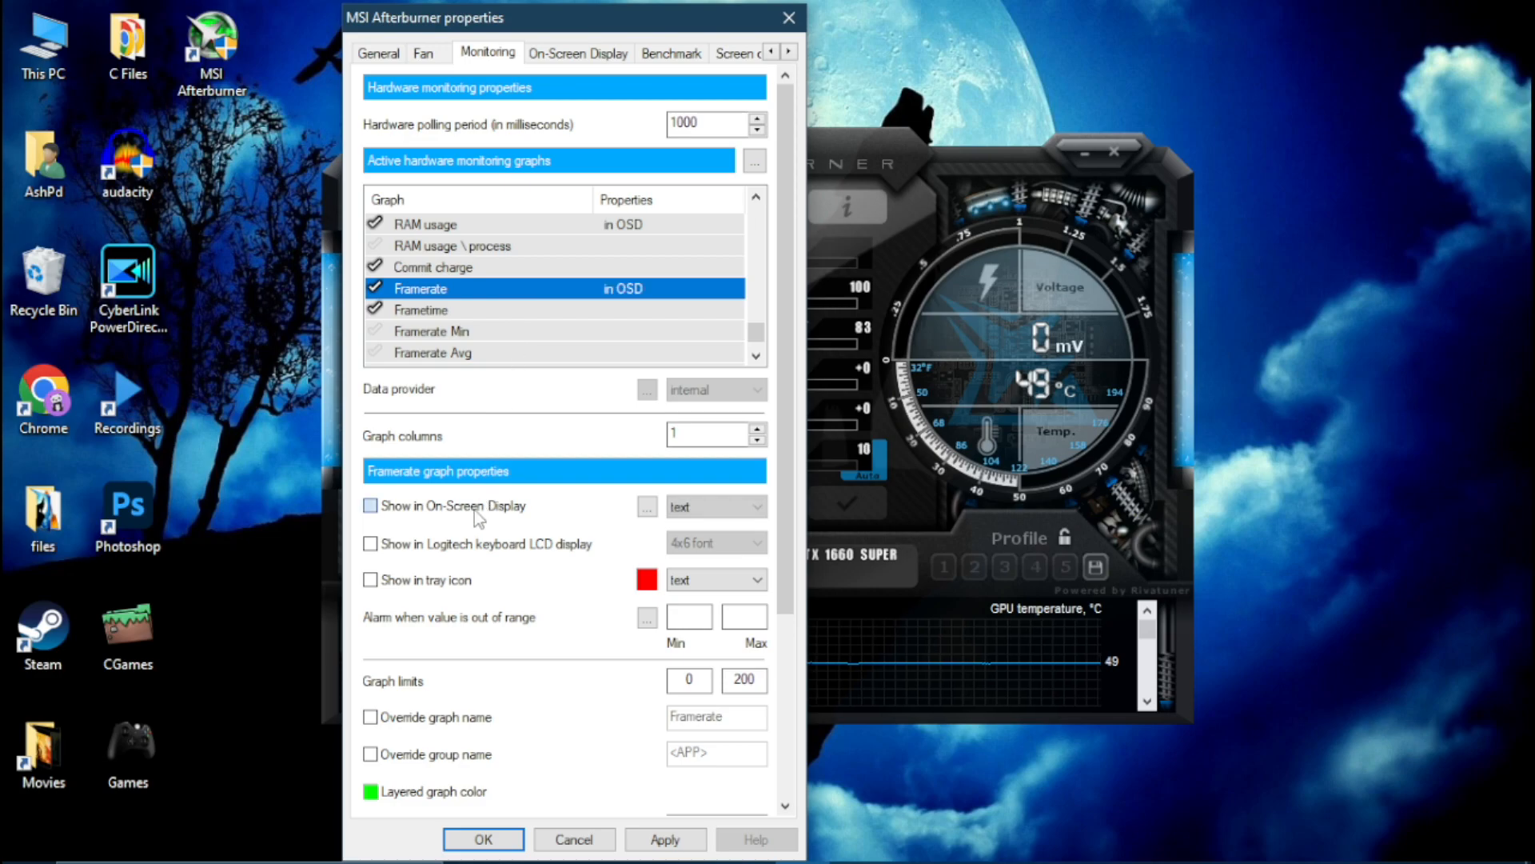
{"action": "left_click", "coordinate": [420, 309]}
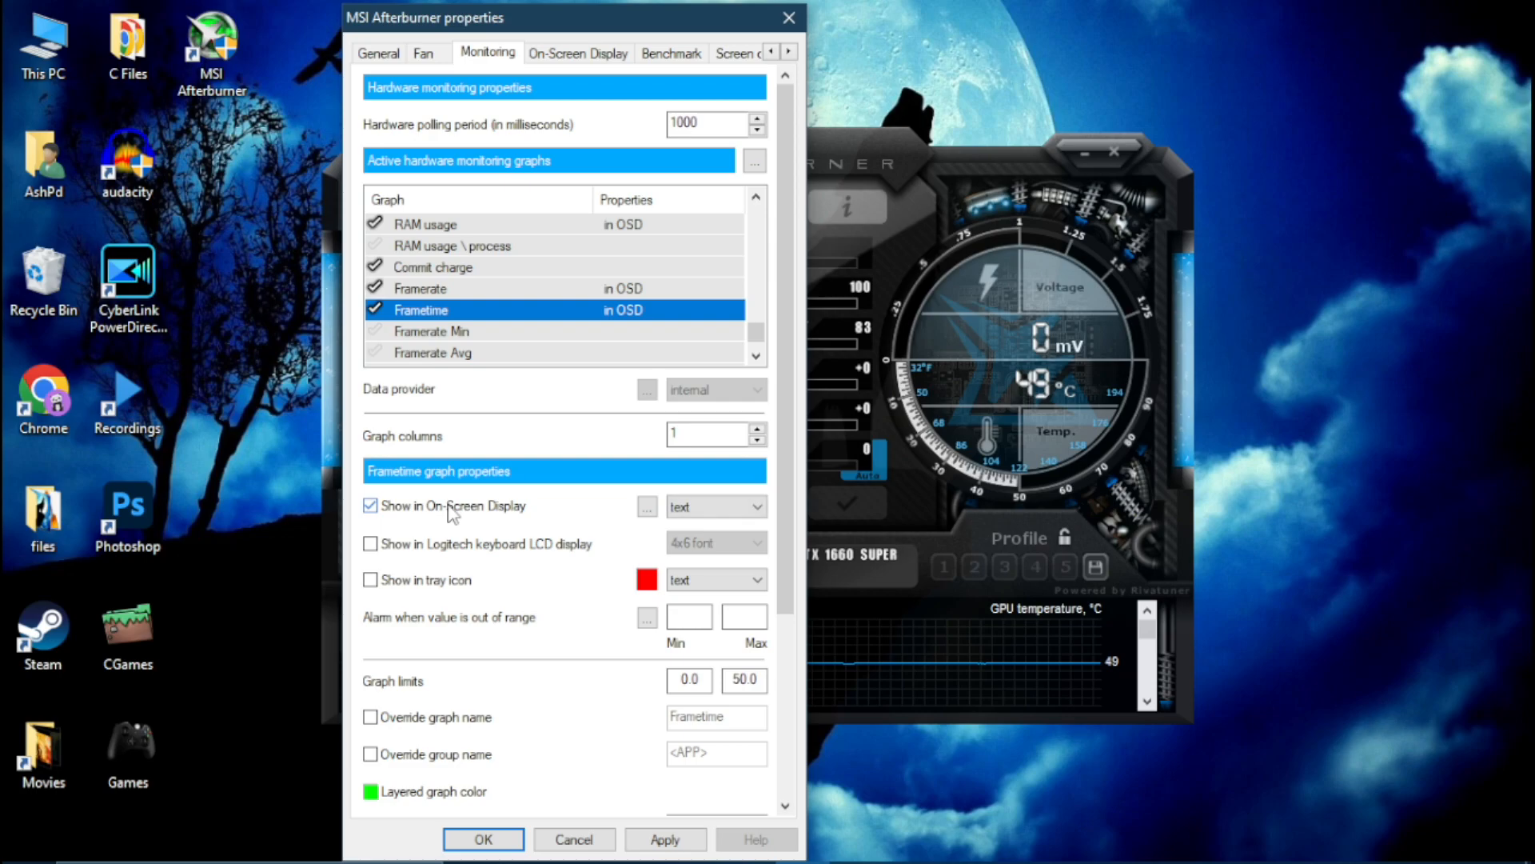
{"action": "mouse_move", "coordinate": [648, 530]}
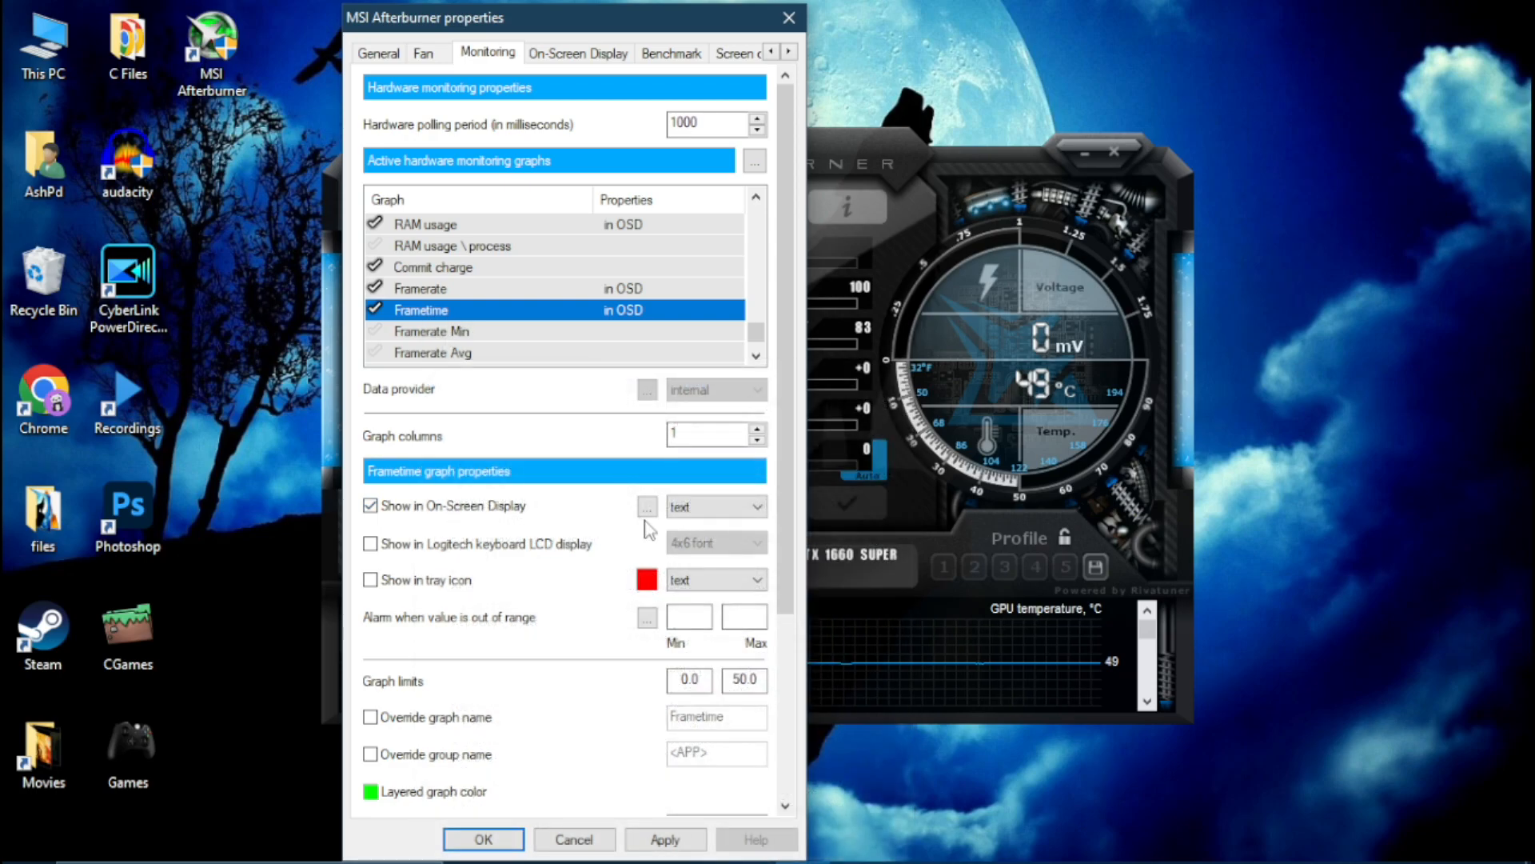
Set frametime to display as a graph and confirm the monitoring settings.
{"action": "left_click", "coordinate": [756, 507]}
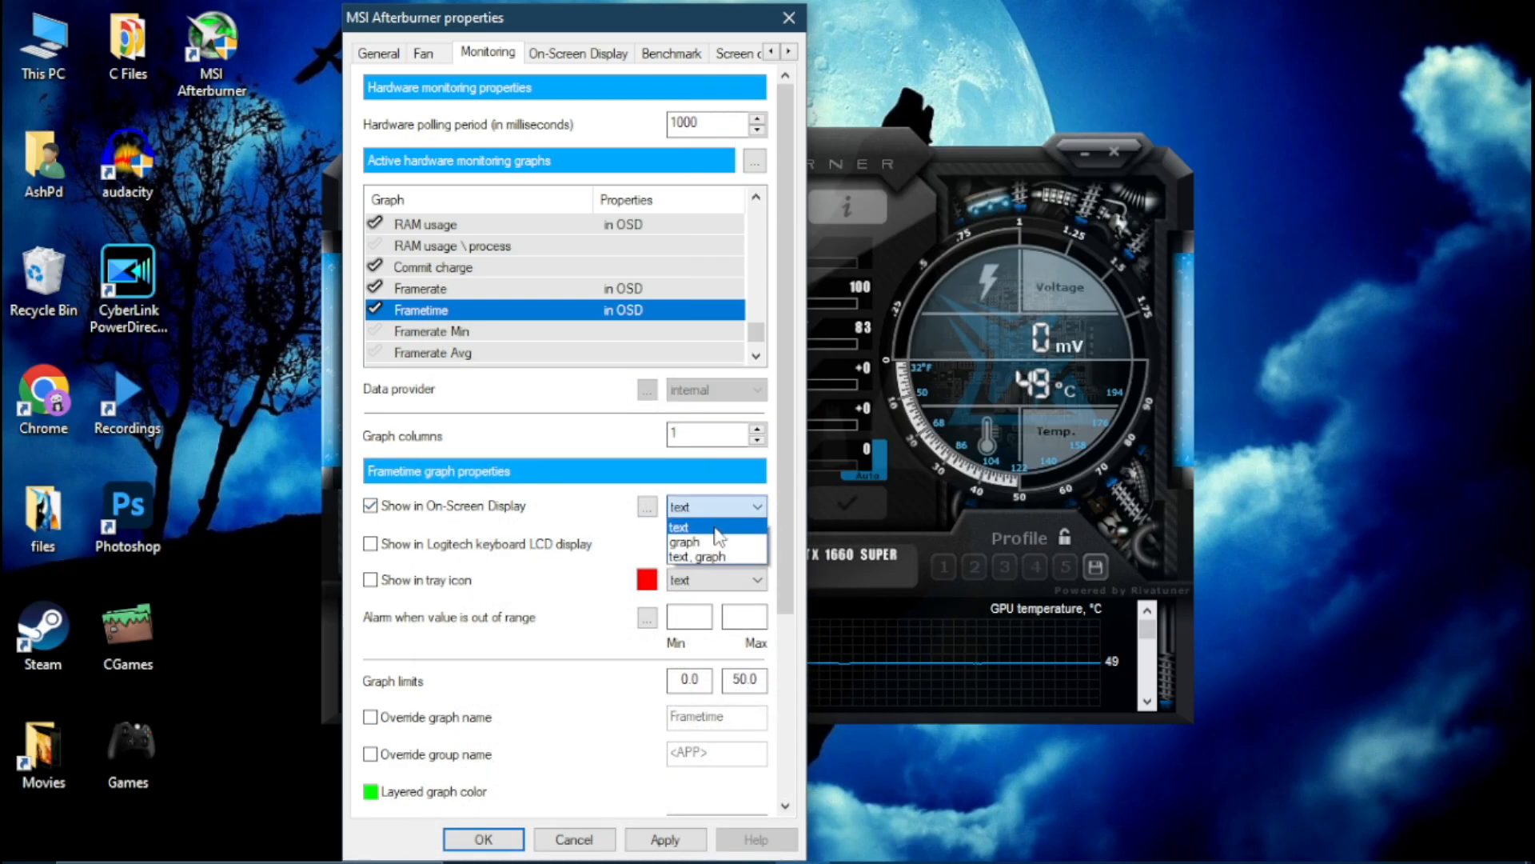
{"action": "left_click", "coordinate": [686, 542]}
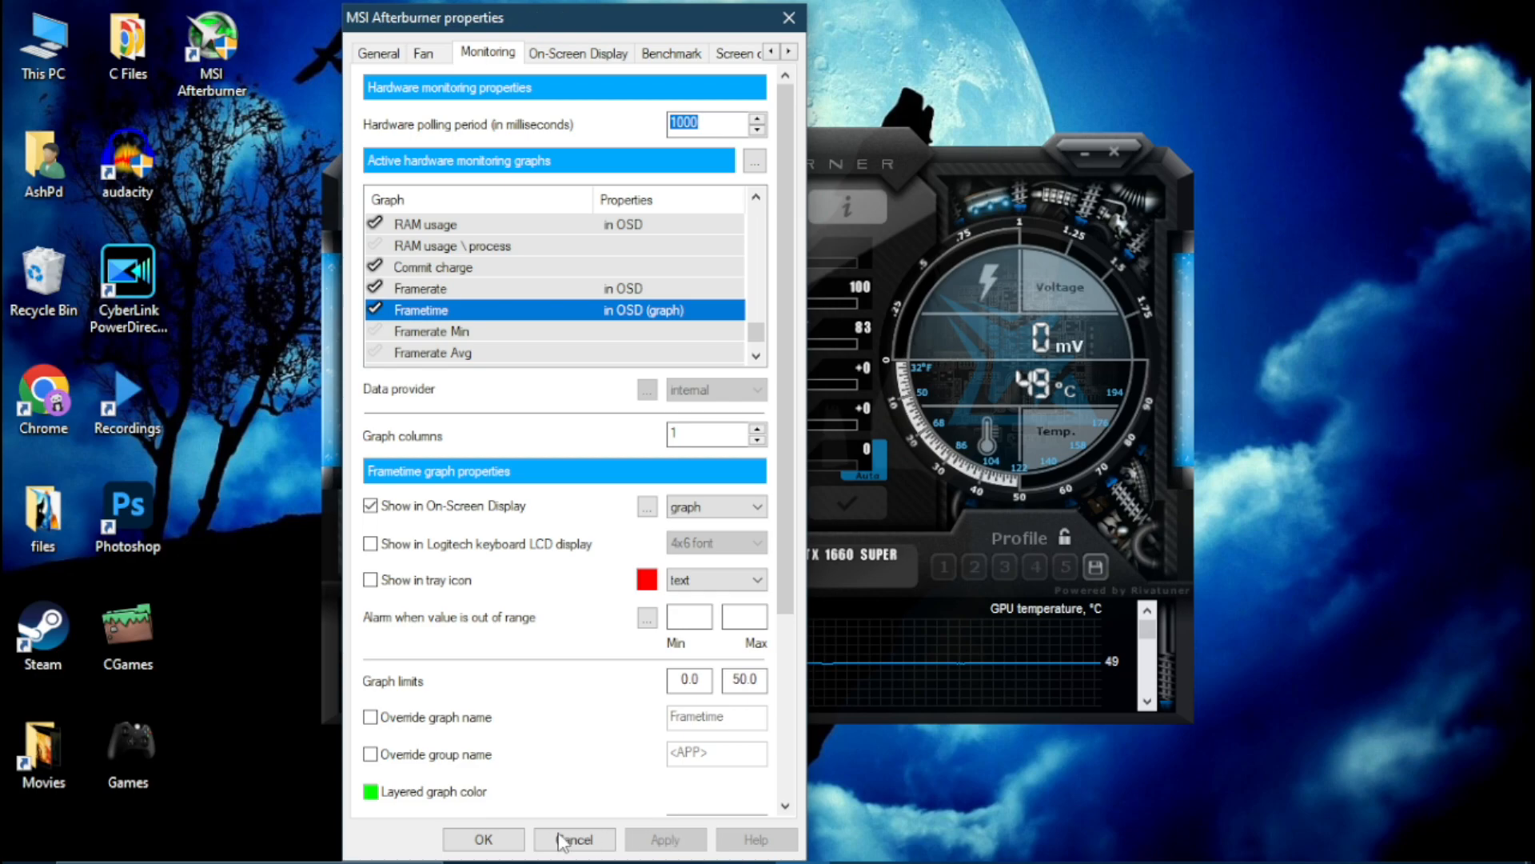
{"action": "left_click", "coordinate": [574, 846]}
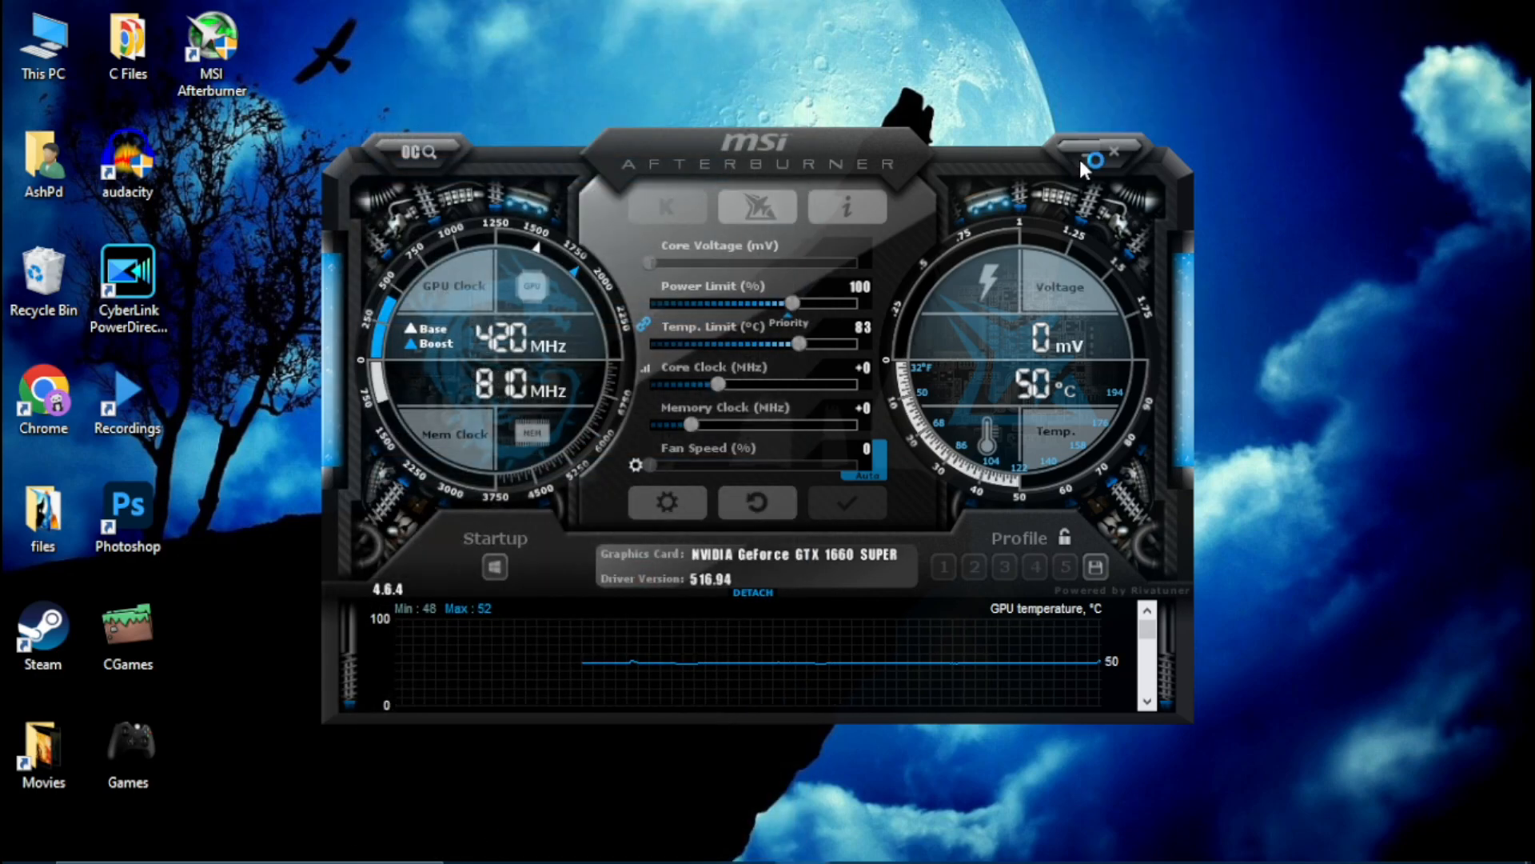
Hide Afterburner and reveal the tray icons to reach RivaTuner Statistics Server.
{"action": "left_click", "coordinate": [1115, 153]}
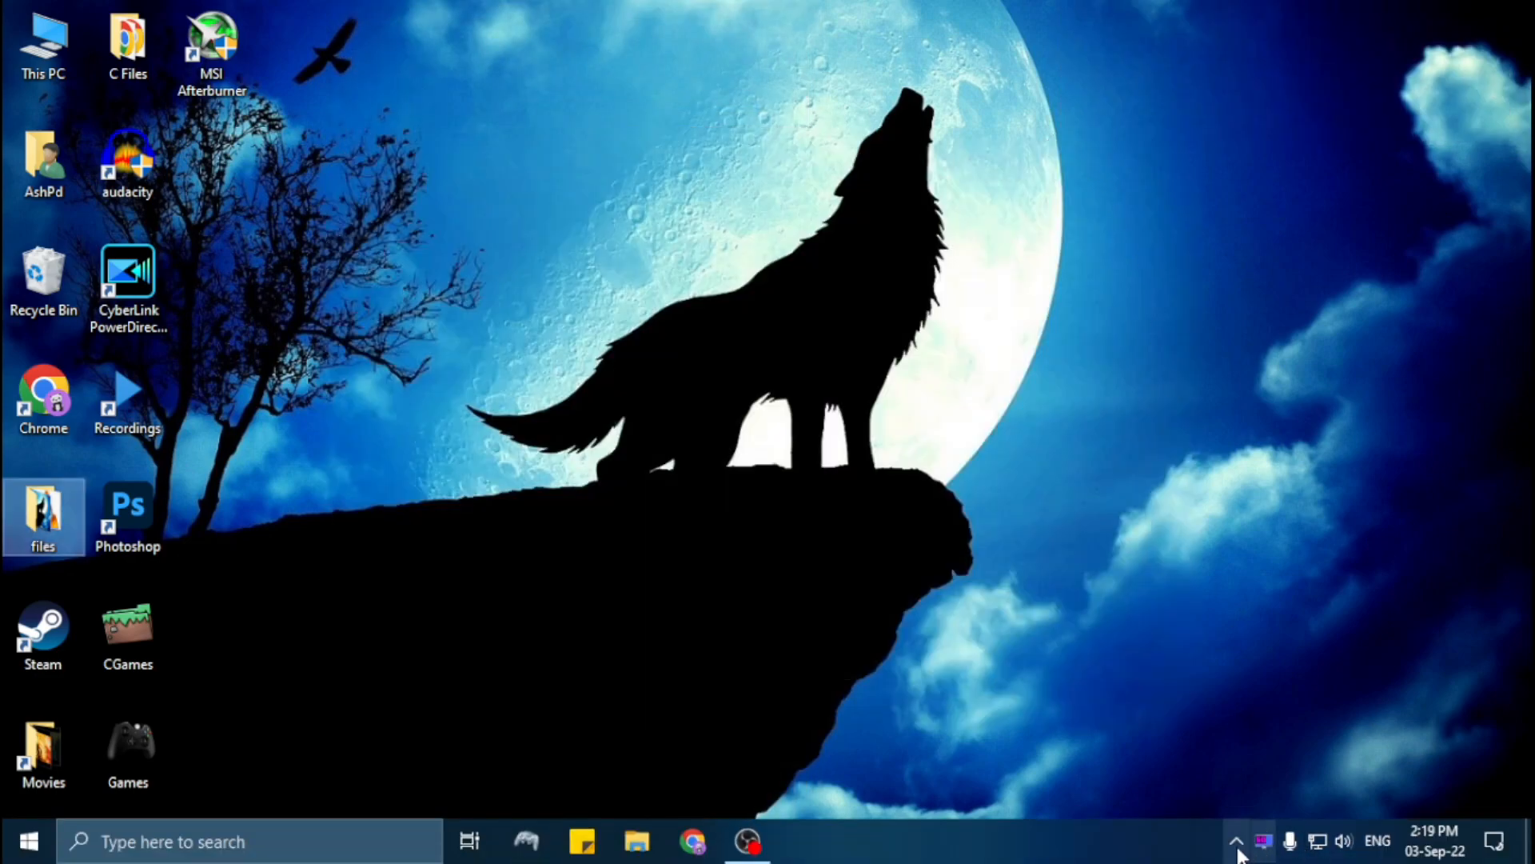
{"action": "left_click", "coordinate": [1237, 842]}
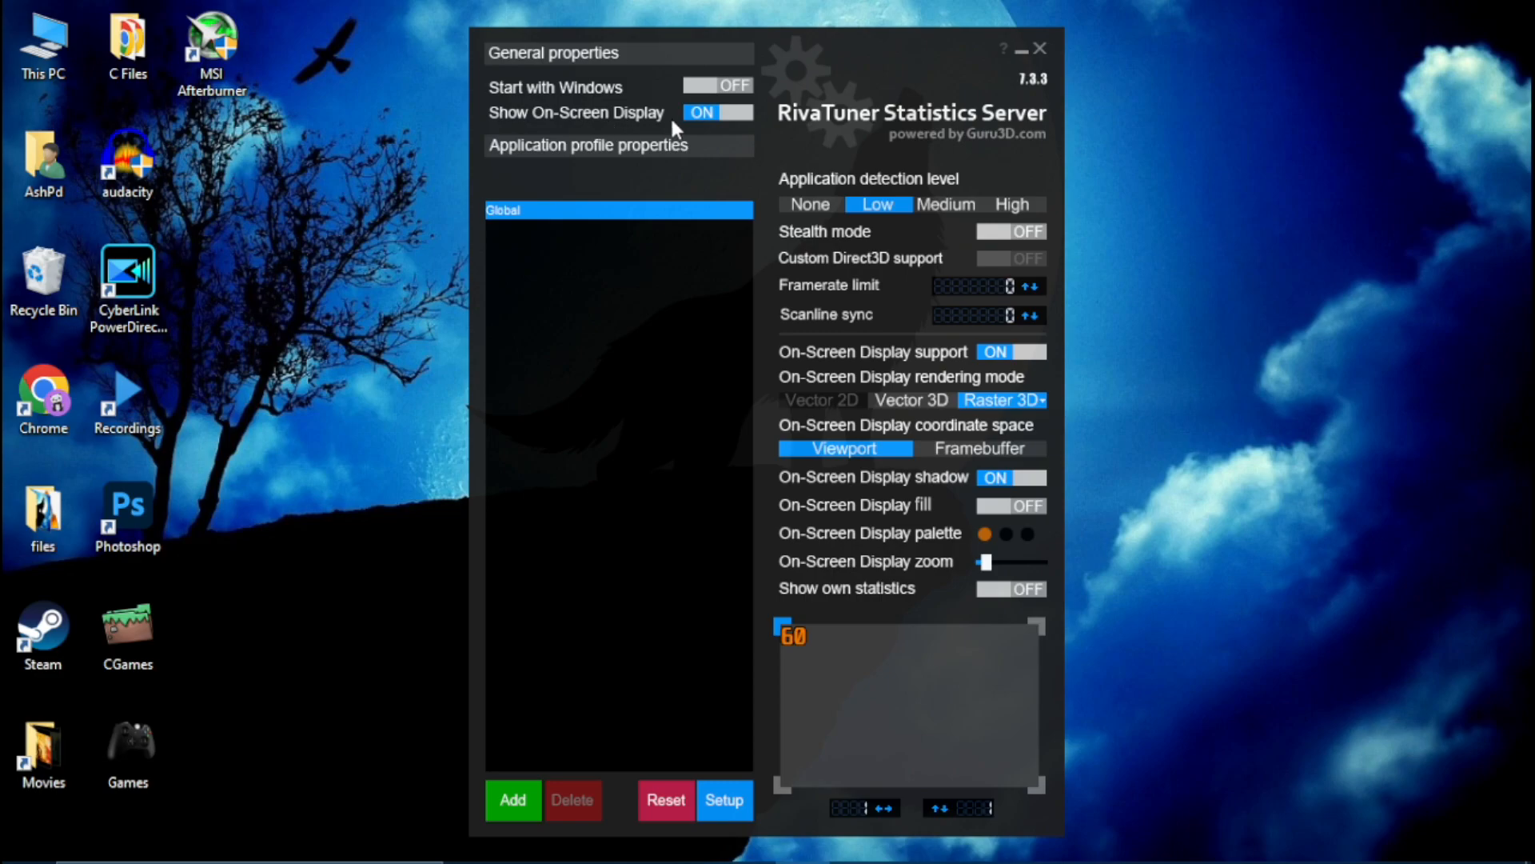
{"action": "mouse_move", "coordinate": [725, 140]}
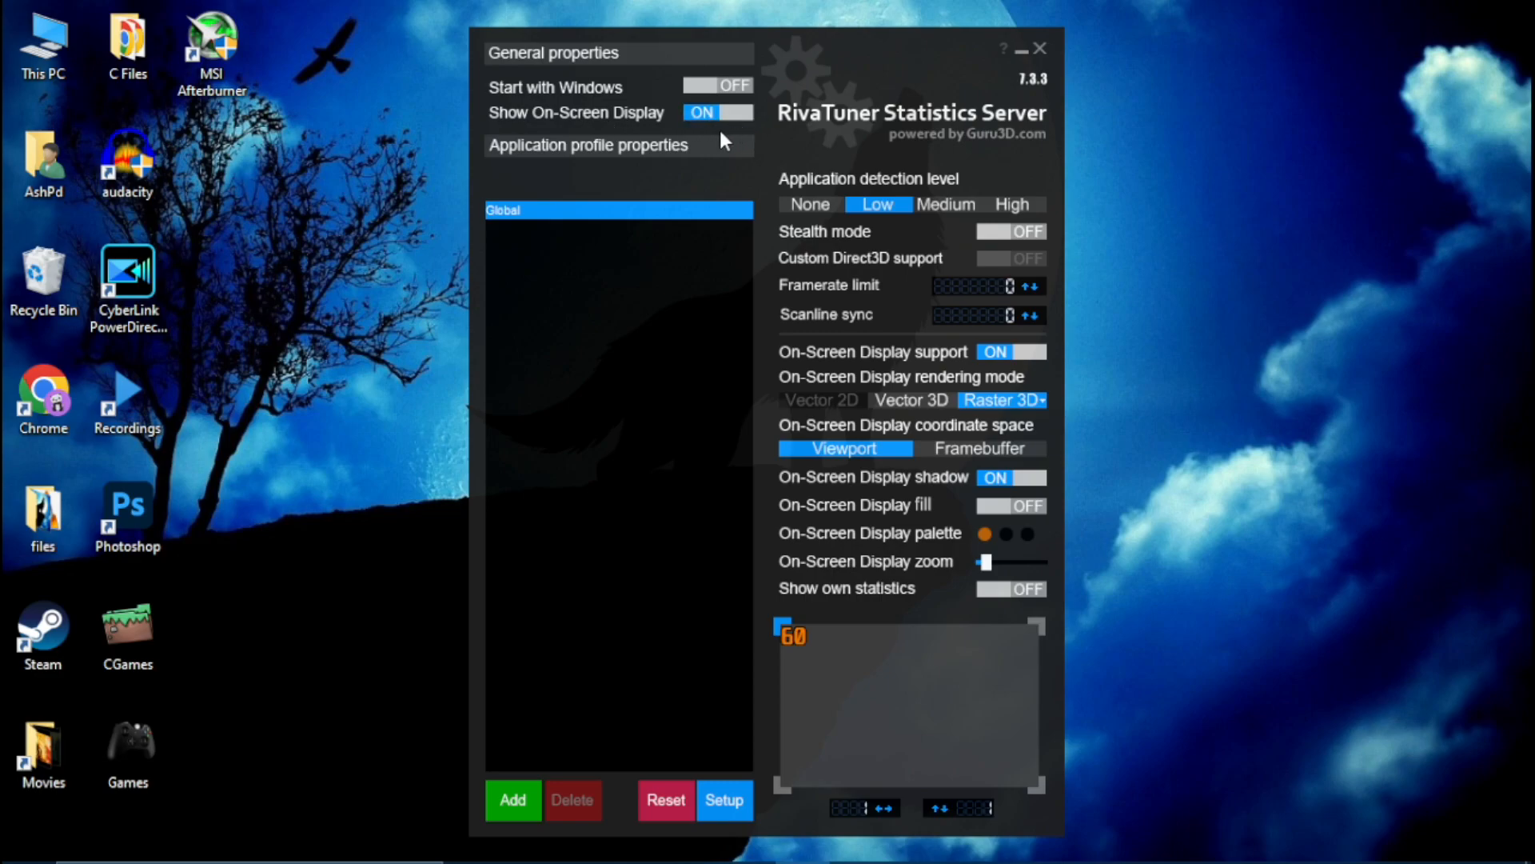
{"action": "mouse_move", "coordinate": [443, 449]}
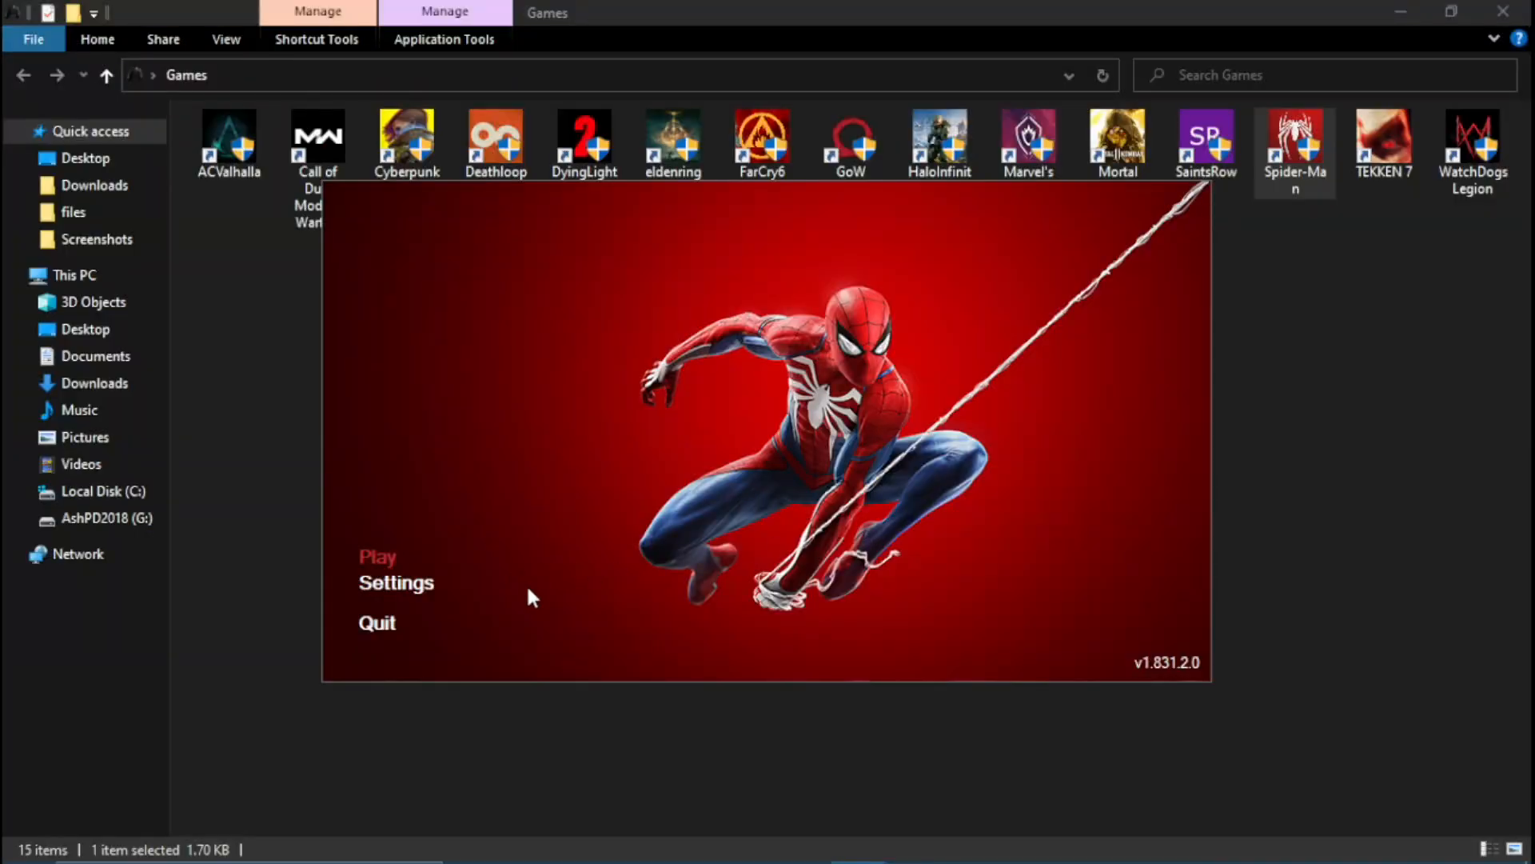
Launch Marvel's Spider-Man so the overlay shows GPU, VRAM, CPU, RAM and FPS readings.
{"action": "left_click", "coordinate": [375, 556]}
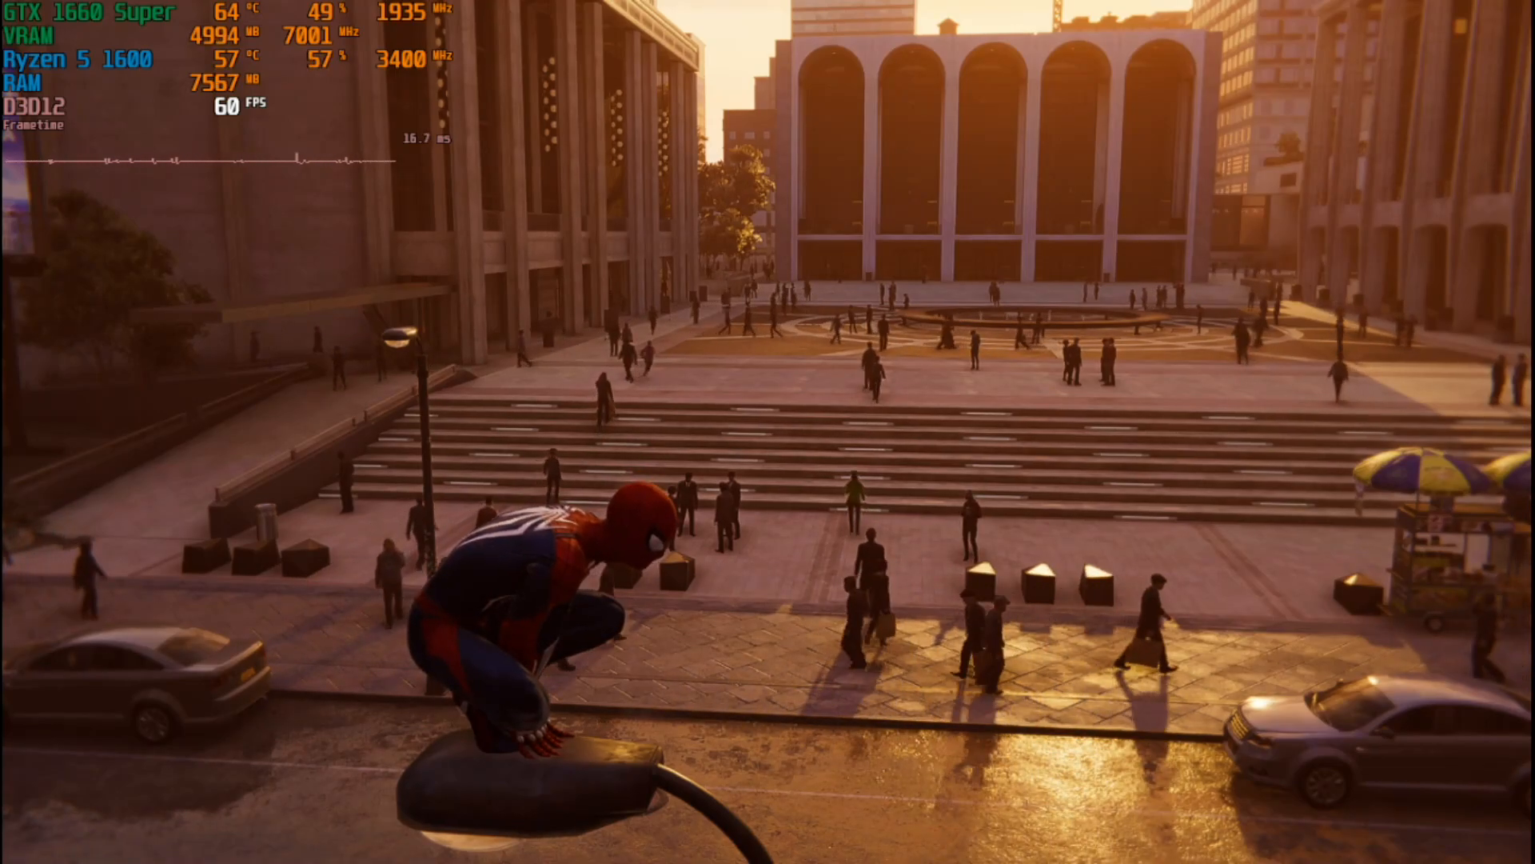
{"action": "left_click", "coordinate": [19, 840]}
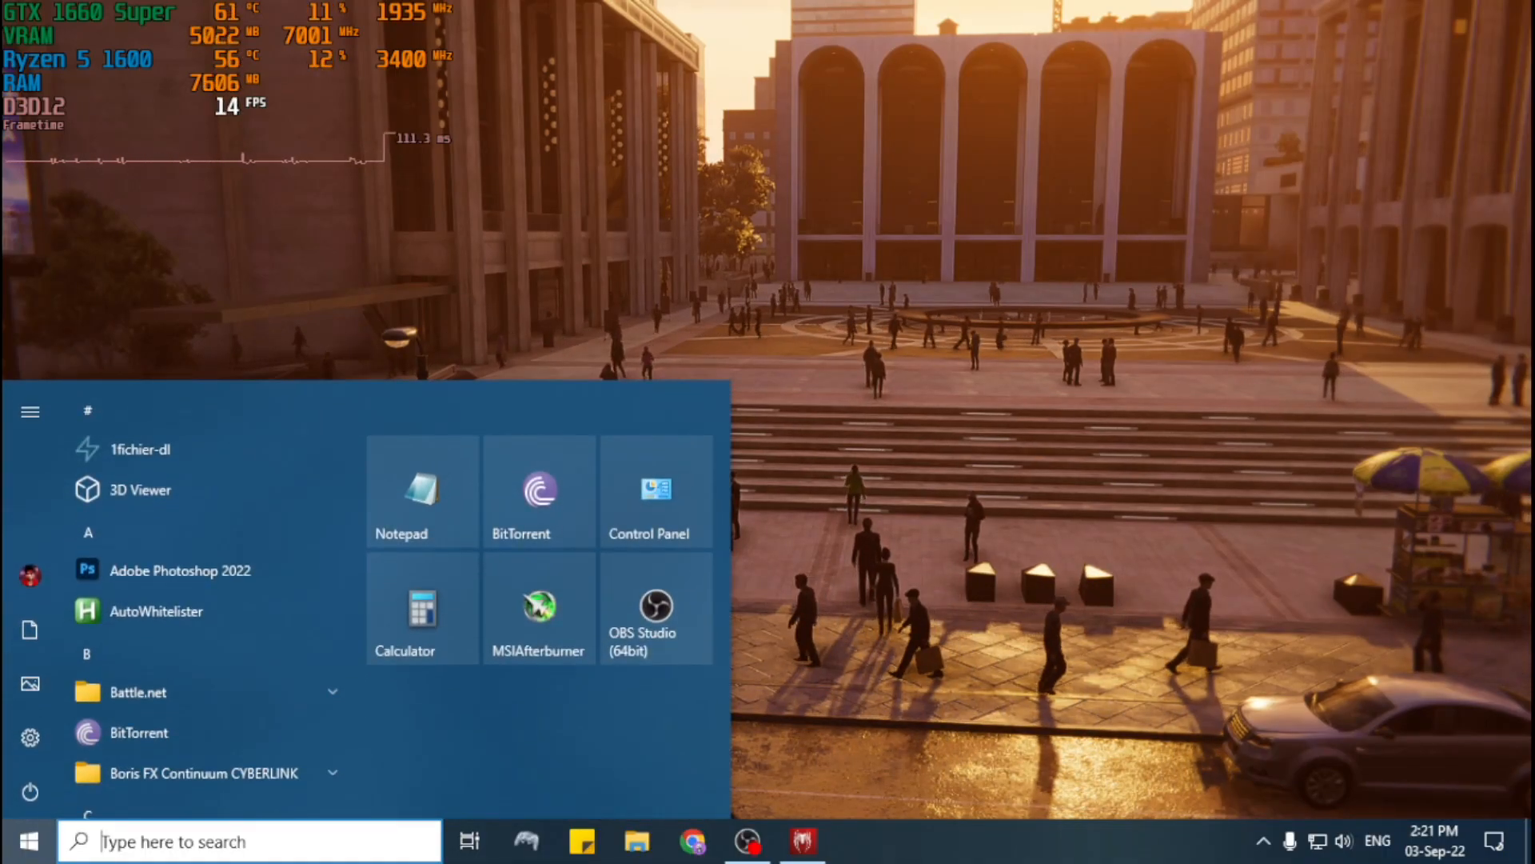
Show RTSS over the game and drag the On-Screen Display zoom slider right to enlarge the overlay.
{"action": "left_click", "coordinate": [1264, 840]}
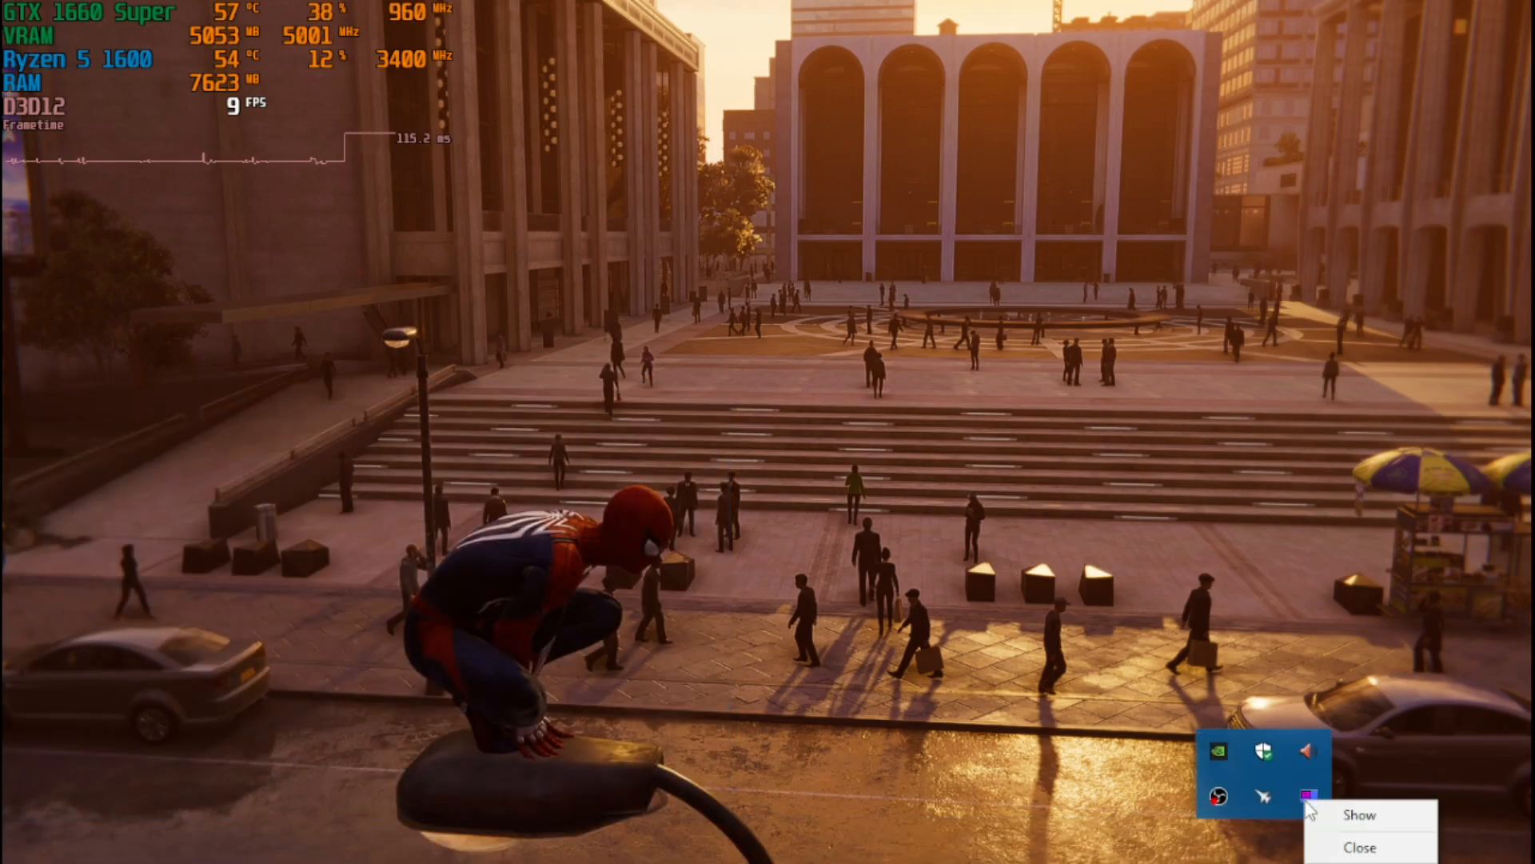
{"action": "left_click", "coordinate": [1359, 814]}
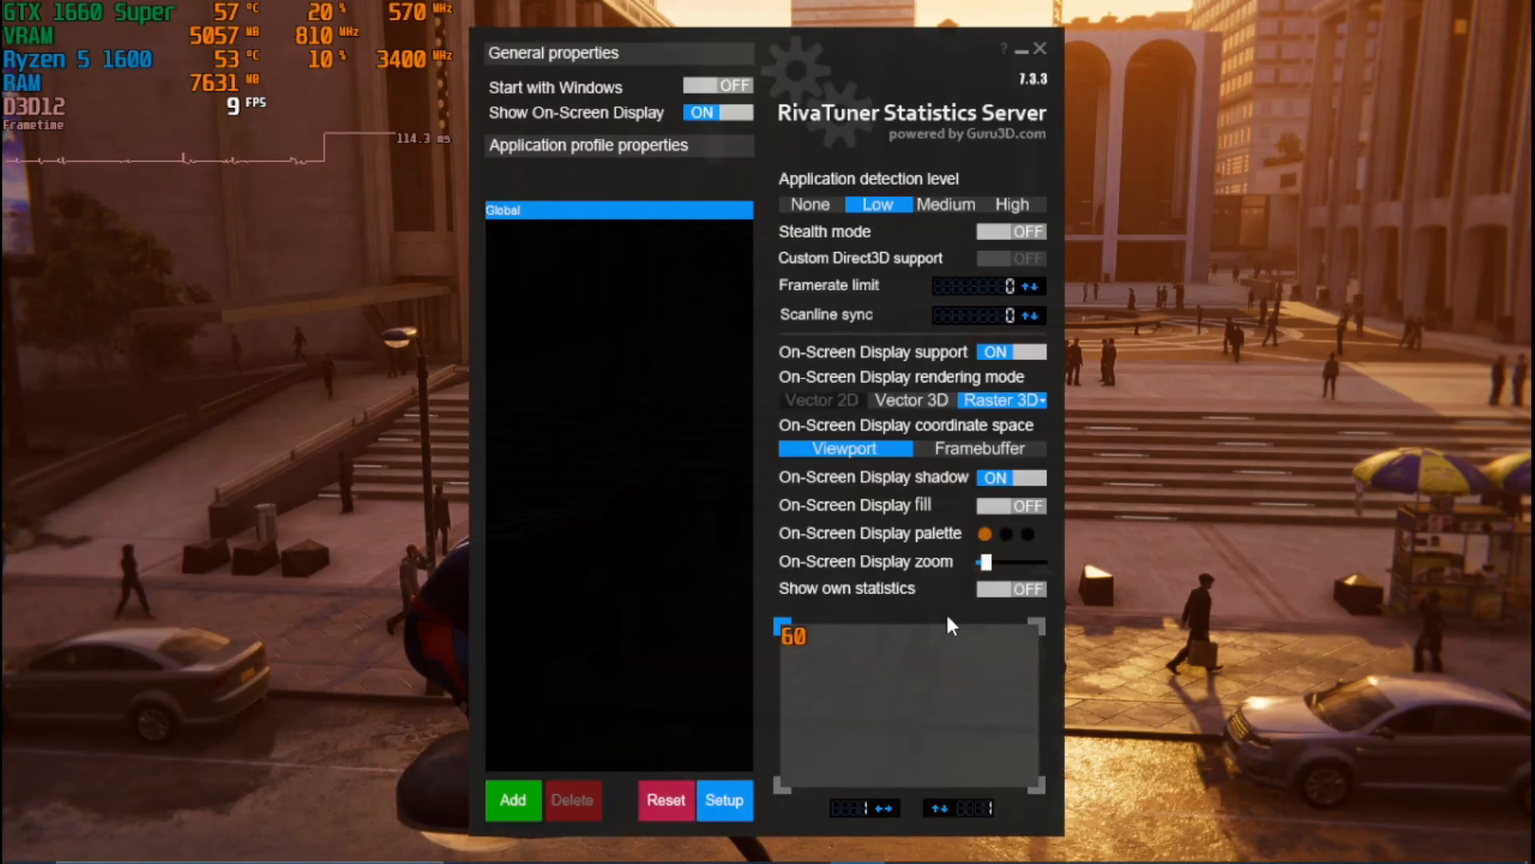
{"action": "mouse_move", "coordinate": [945, 581]}
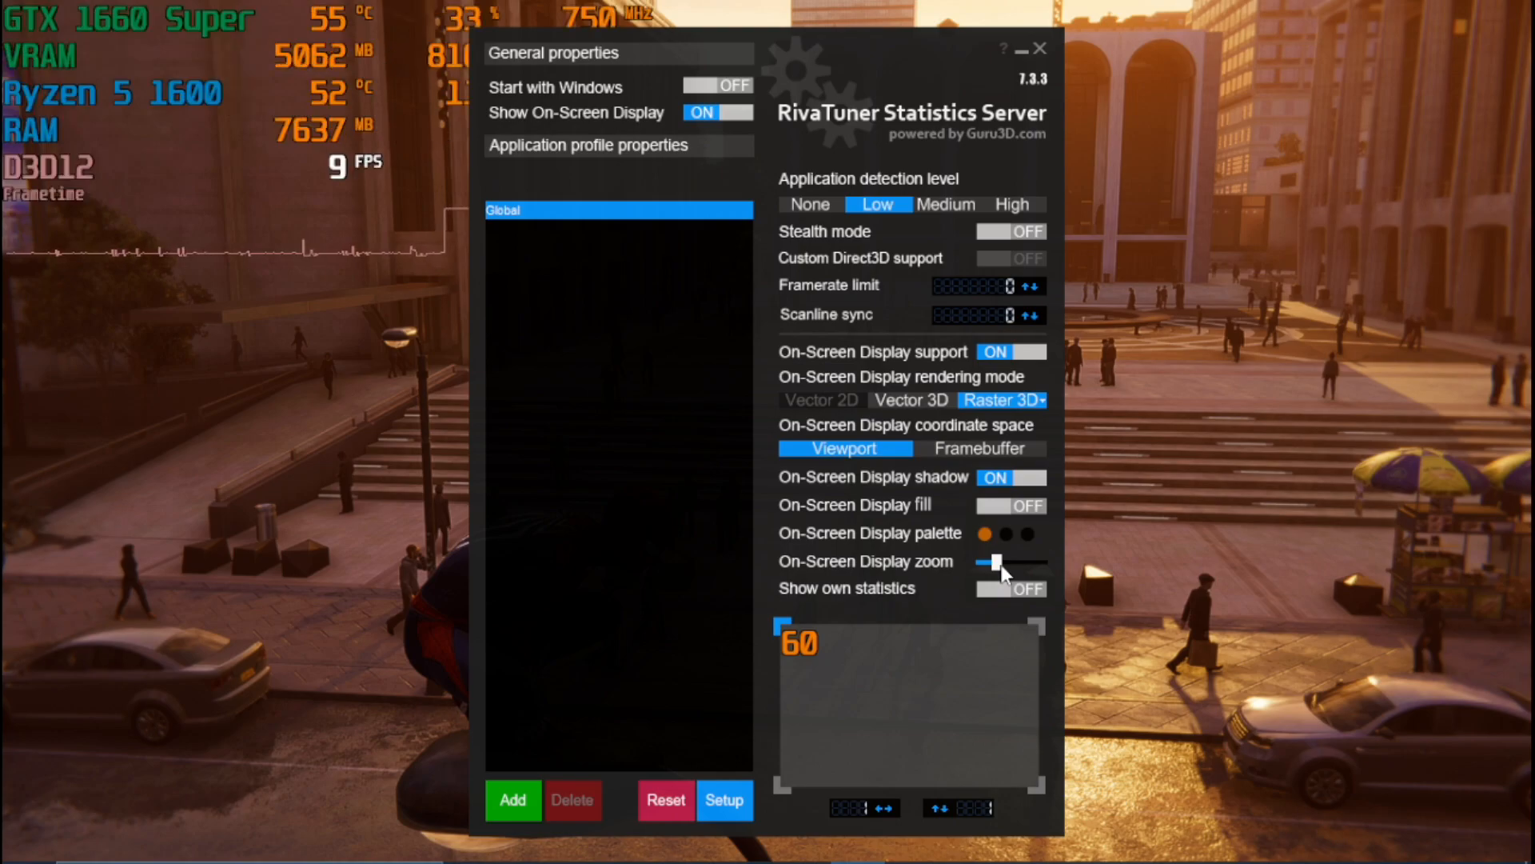
{"action": "left_click_drag", "start_coordinate": [969, 564], "coordinate": [1009, 565]}
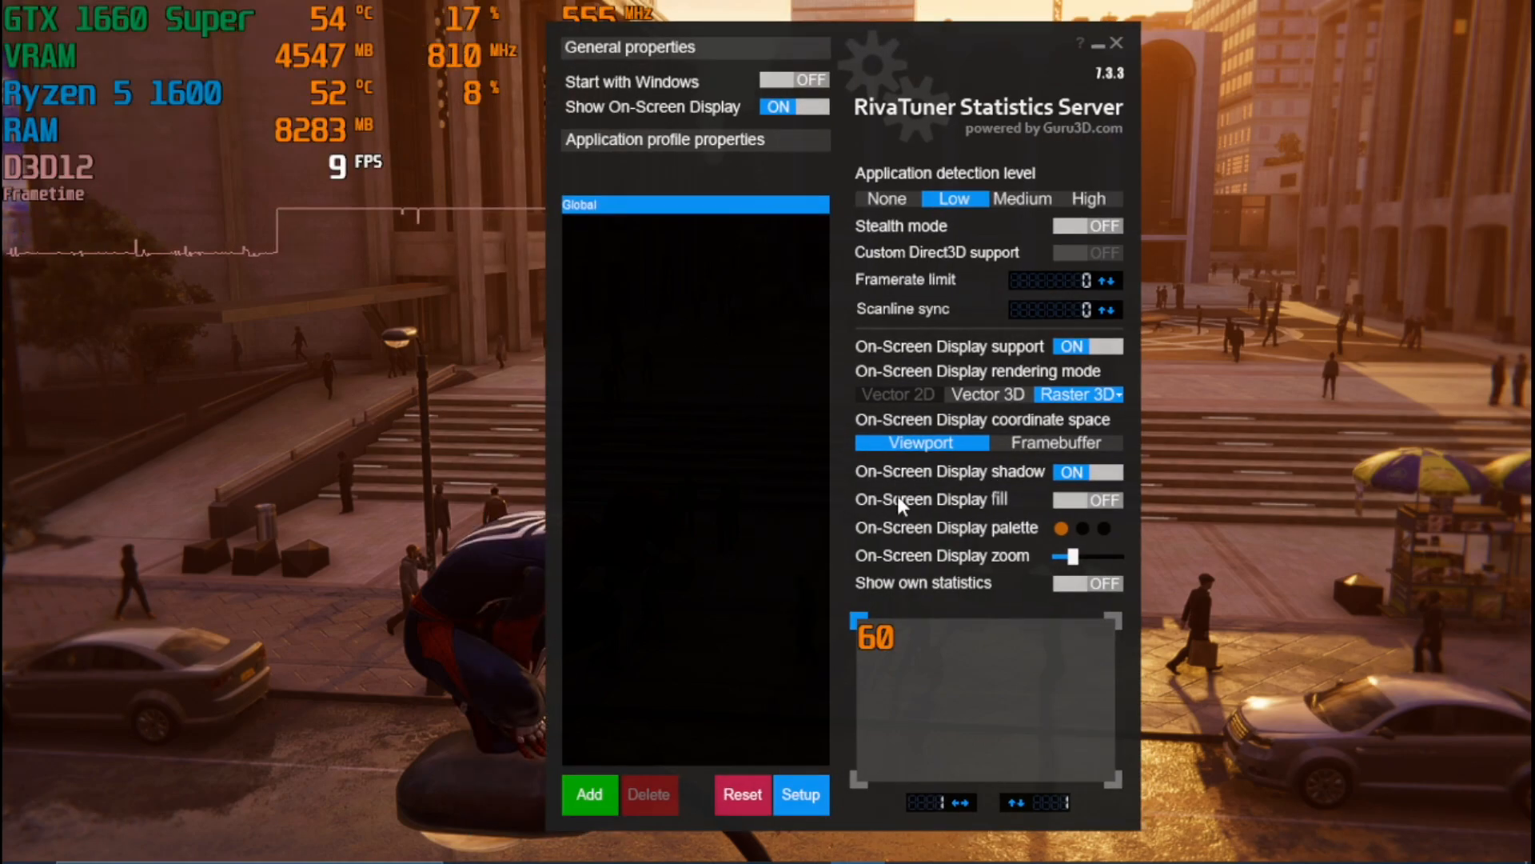
{"action": "mouse_move", "coordinate": [1019, 607]}
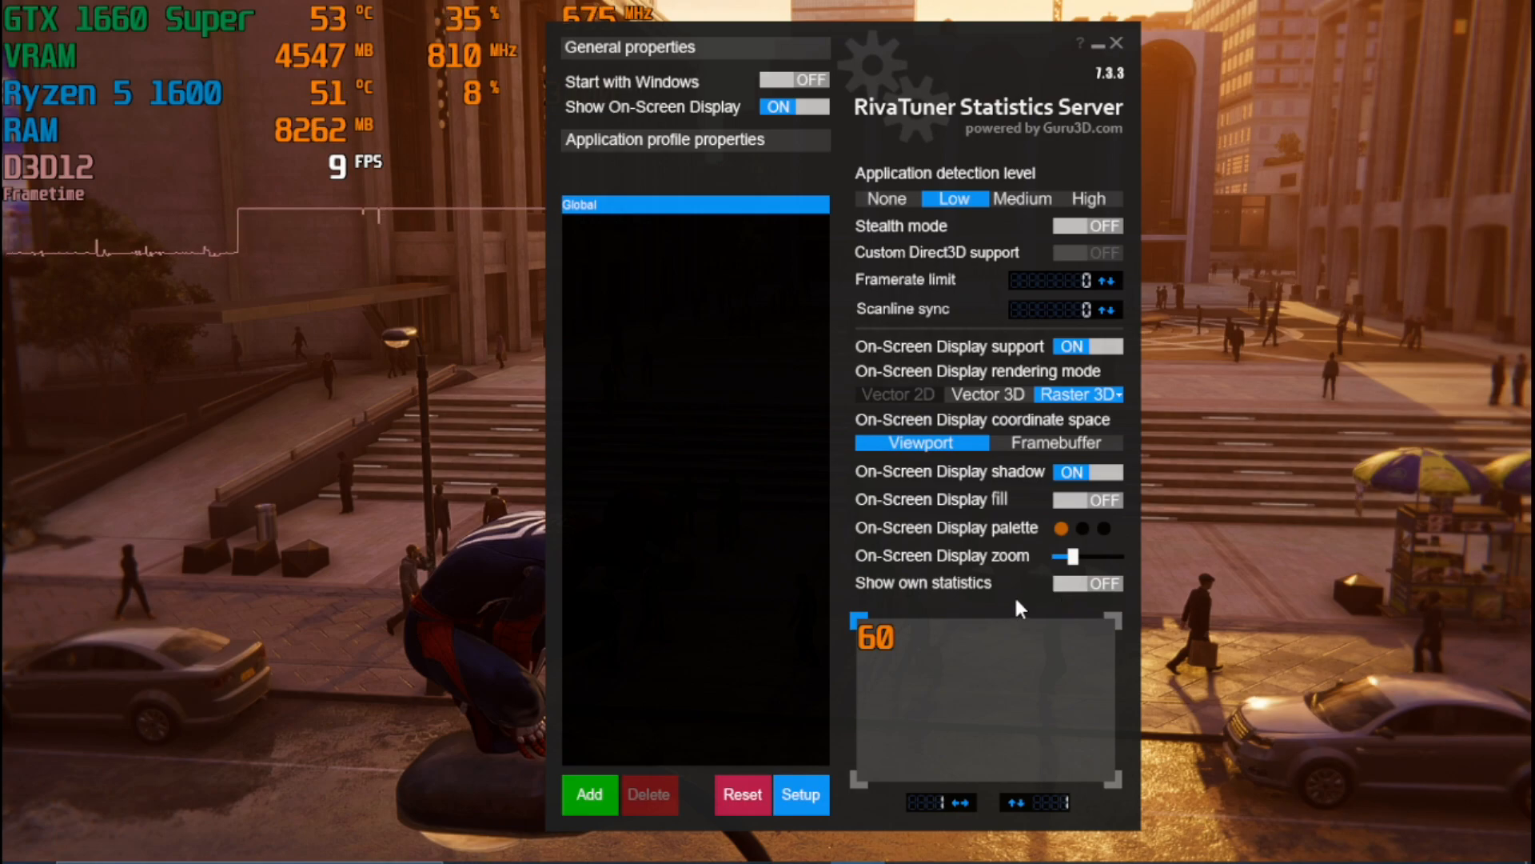